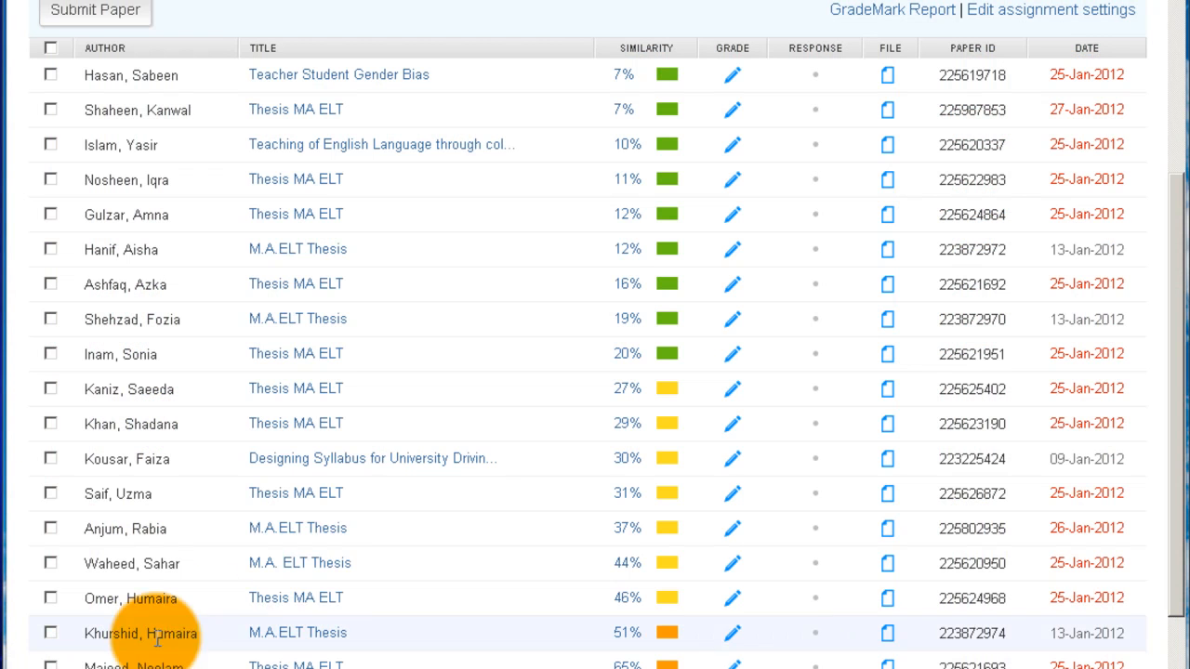
mouse_move(586, 510)
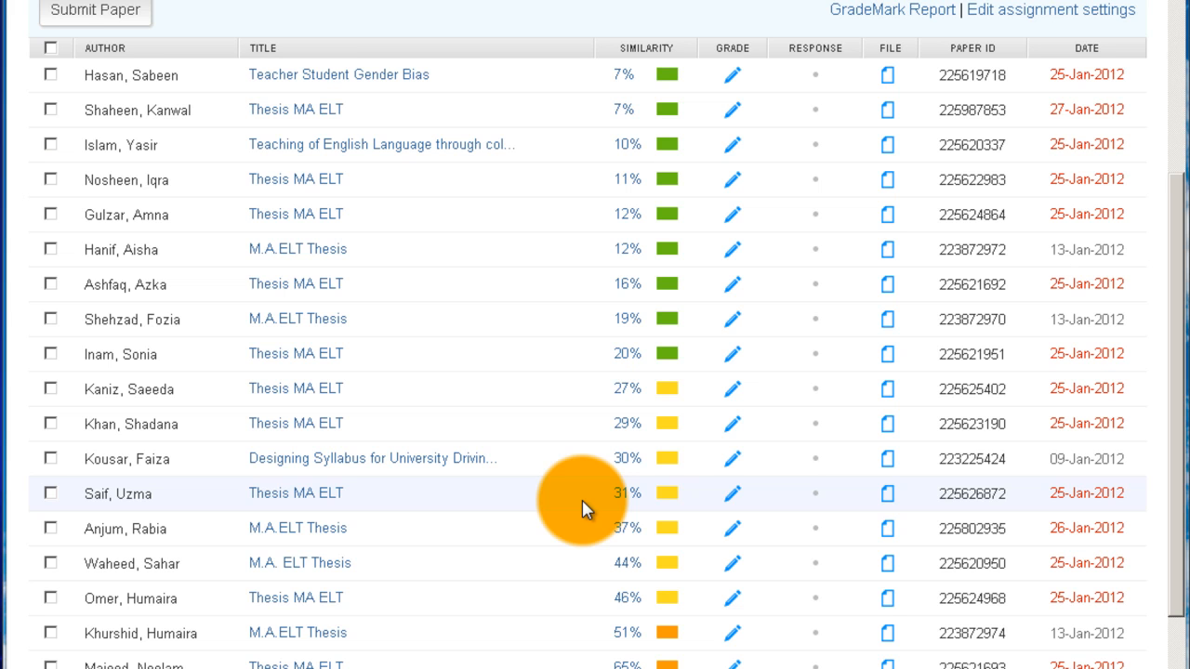
- Scroll the assignment inbox to locate the Thesis MA ELT submission with 29% similarity
scroll(up, 3)
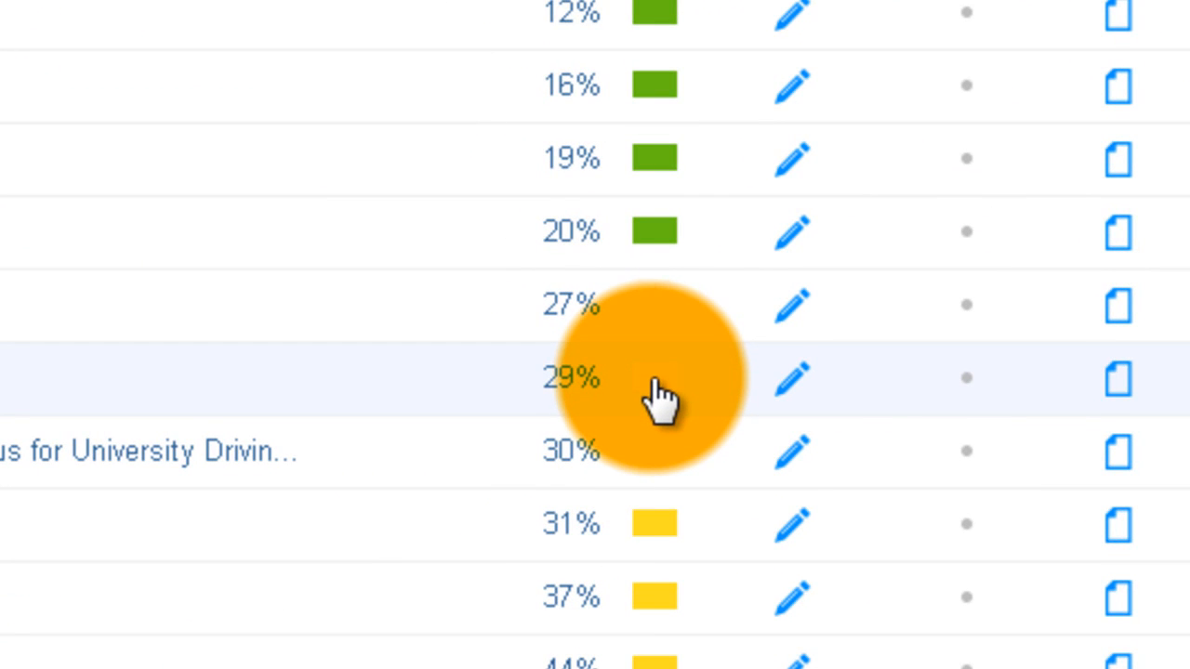
mouse_move(660, 190)
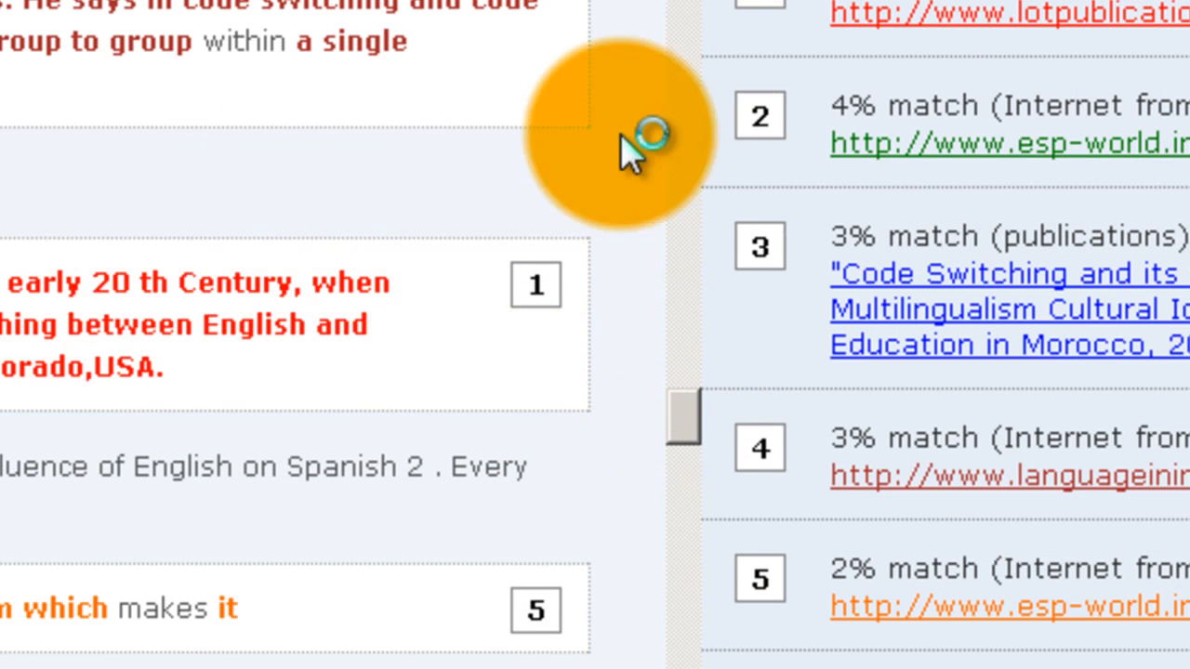
- Scroll the loaded thesis in the Document Viewer showing its 29% similarity score
scroll(down, 3)
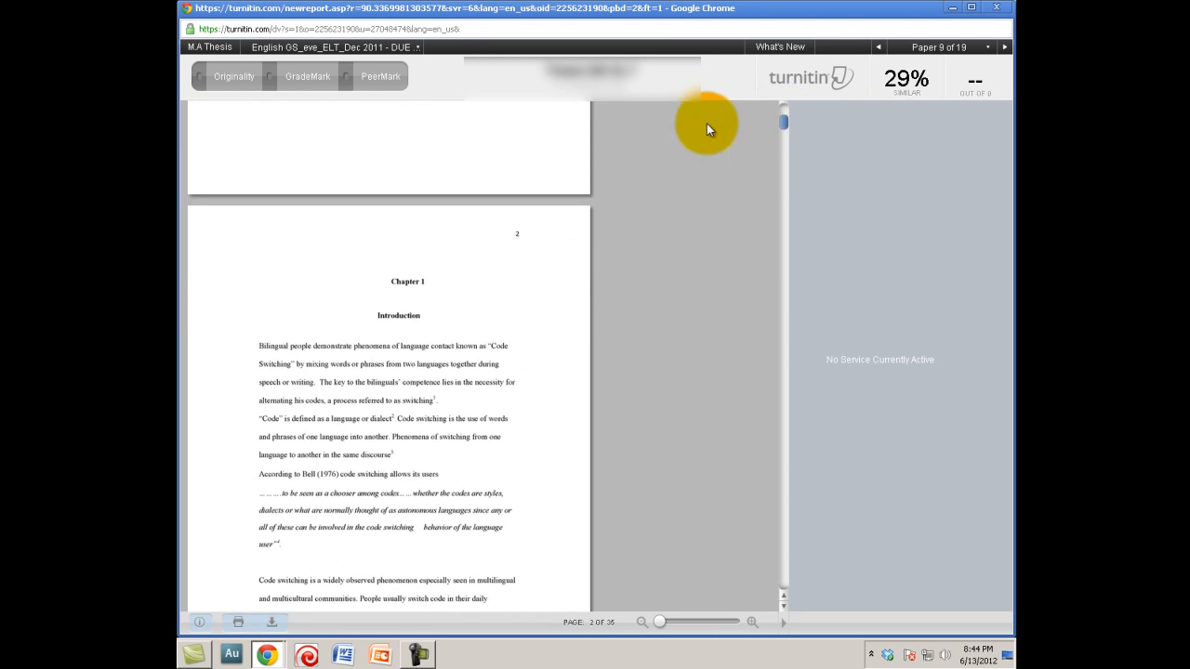
- Switch to the Originality view with colour-coded matches and Match Overview, zooming in on the text
click(234, 76)
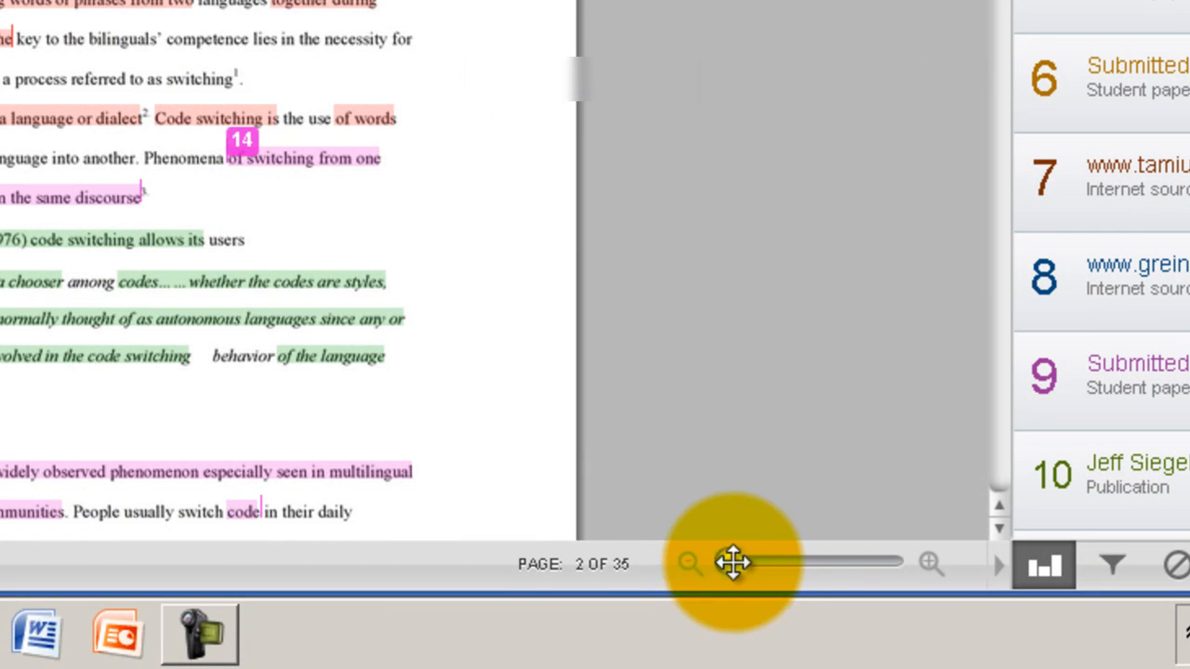
drag(733, 562, 814, 562)
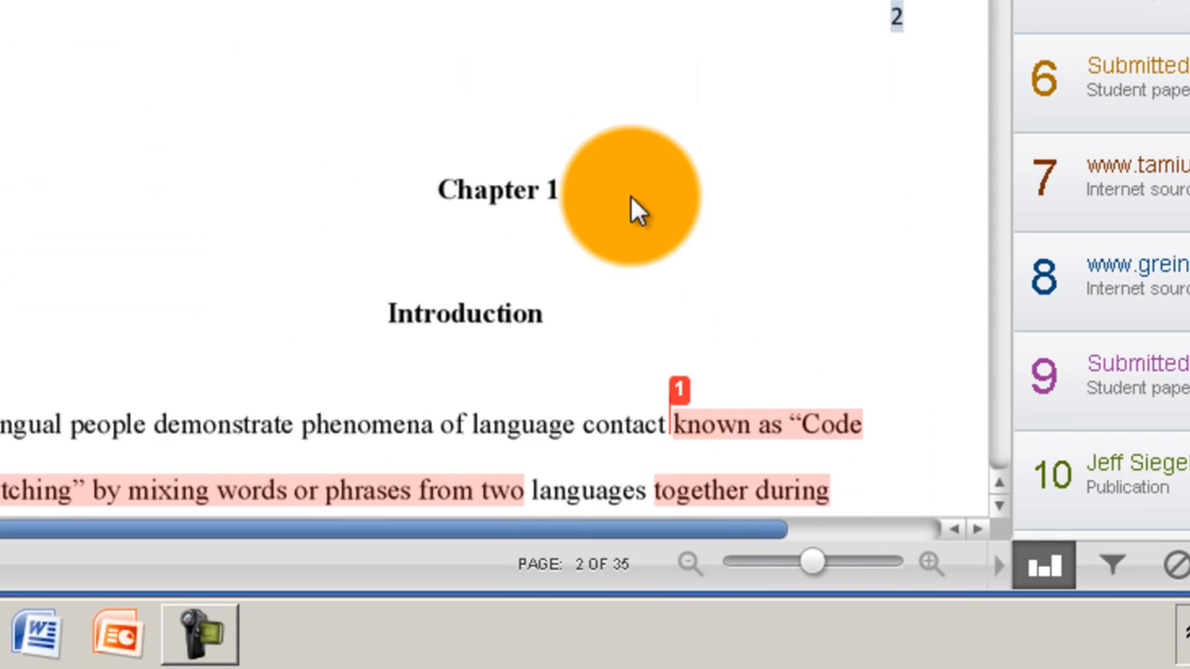
scroll(down, 3)
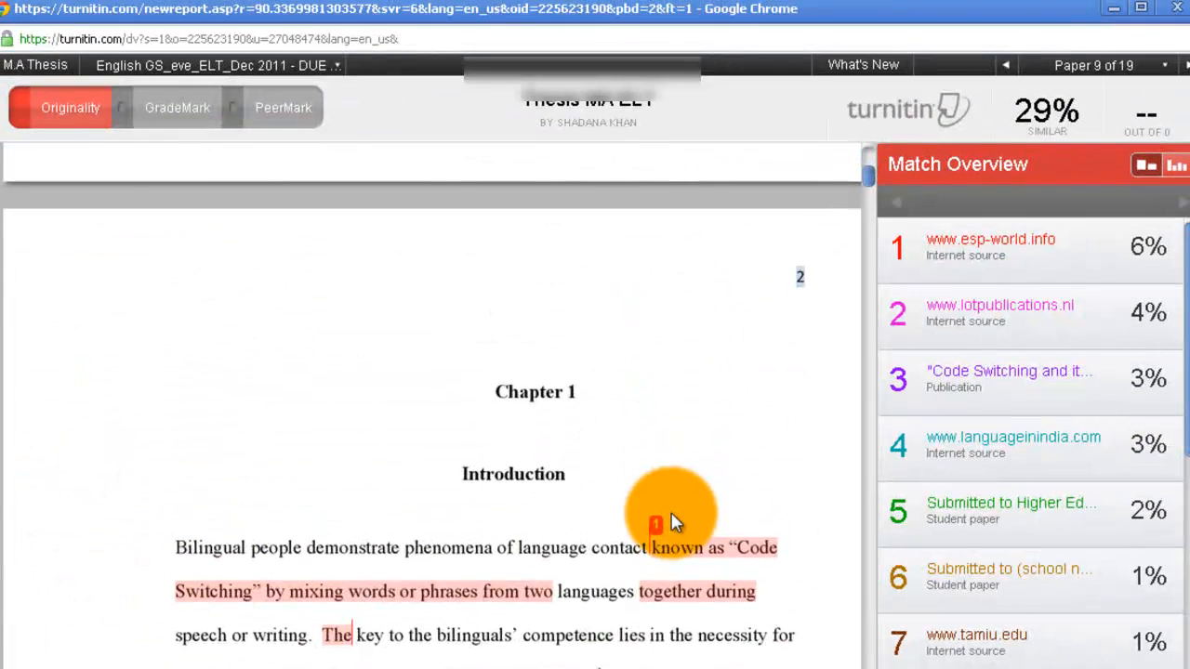
mouse_move(1042, 294)
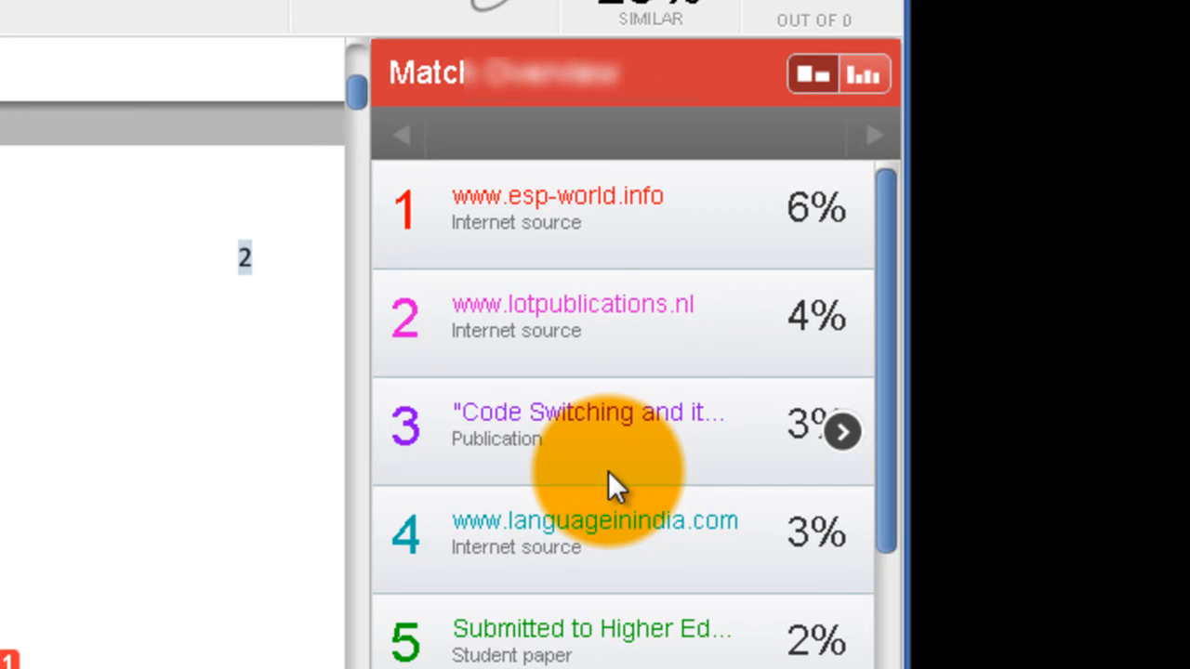
mouse_move(893, 294)
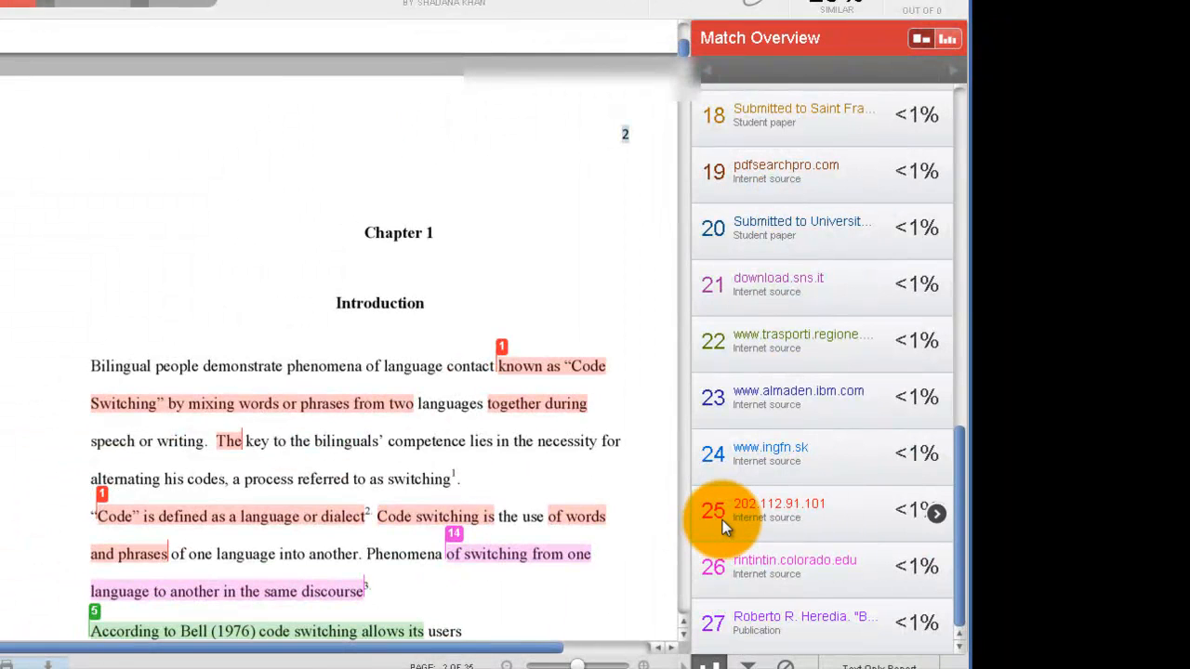
scroll(up, 3)
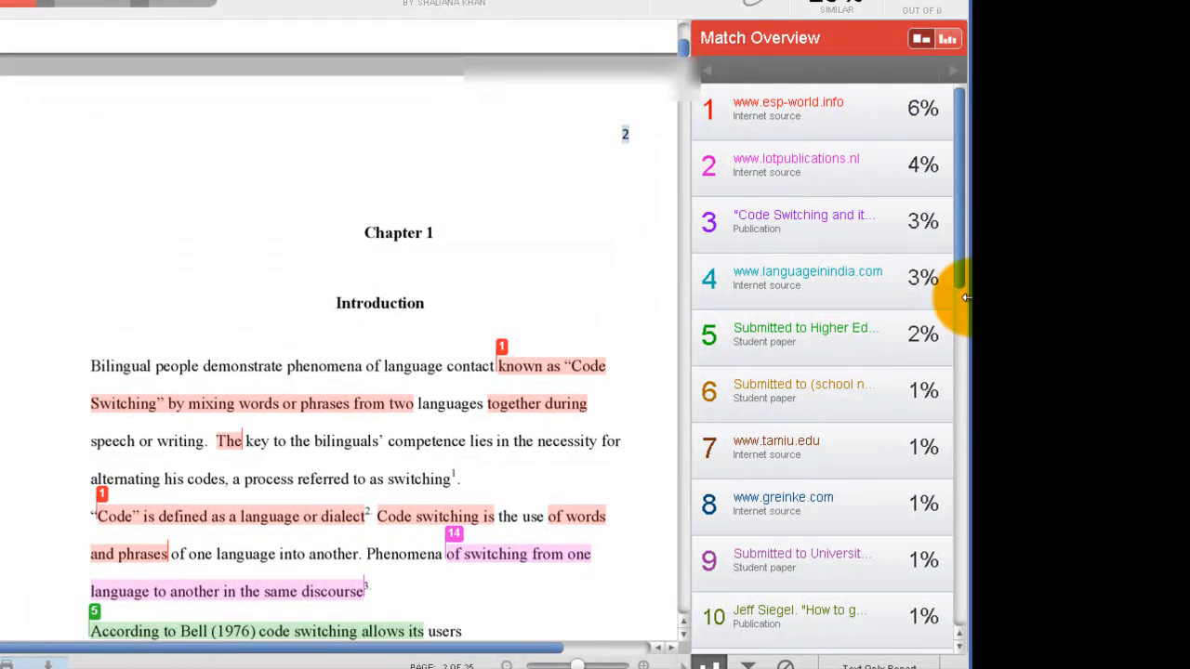
scroll(down, 3)
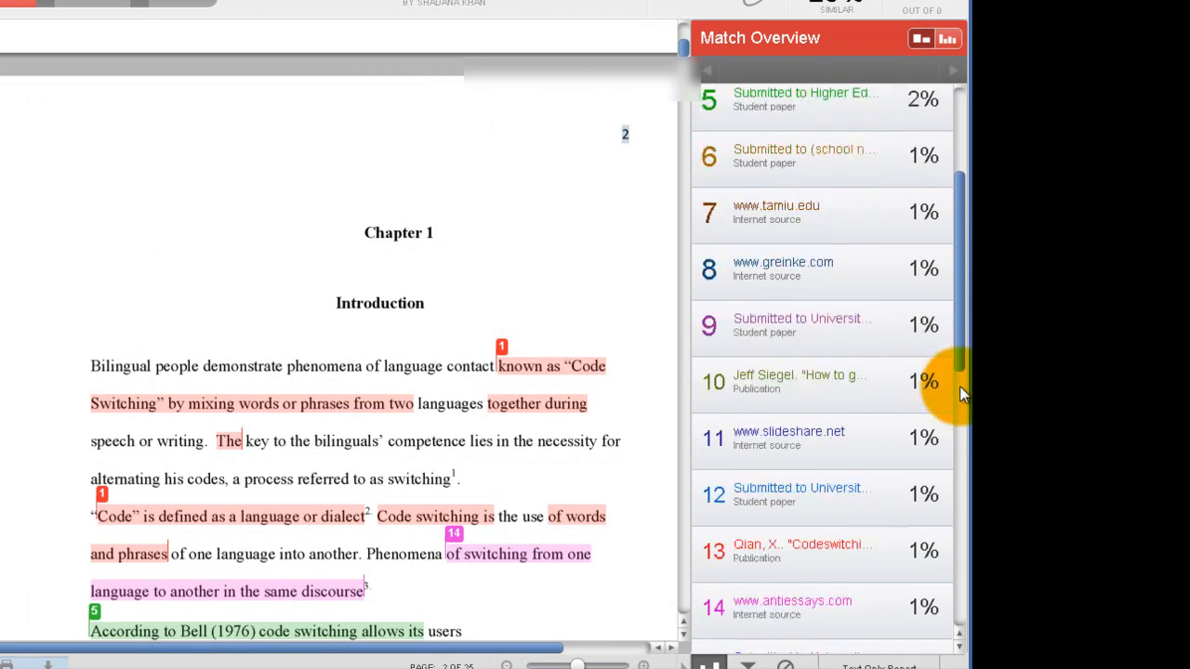
scroll(down, 3)
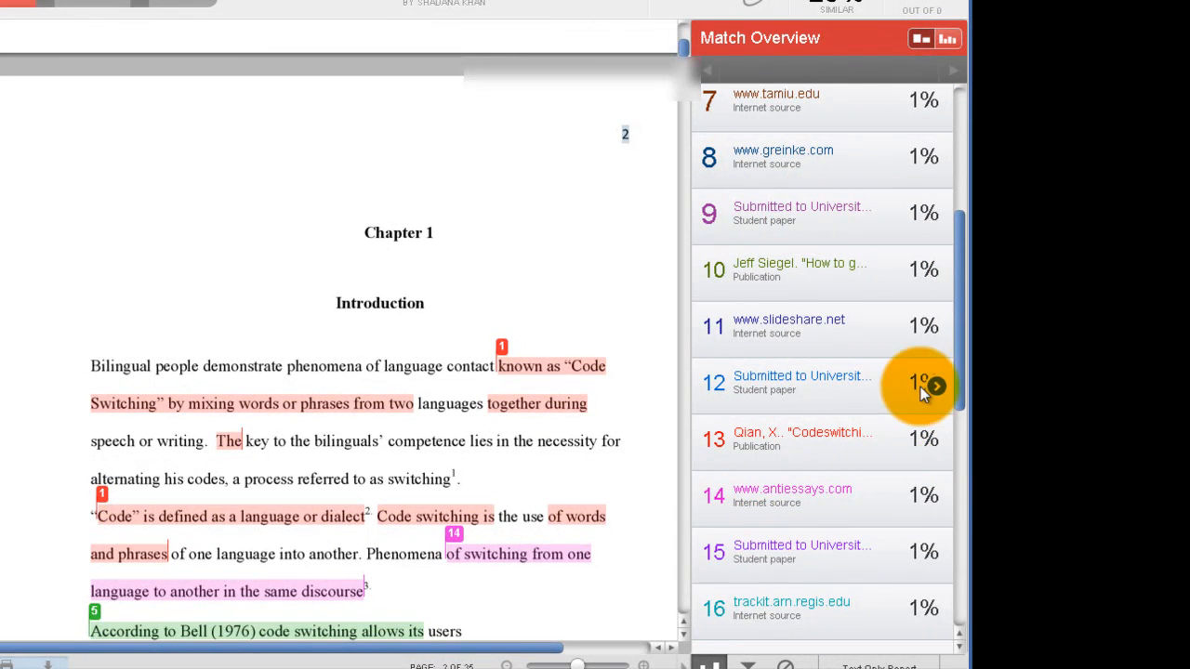
right_click(921, 385)
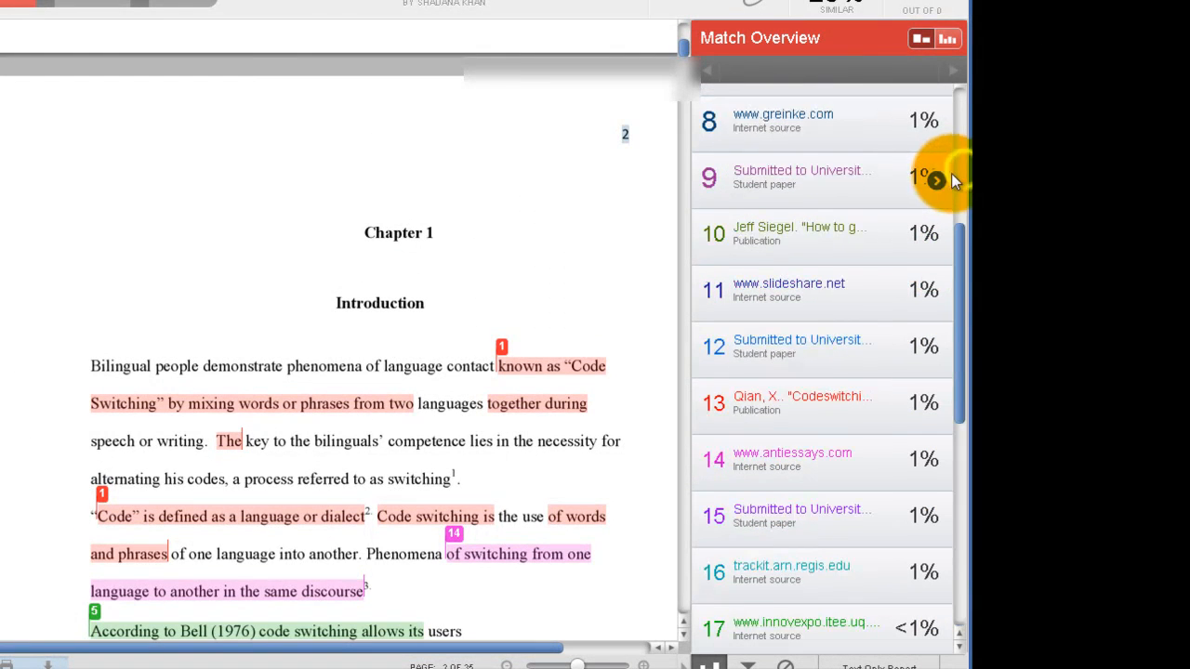
scroll(down, 3)
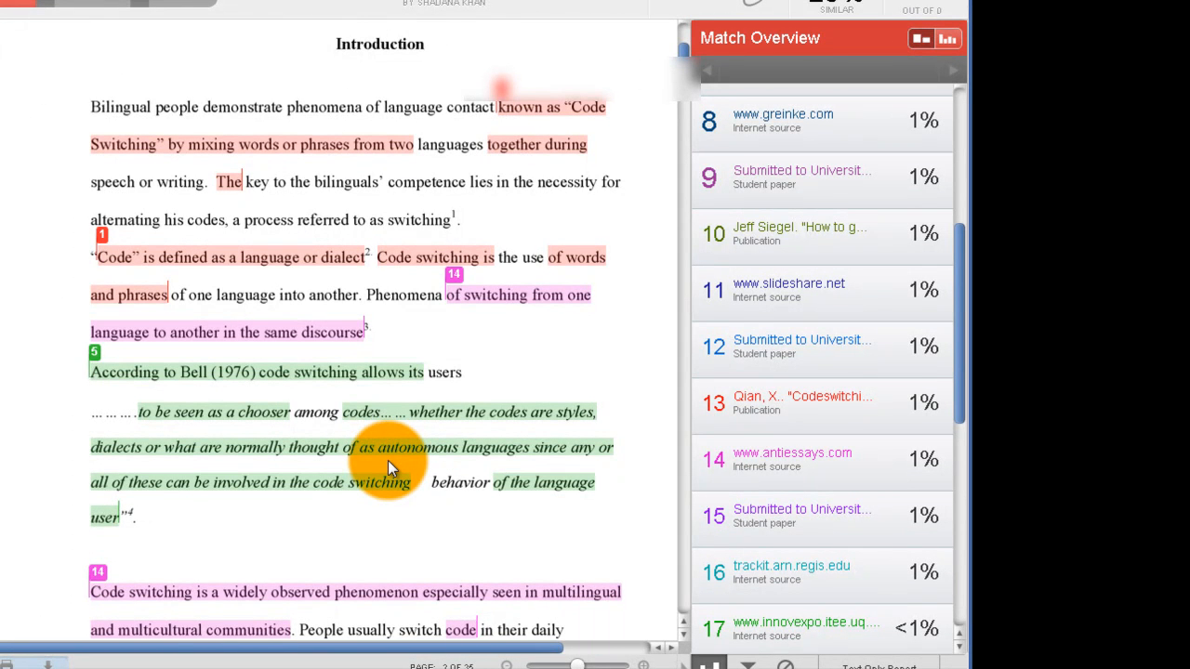
scroll(down, 3)
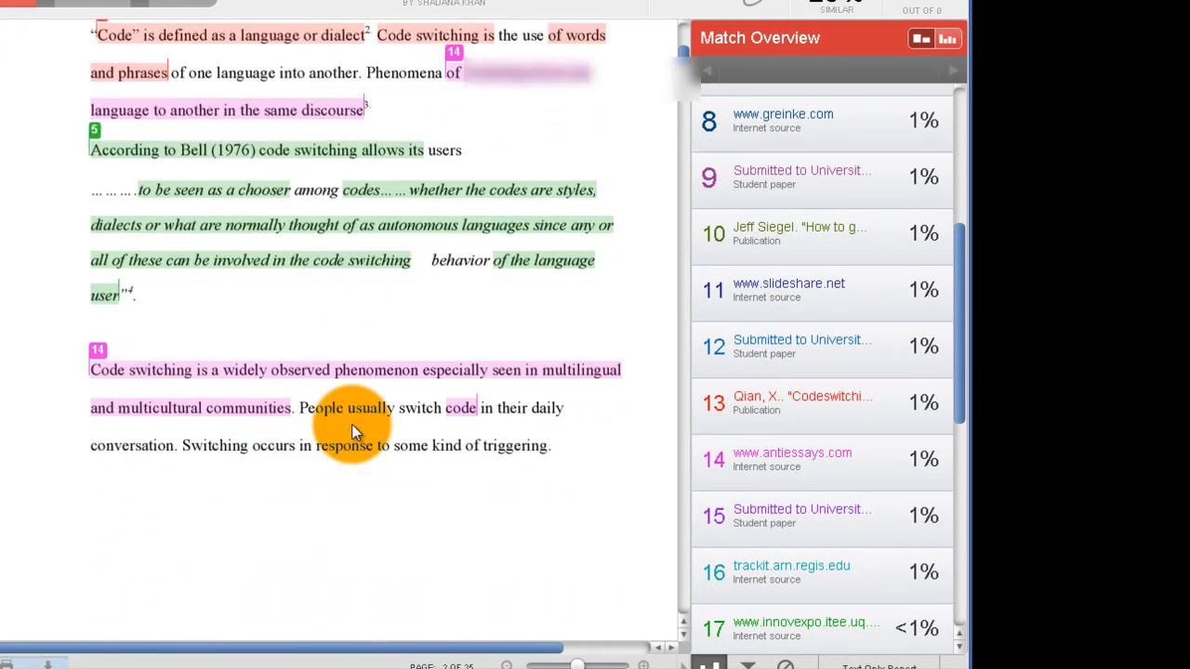
scroll(down, 3)
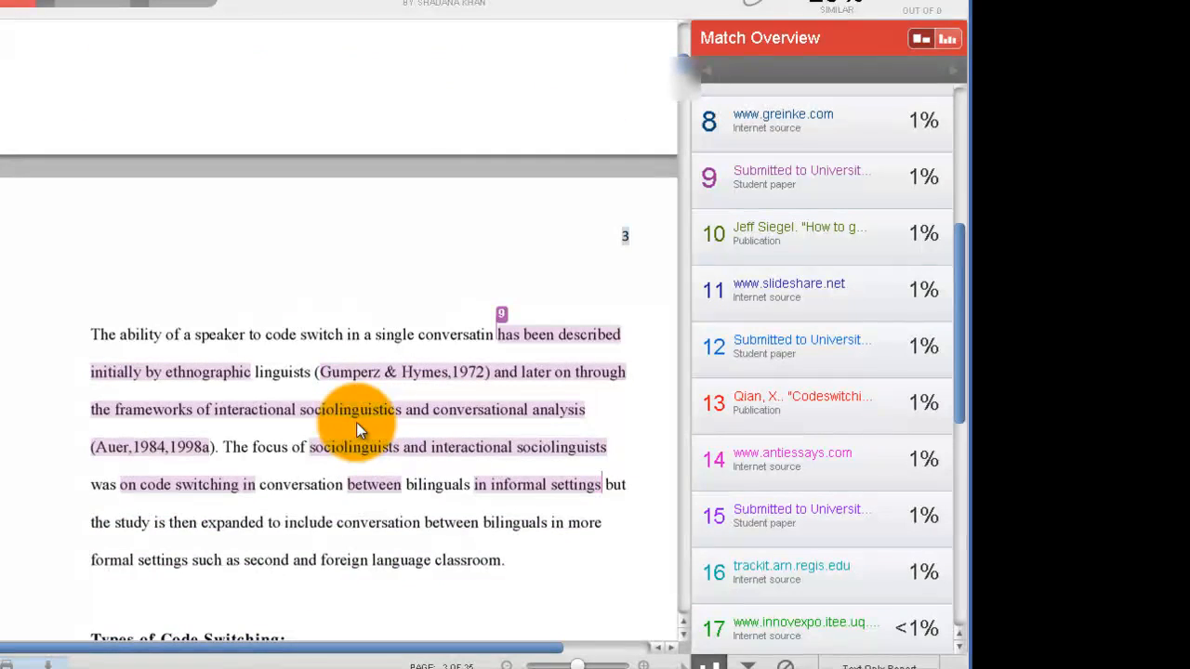
mouse_move(184, 82)
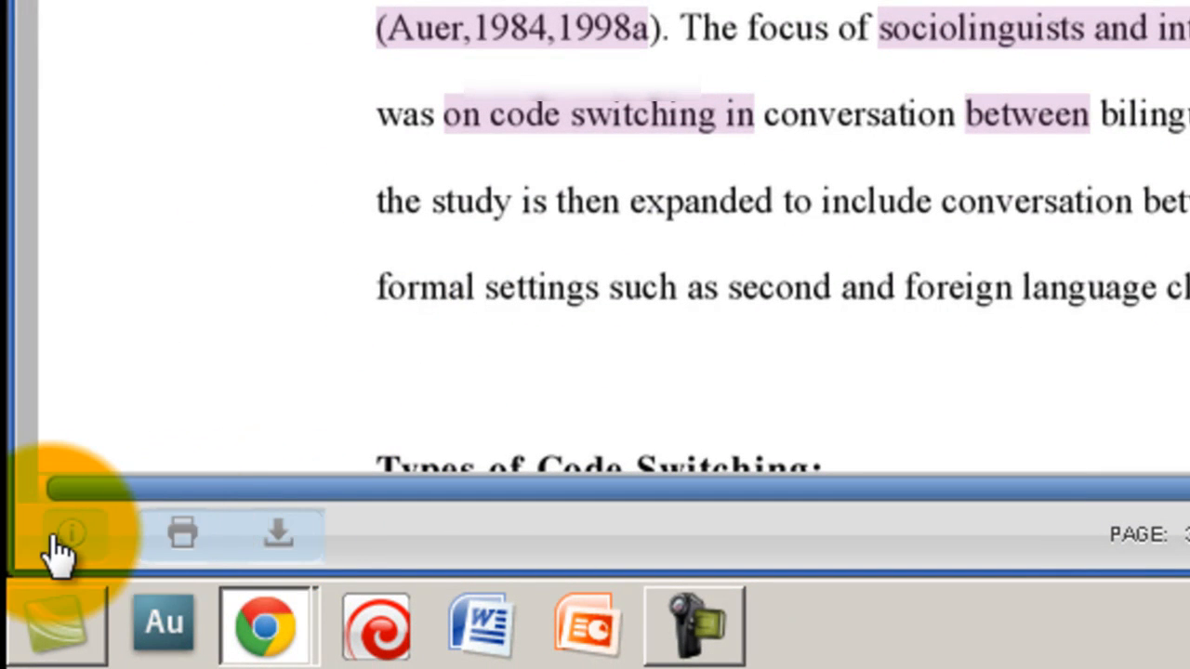
mouse_move(1125, 19)
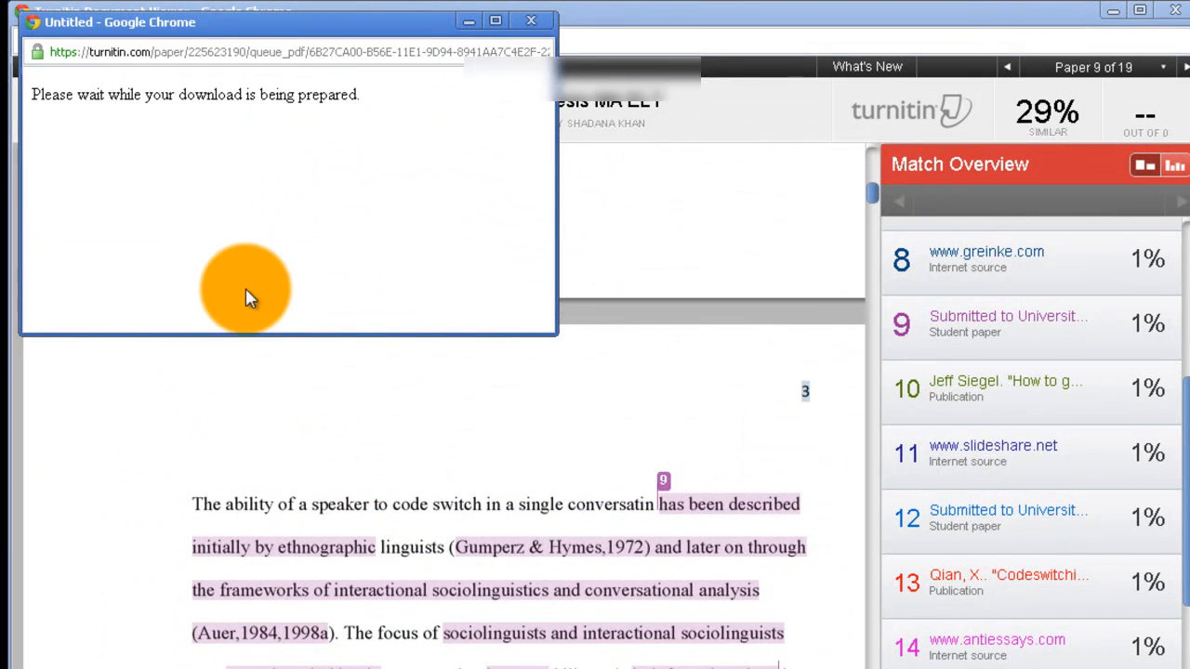
mouse_move(298, 301)
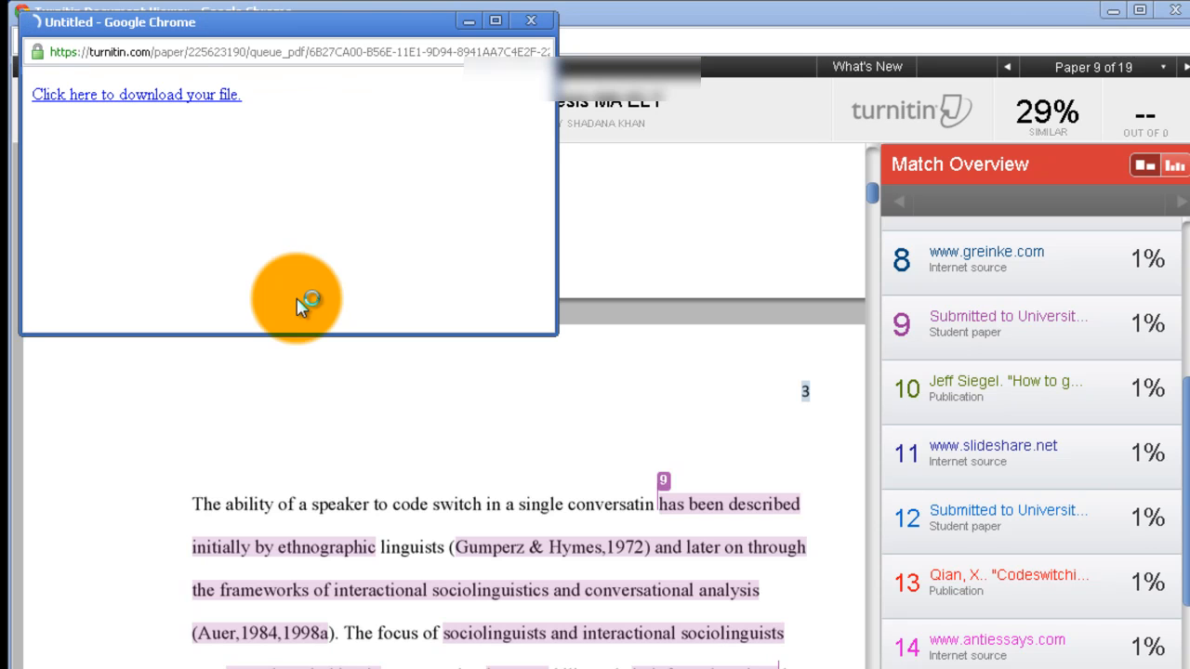
mouse_move(137, 93)
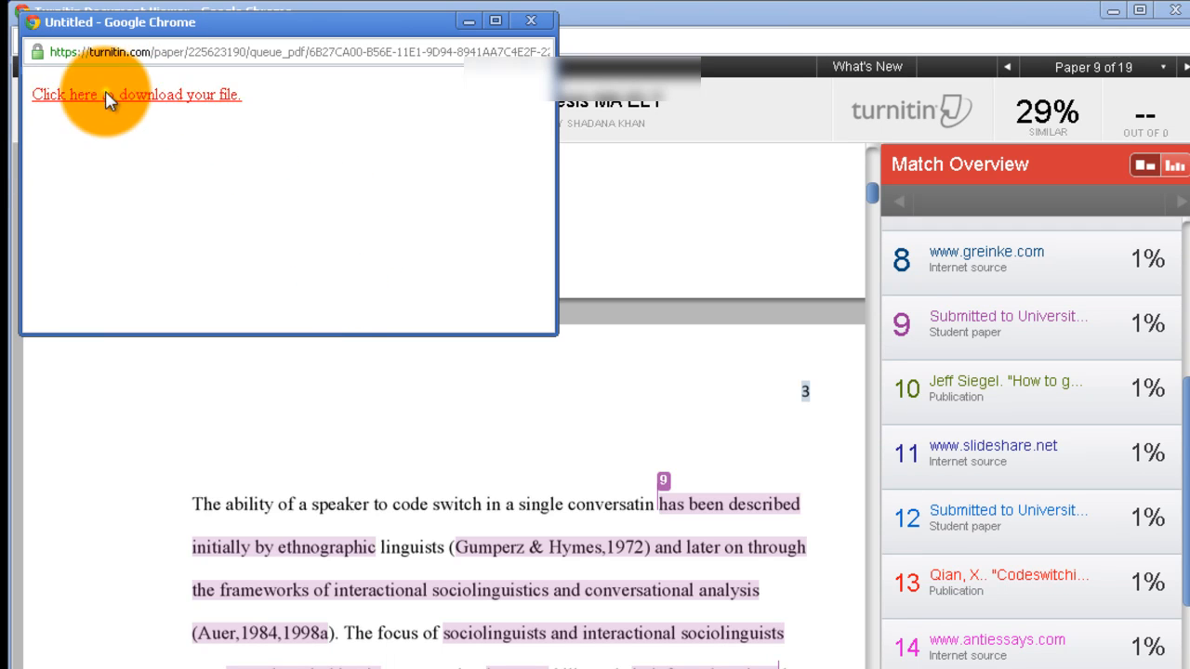
- Download the prepared Thesis_MA_ELT file via 'Click here to download your file'
click(136, 93)
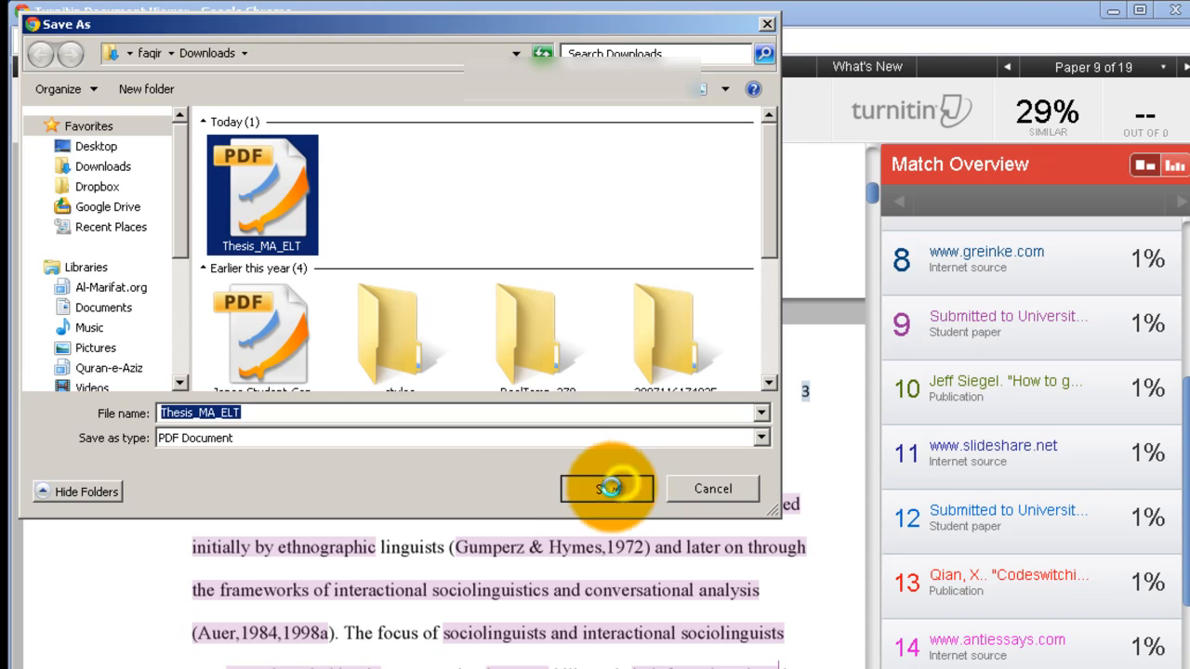
- Save Thesis_MA_ELT.pdf to Downloads and open it from Chrome's download bar
click(606, 489)
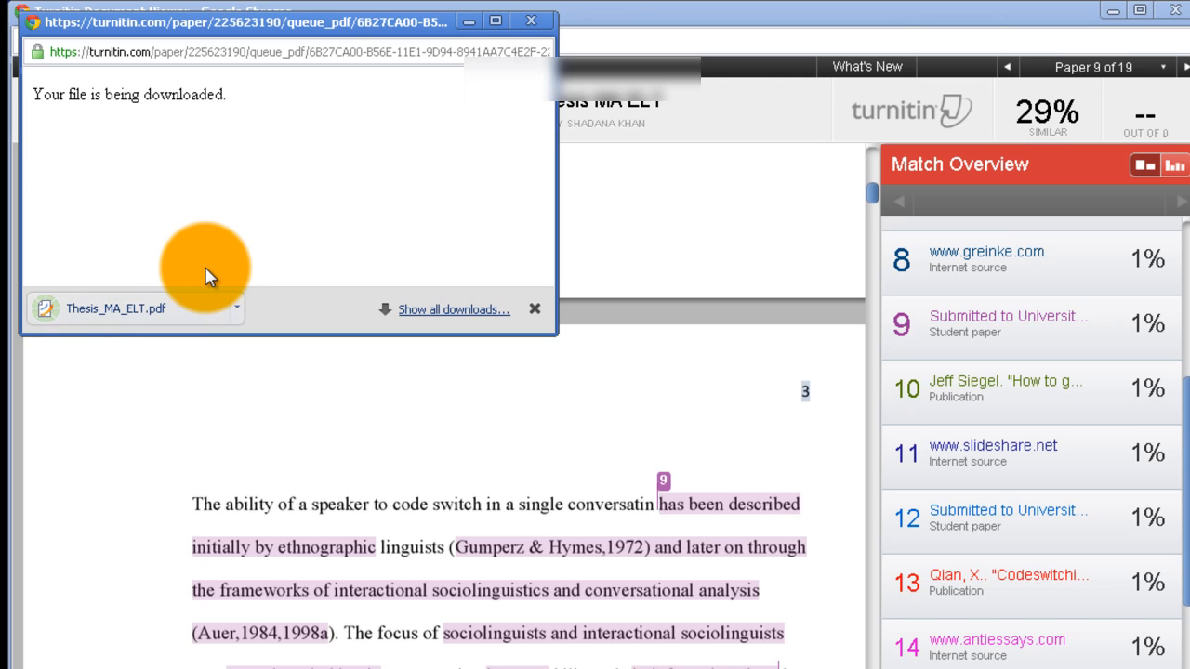
mouse_move(212, 275)
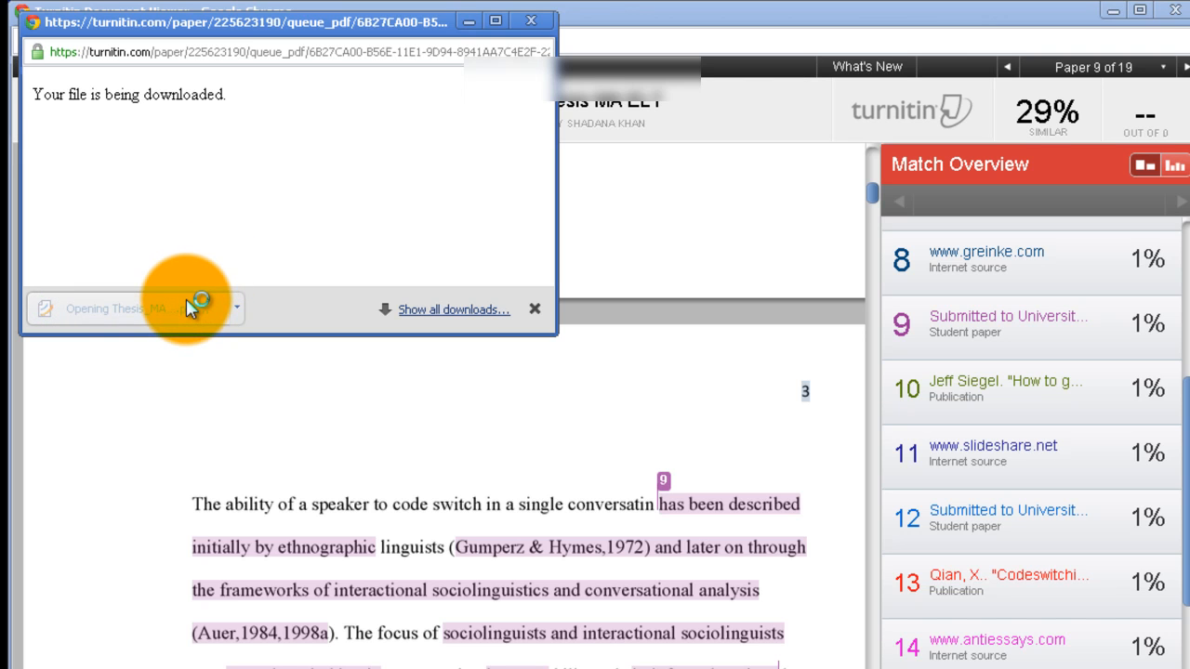
click(116, 309)
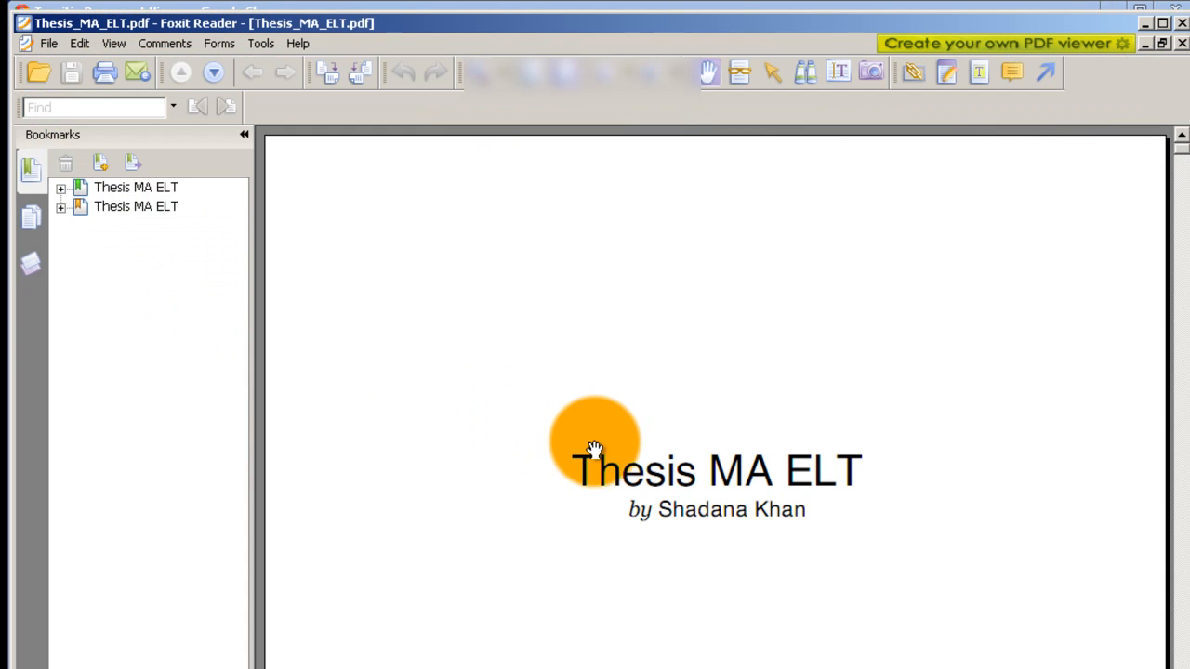
- Scroll through the thesis pages with shaded, source-numbered passages down to the 29% report
scroll(down, 3)
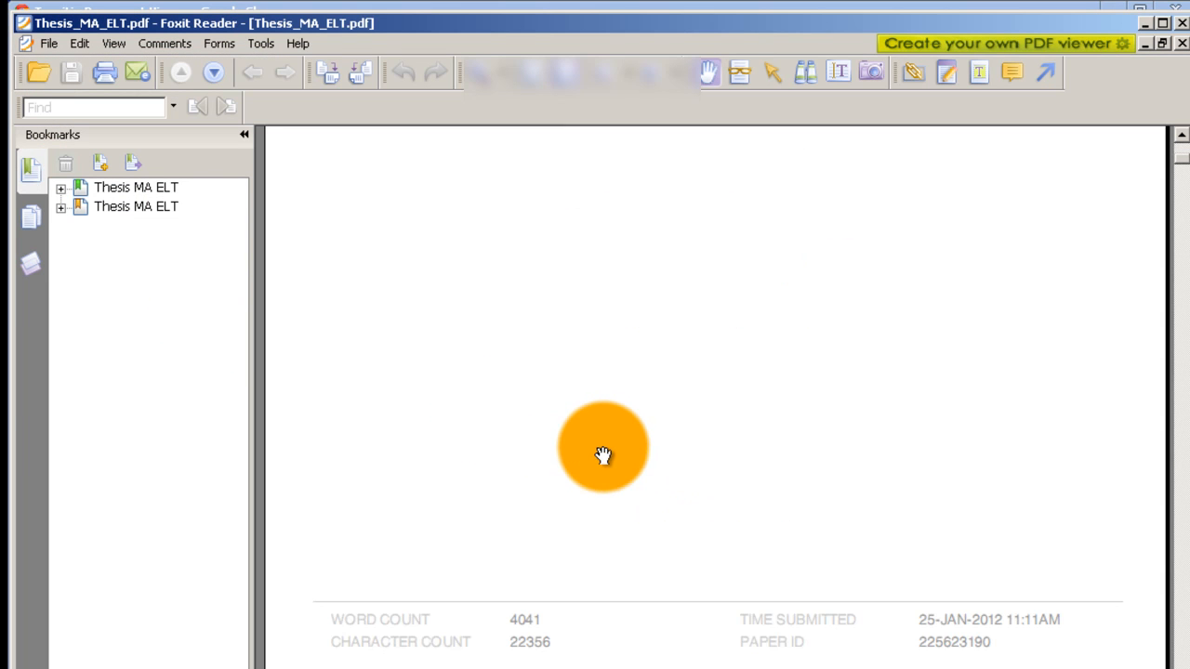
mouse_move(844, 618)
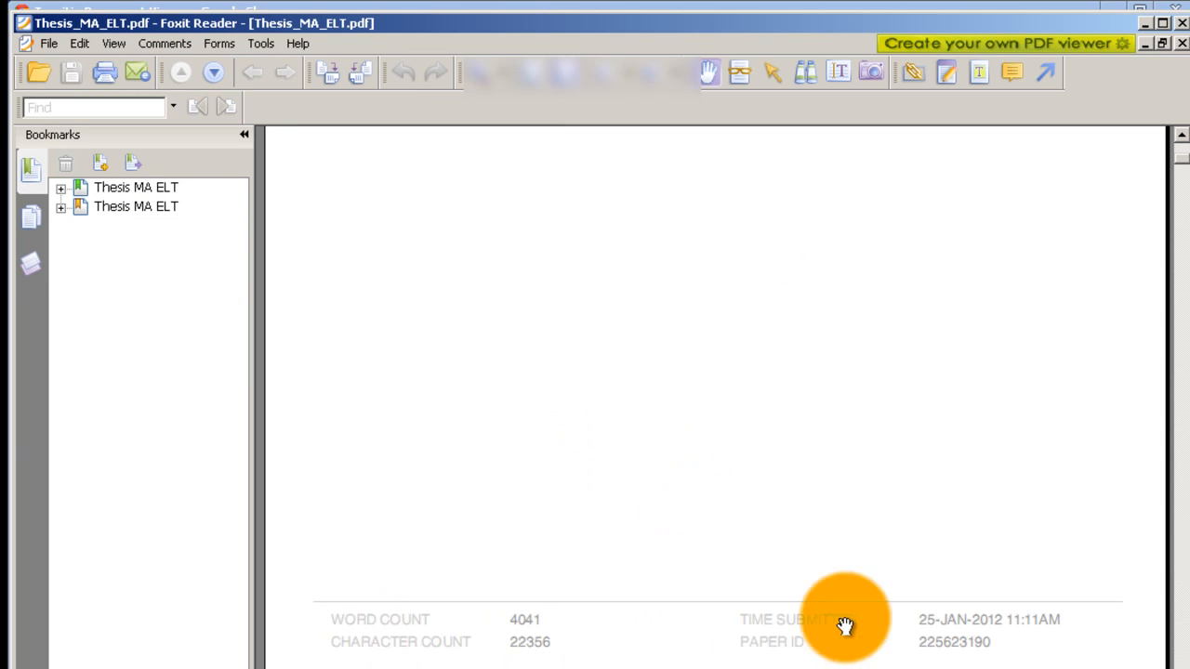
mouse_move(660, 623)
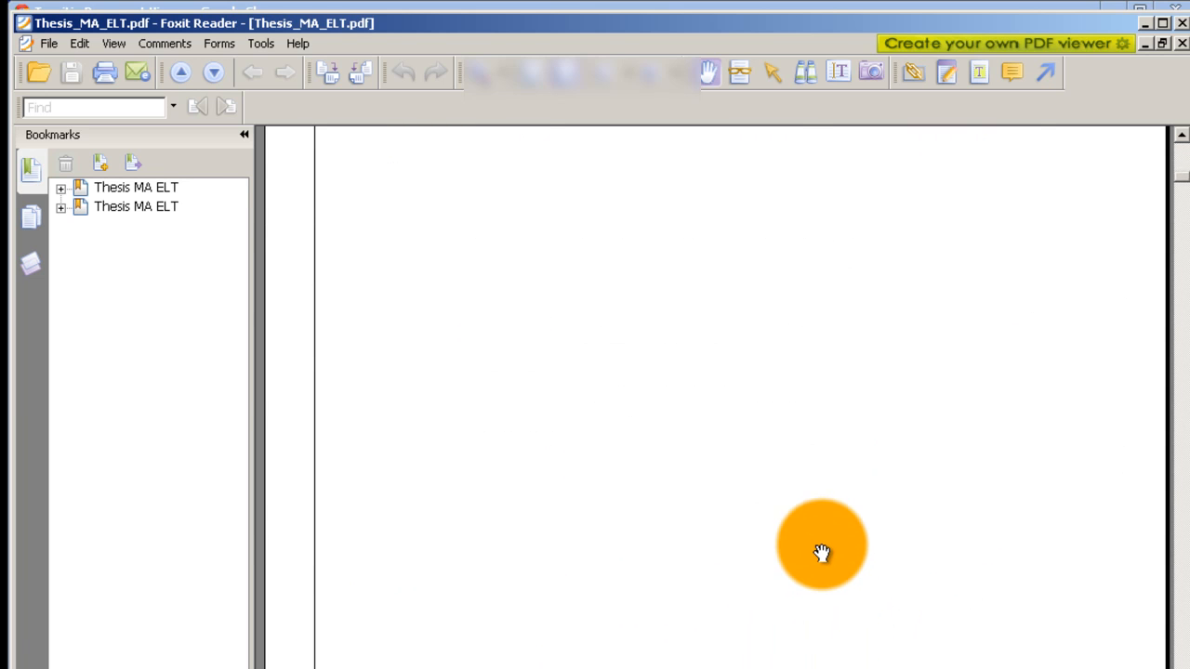
scroll(down, 3)
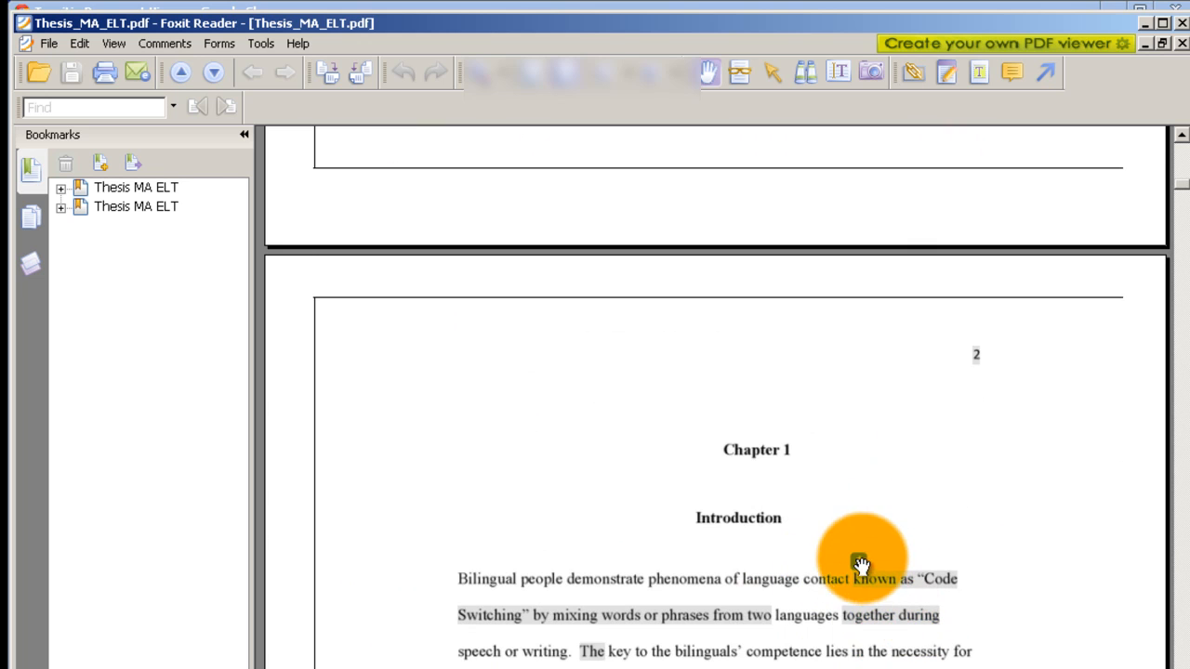
scroll(down, 3)
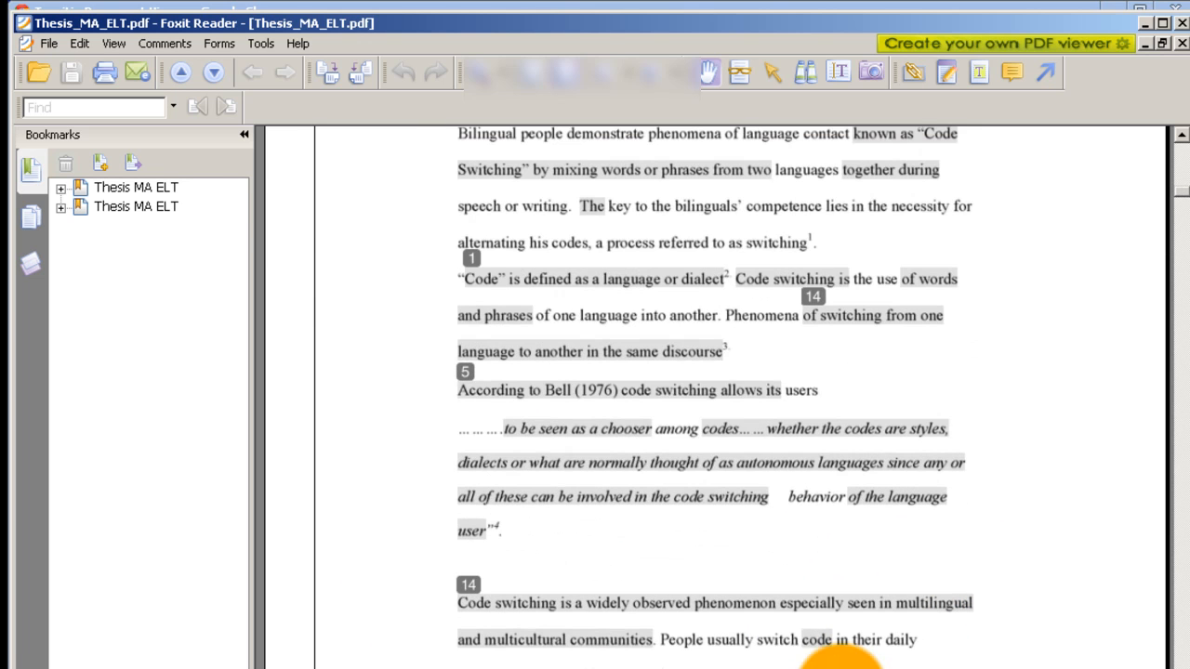
mouse_move(525, 281)
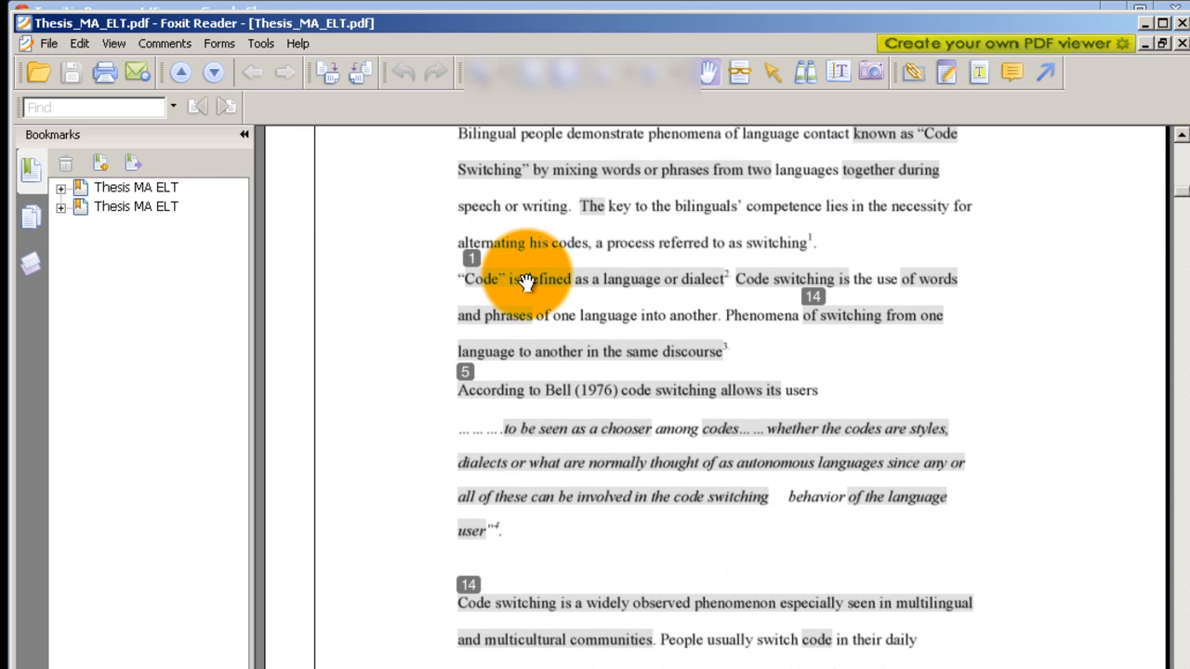
mouse_move(721, 573)
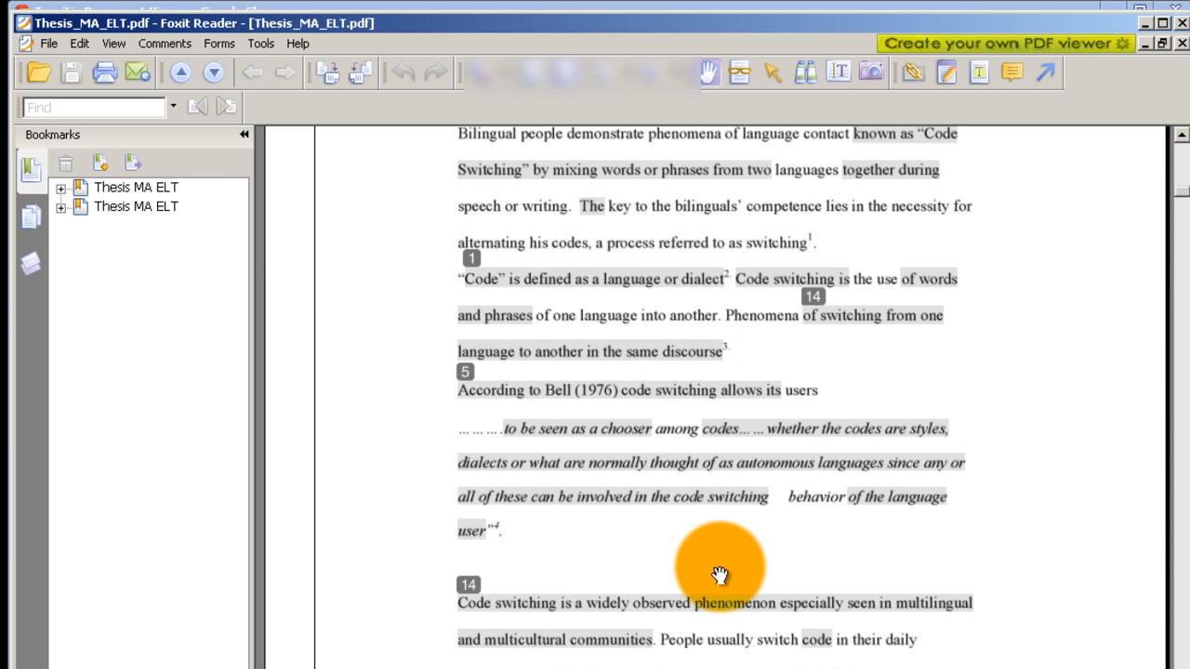
mouse_move(799, 511)
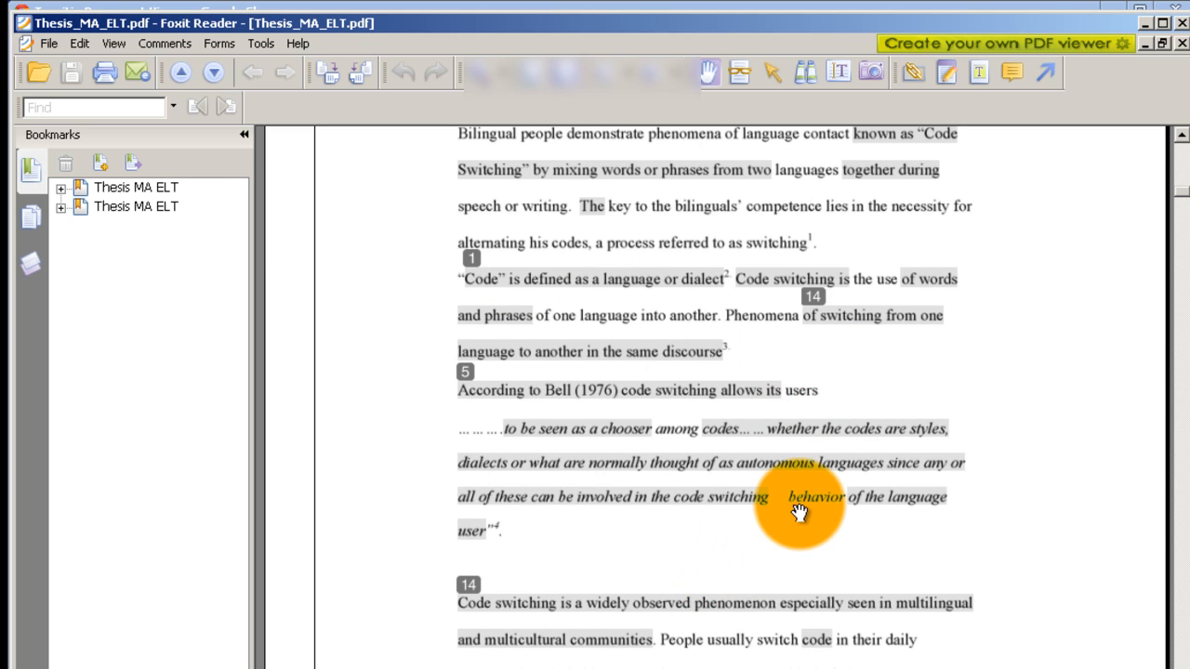
mouse_move(815, 316)
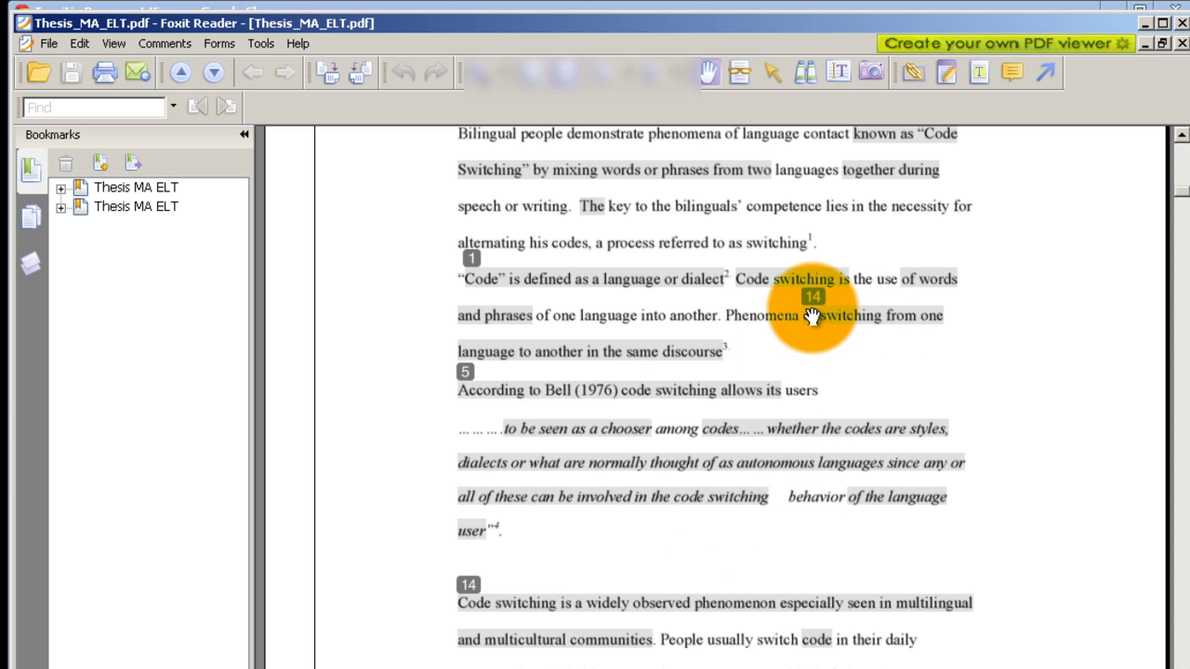
scroll(down, 3)
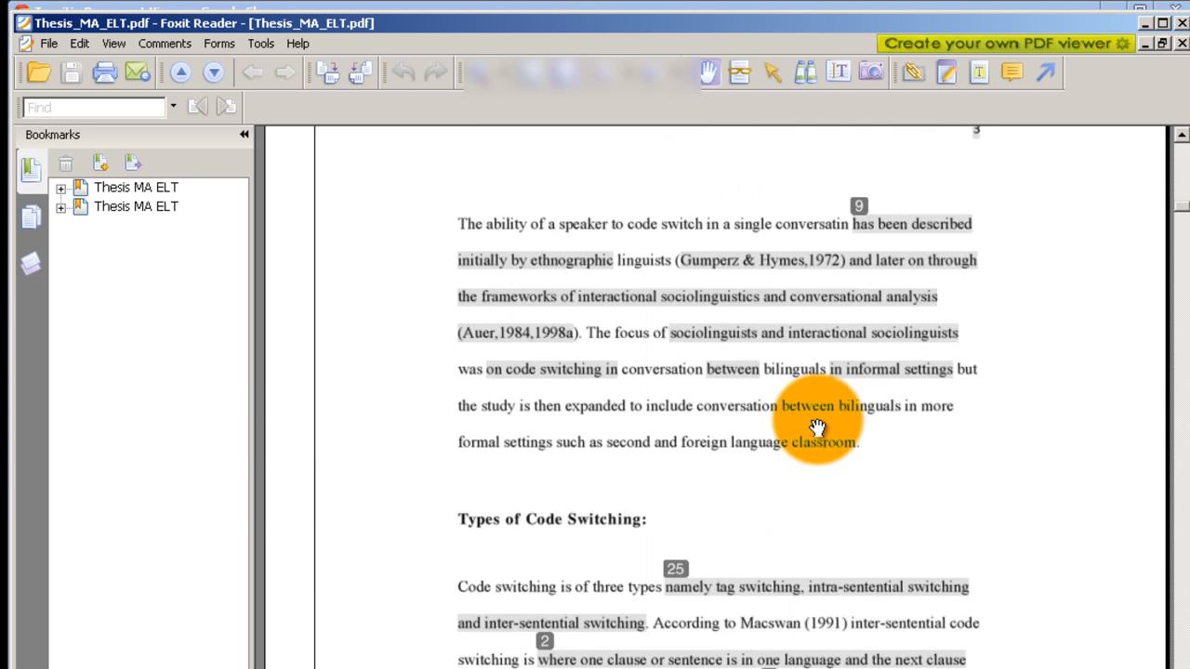
scroll(down, 3)
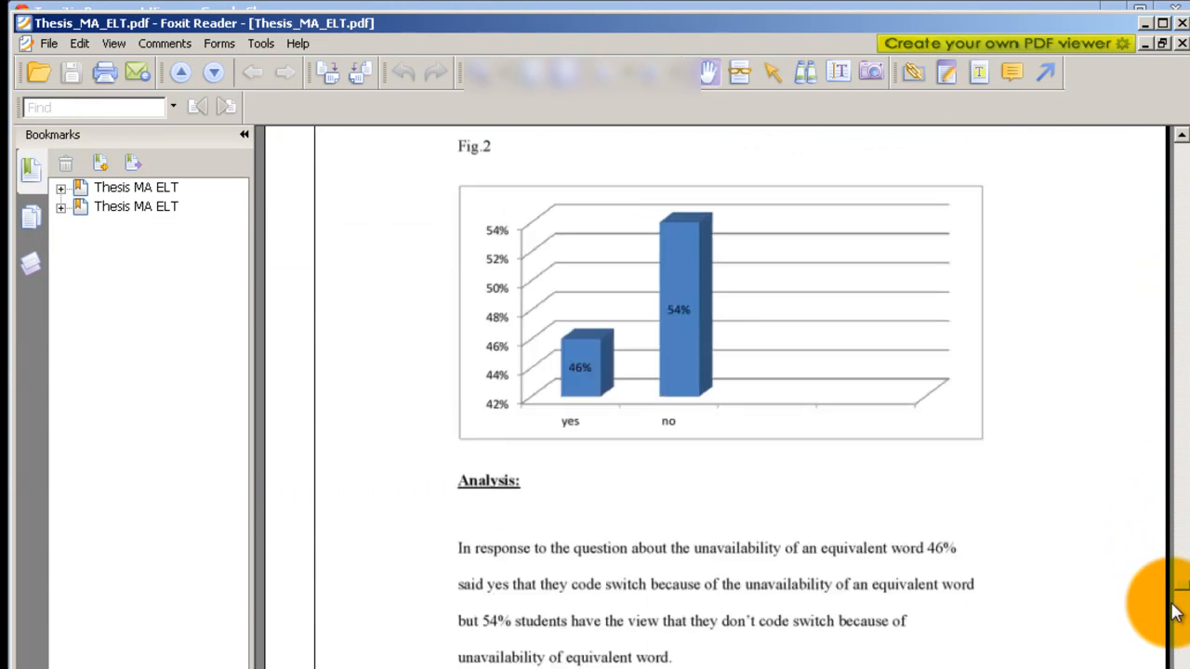
scroll(down, 3)
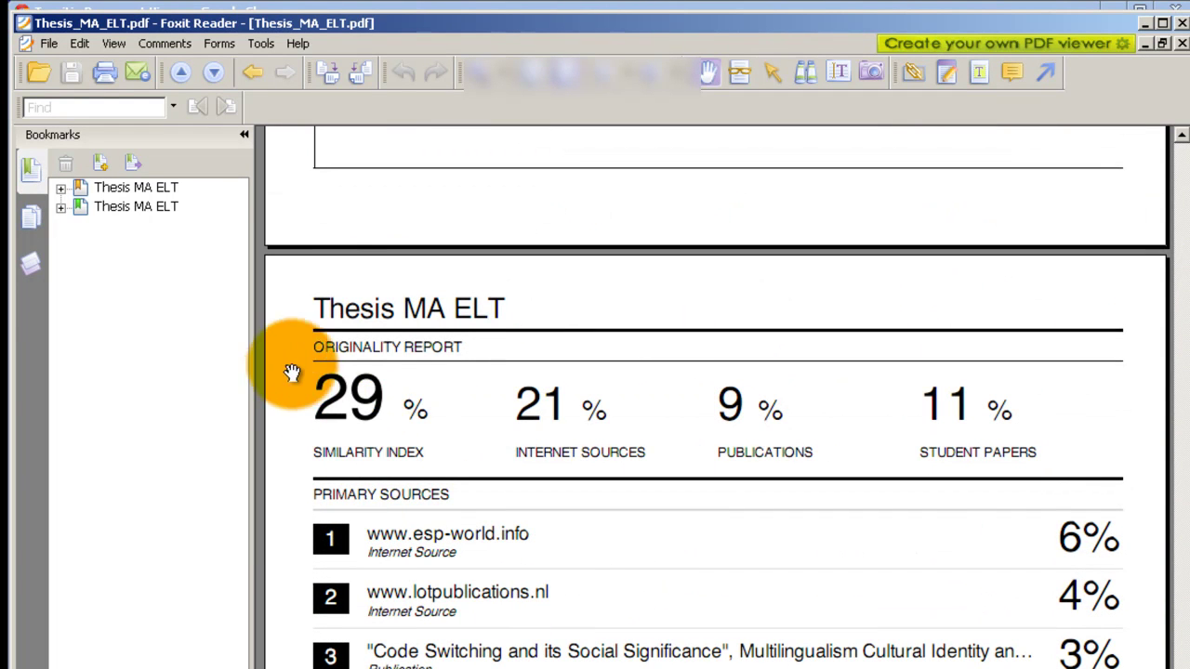
mouse_move(487, 427)
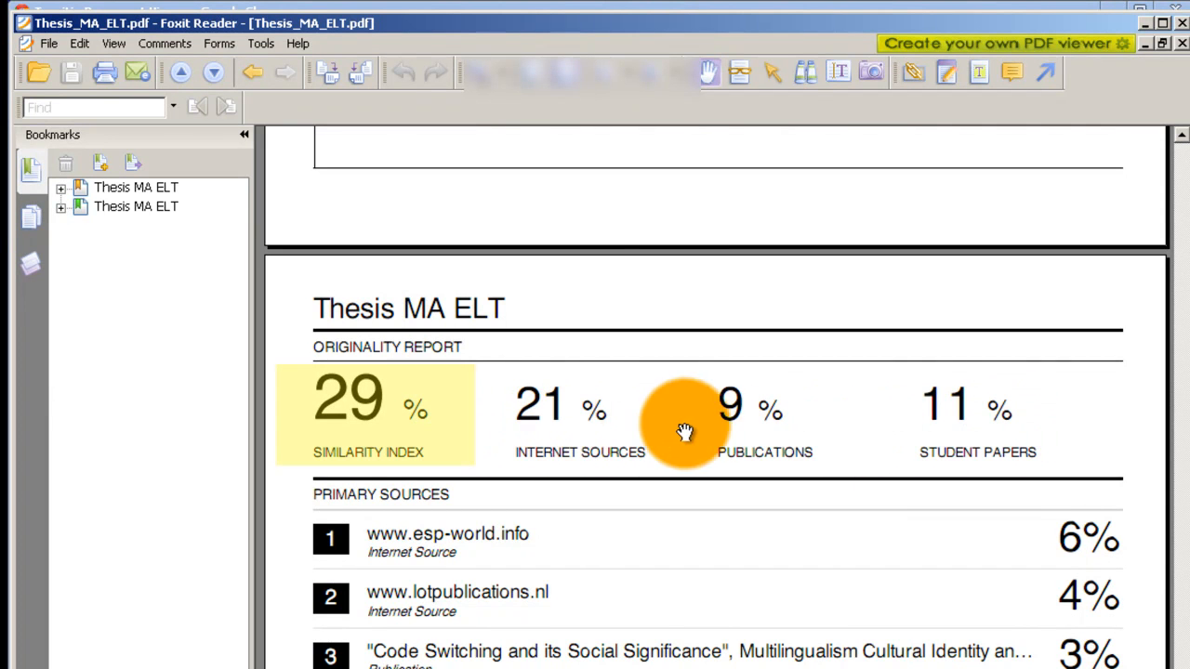
mouse_move(391, 454)
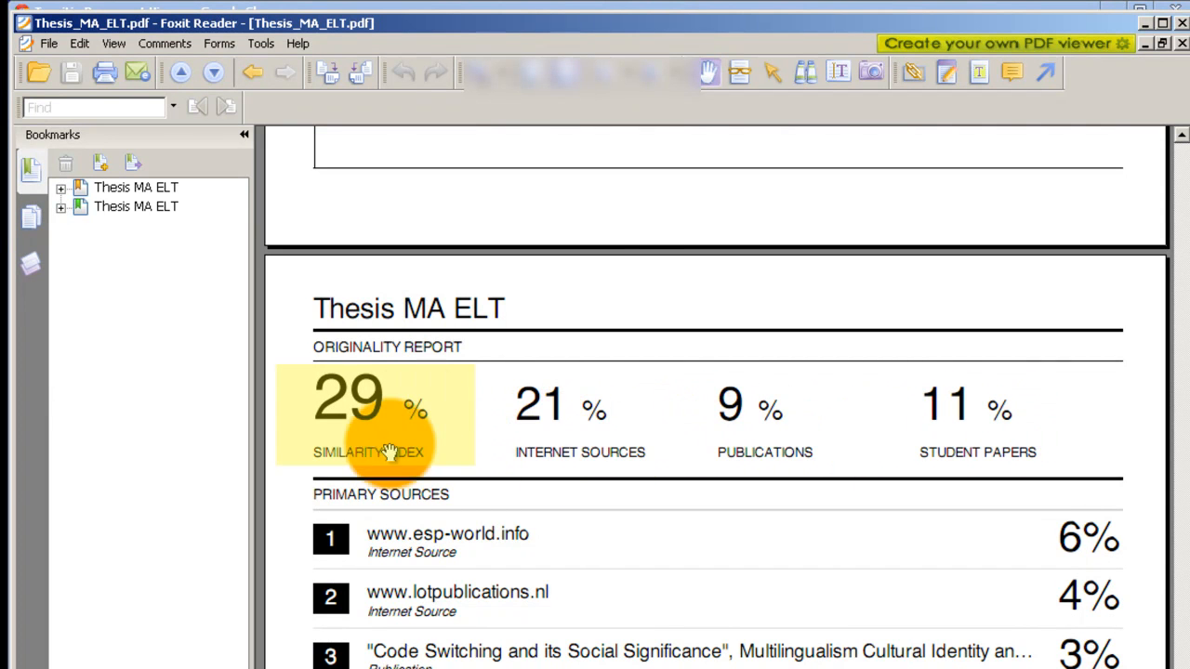
mouse_move(539, 491)
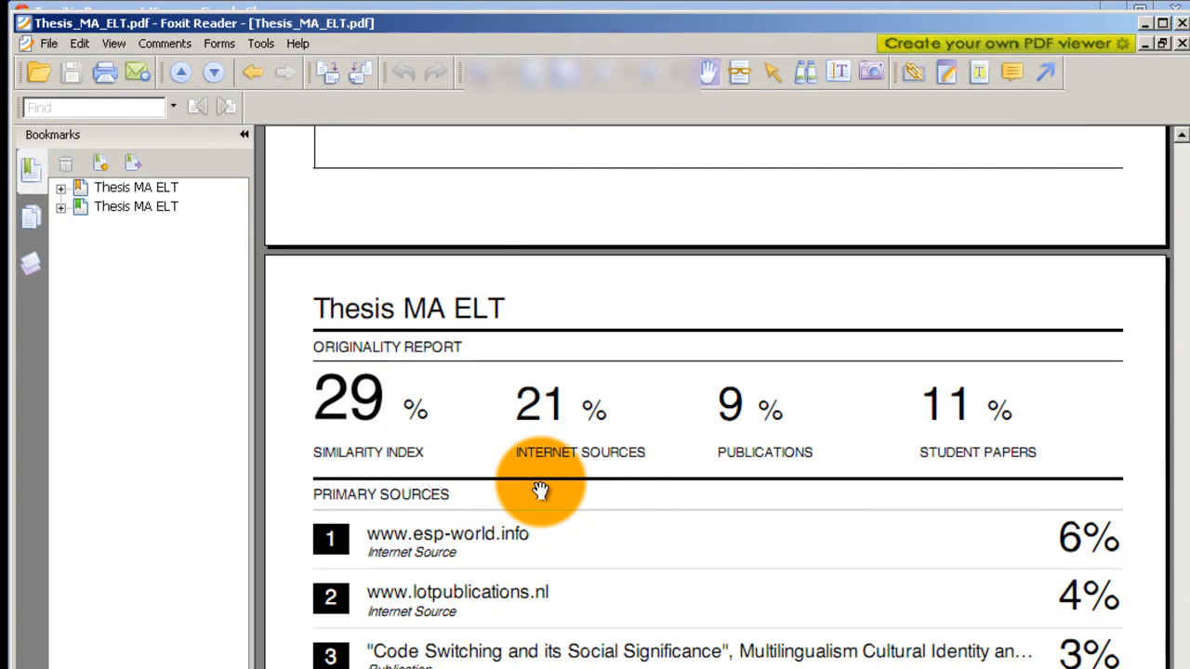
mouse_move(971, 409)
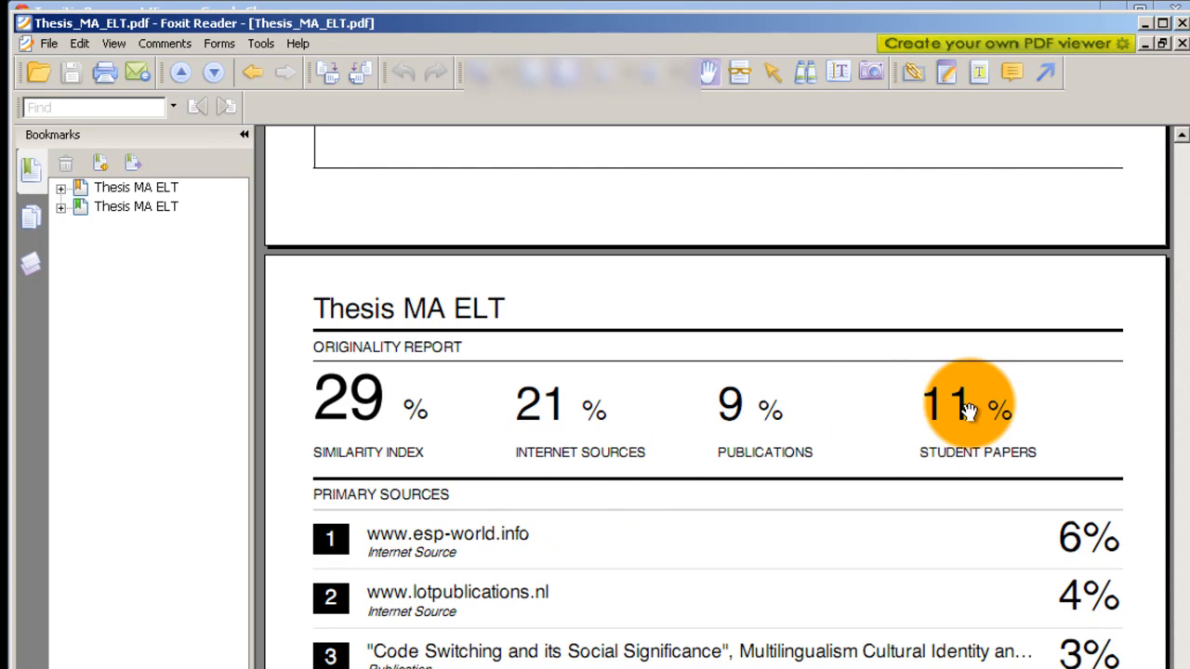
mouse_move(1000, 405)
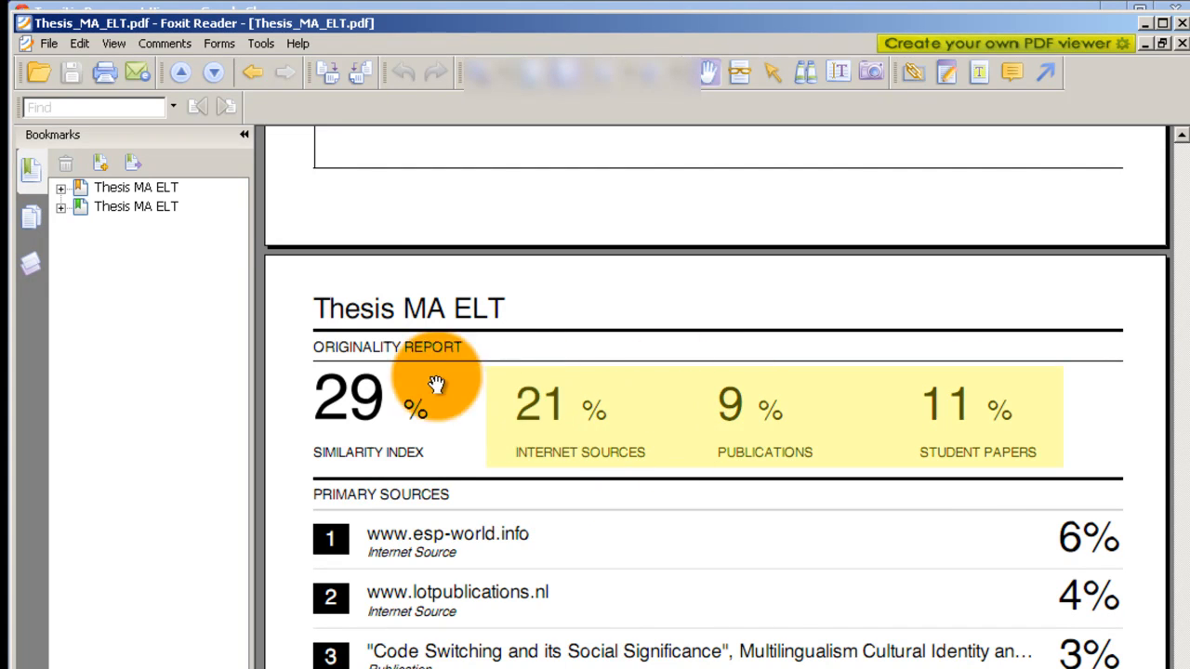
mouse_move(316, 383)
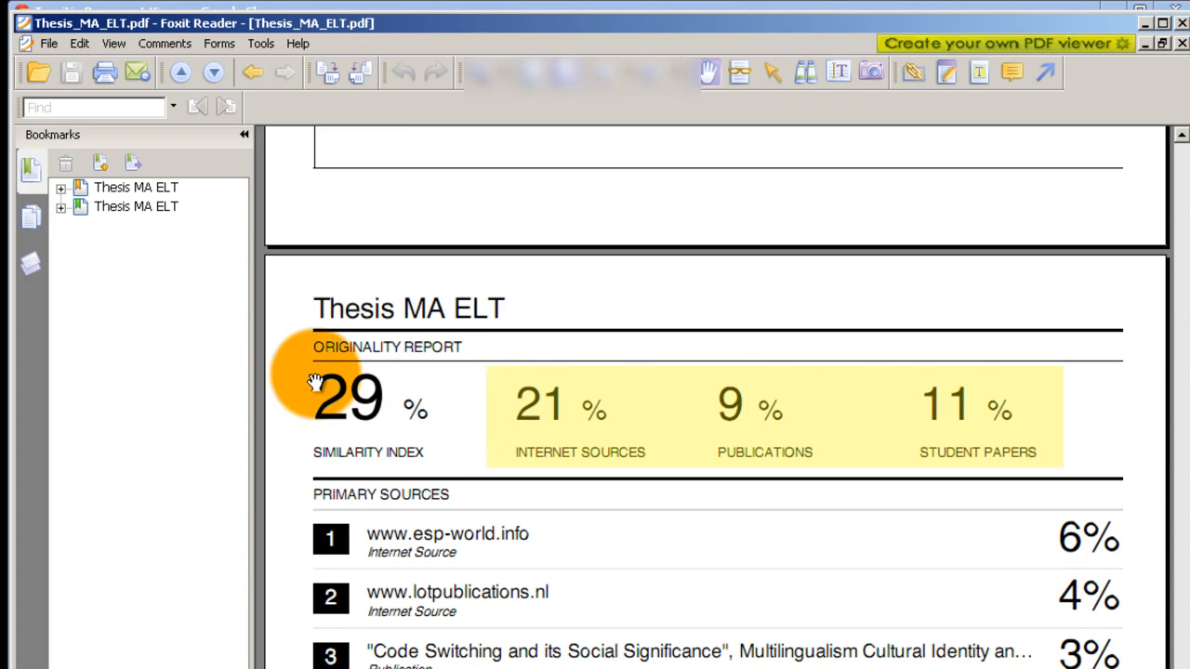
mouse_move(320, 428)
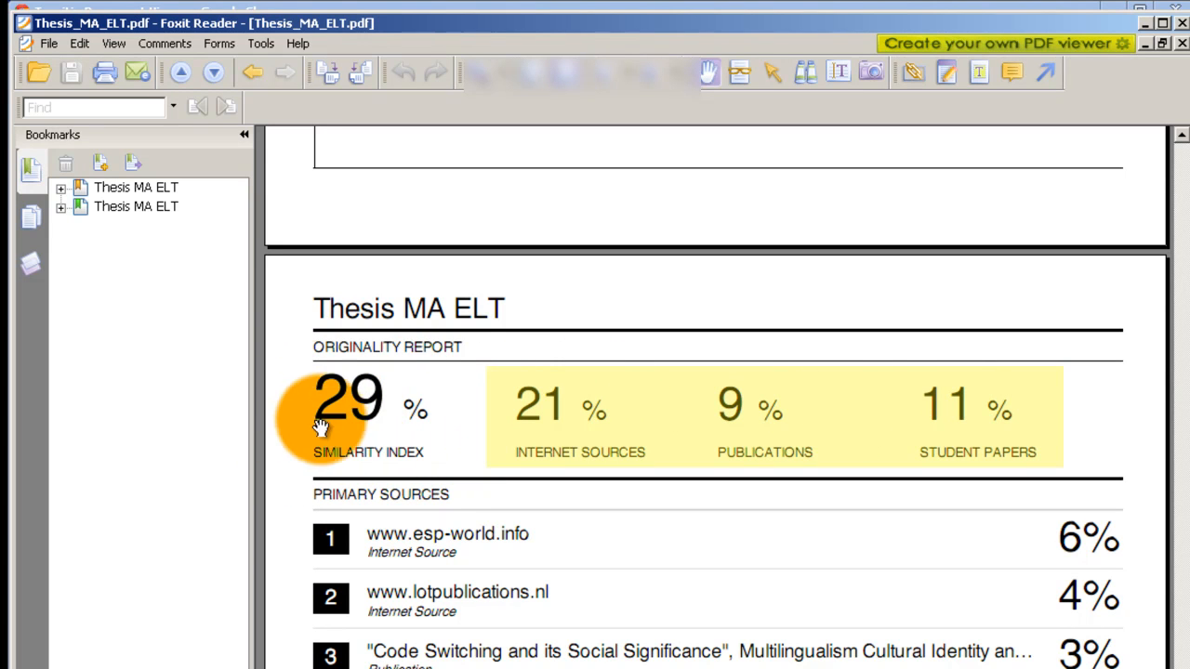
- Scroll the Originality Report page showing 29% similarity and the primary sources list
scroll(down, 3)
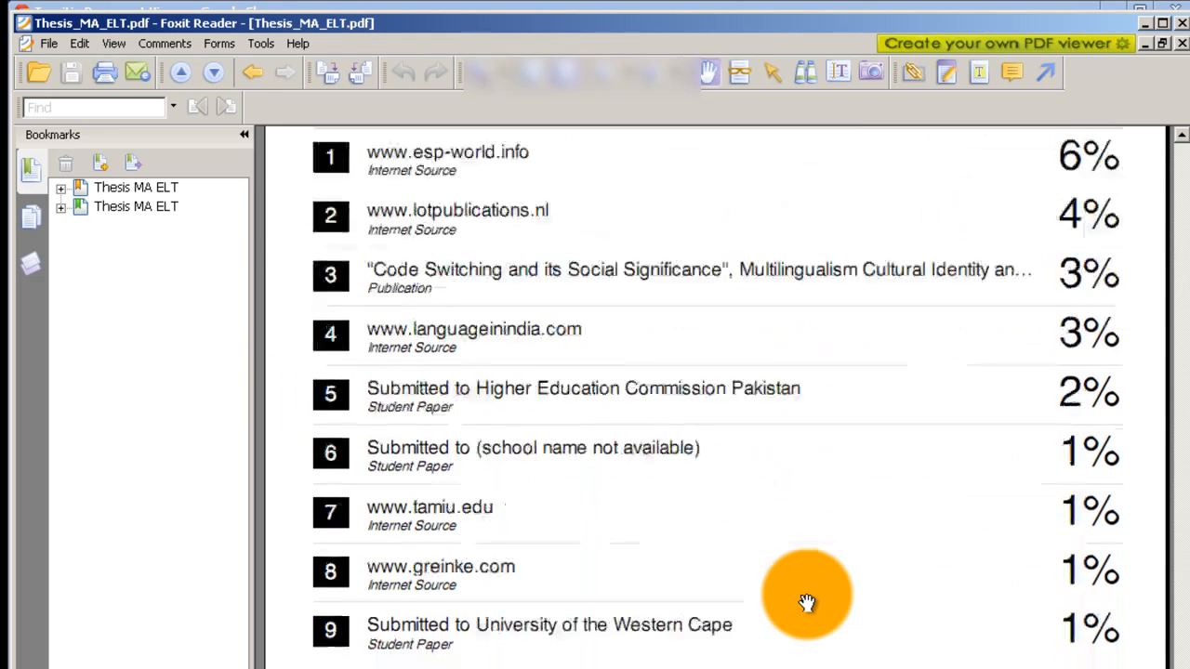
scroll(up, 3)
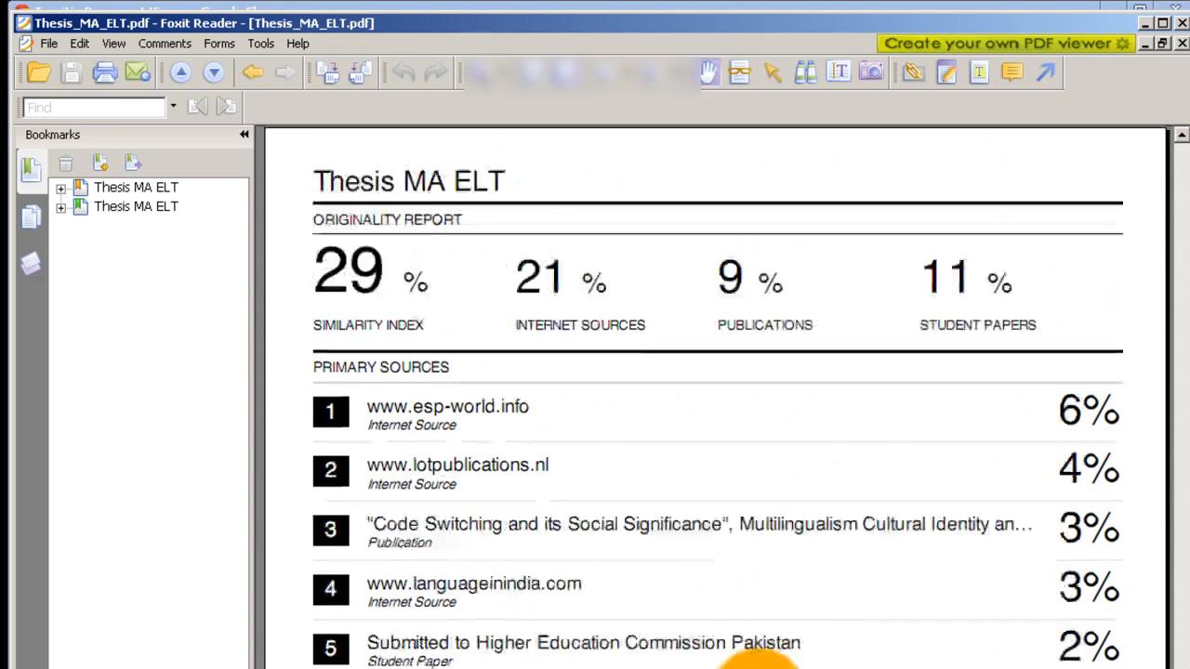
mouse_move(1153, 70)
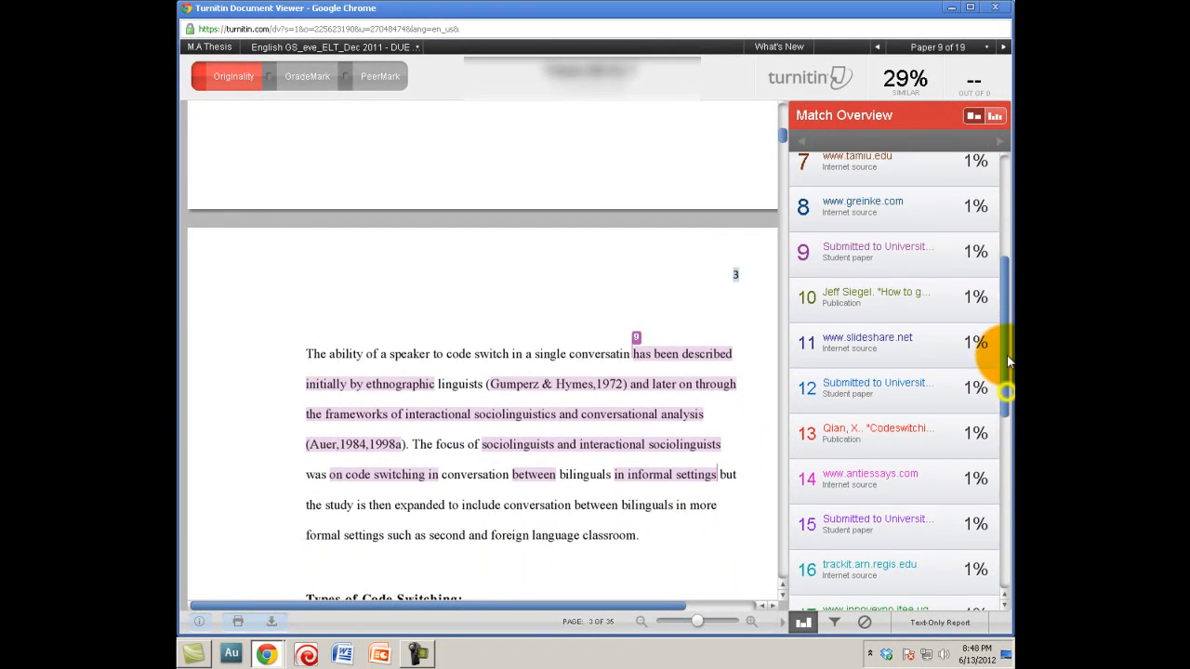
- Scroll the Match Overview sidebar of numbered sources in the Turnitin Document Viewer
scroll(up, 3)
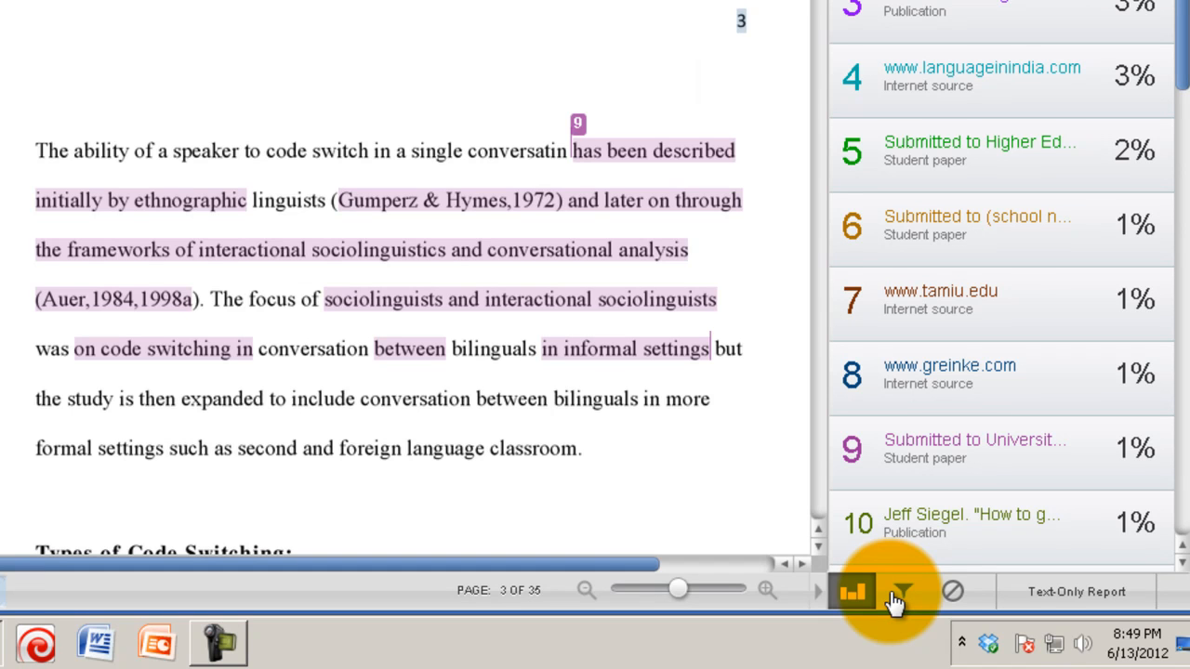
- Bring up the Filters & Settings panel with exclude quotes, bibliography and small matches options
click(900, 591)
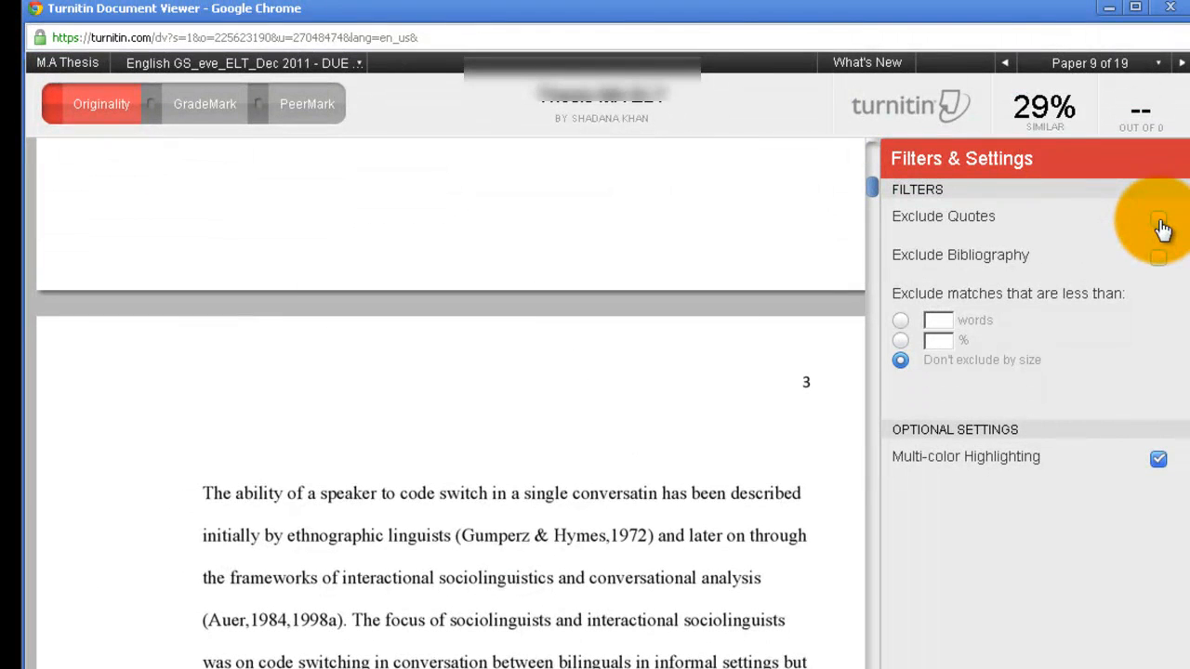
mouse_move(1171, 223)
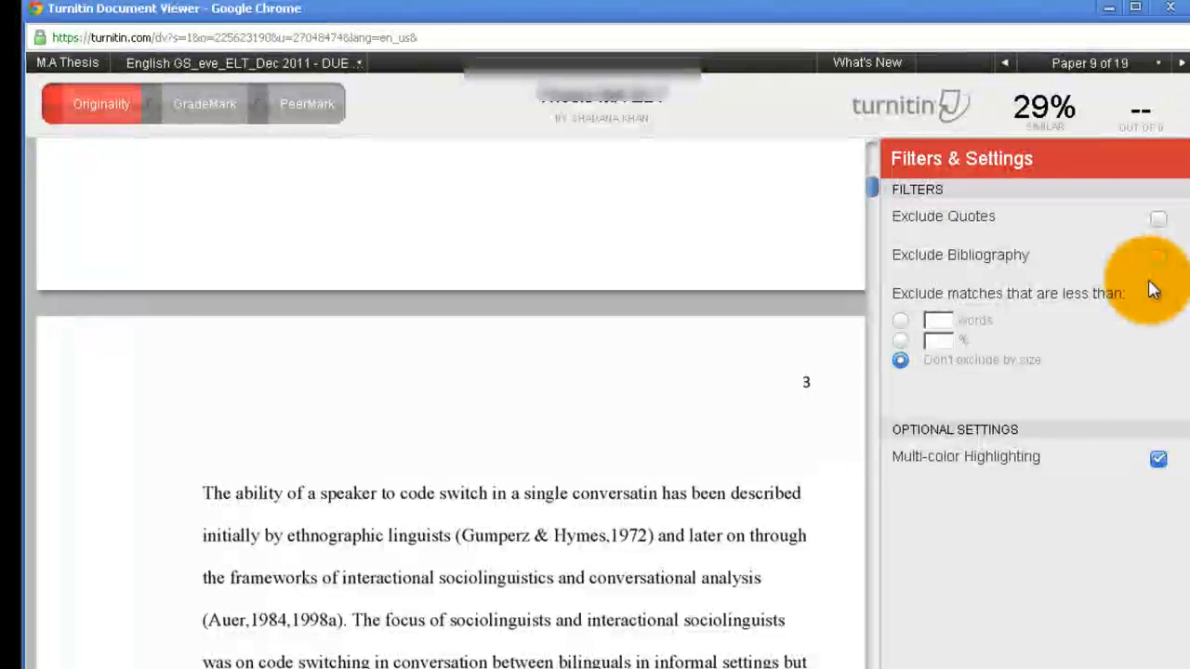
mouse_move(1093, 385)
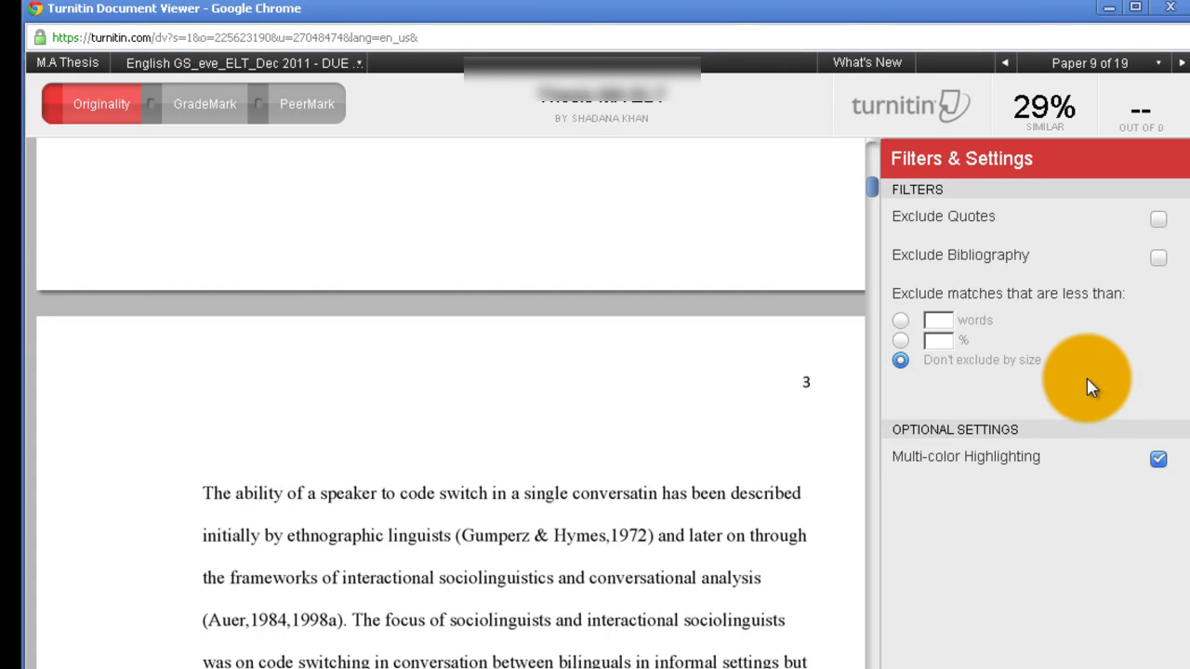
mouse_move(1116, 312)
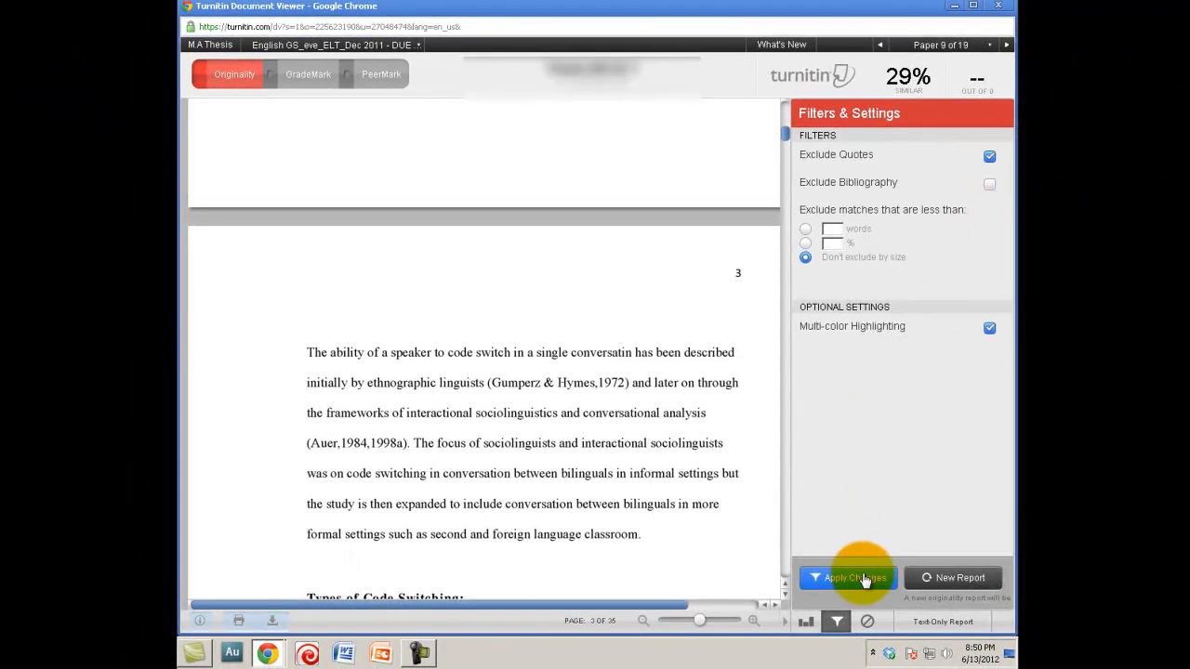
- Apply Exclude Quotes to see 25%, then clear it and recalculate back to 29%
click(846, 577)
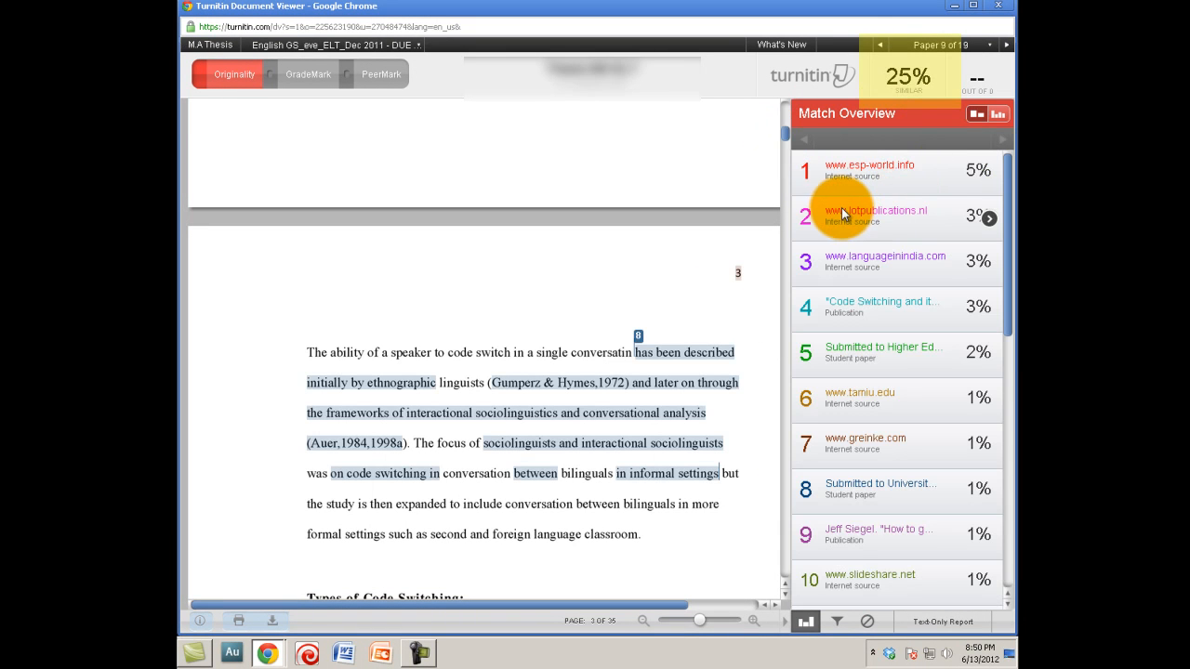
mouse_move(908, 83)
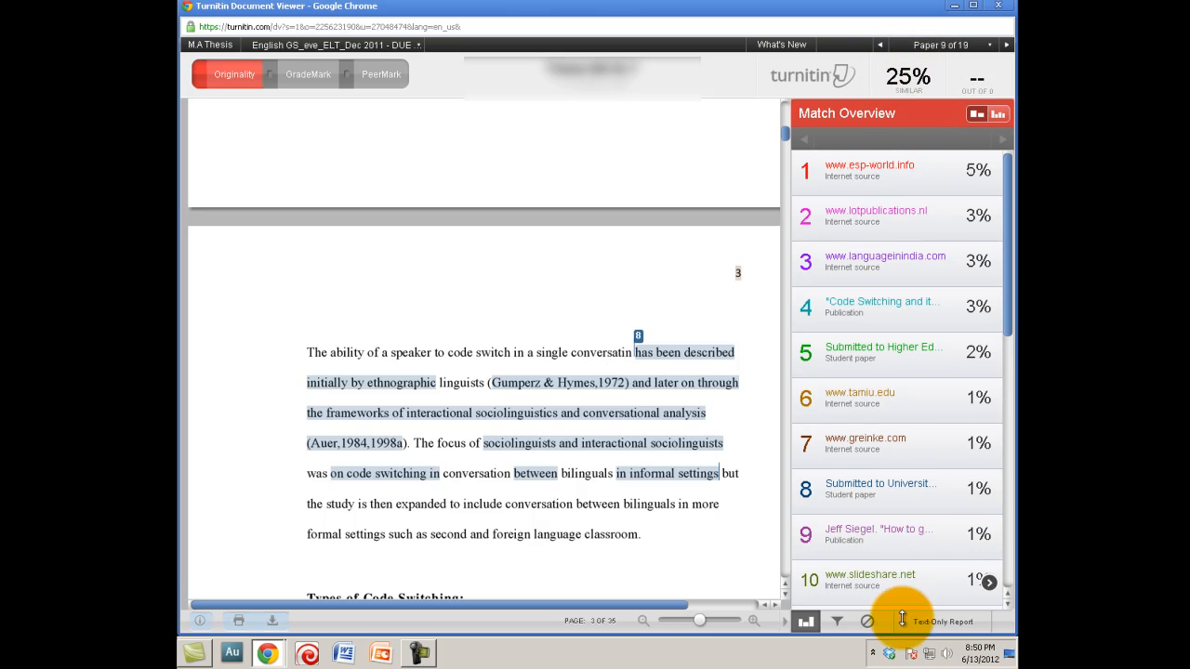
click(837, 621)
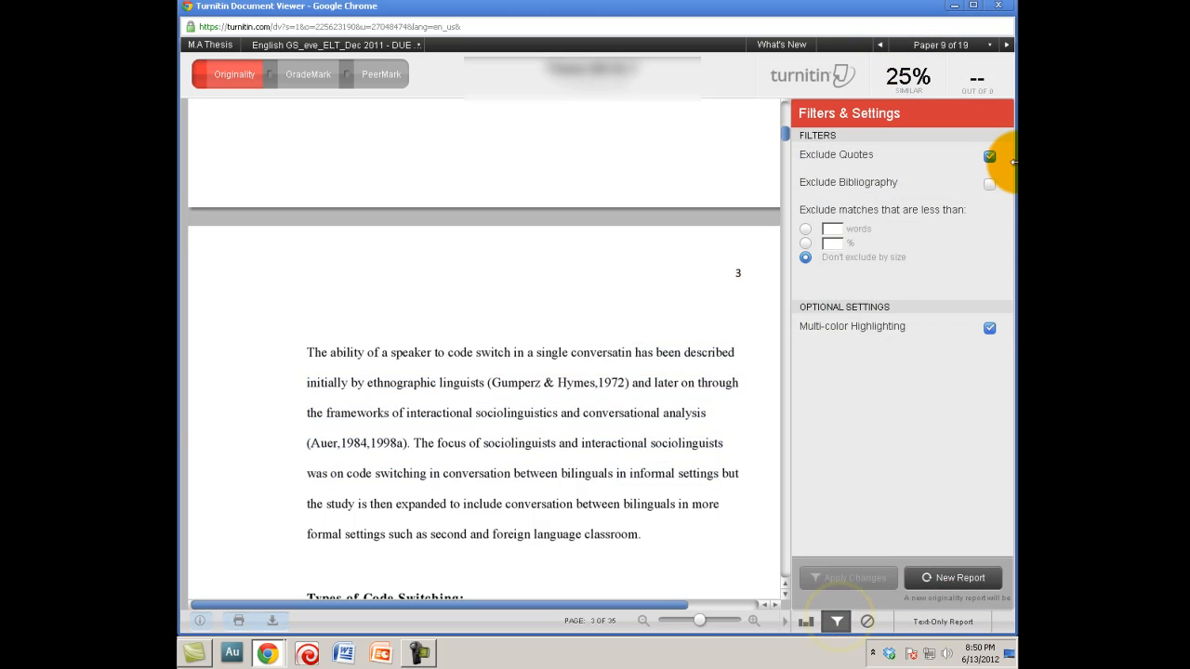
click(989, 156)
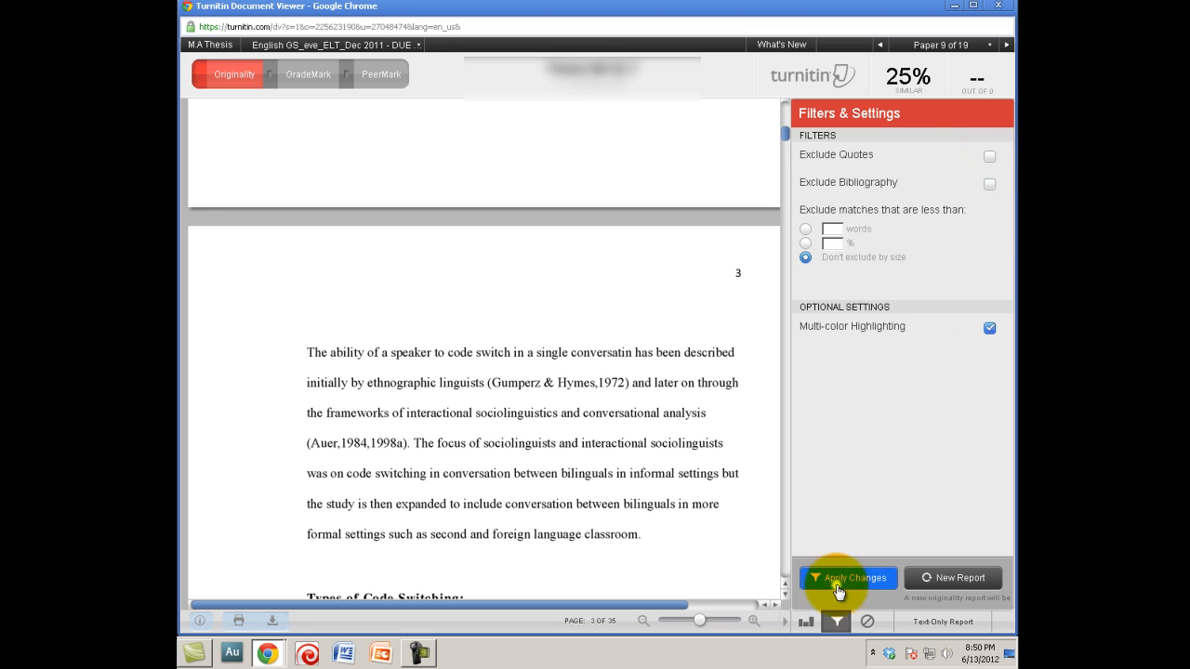
click(847, 577)
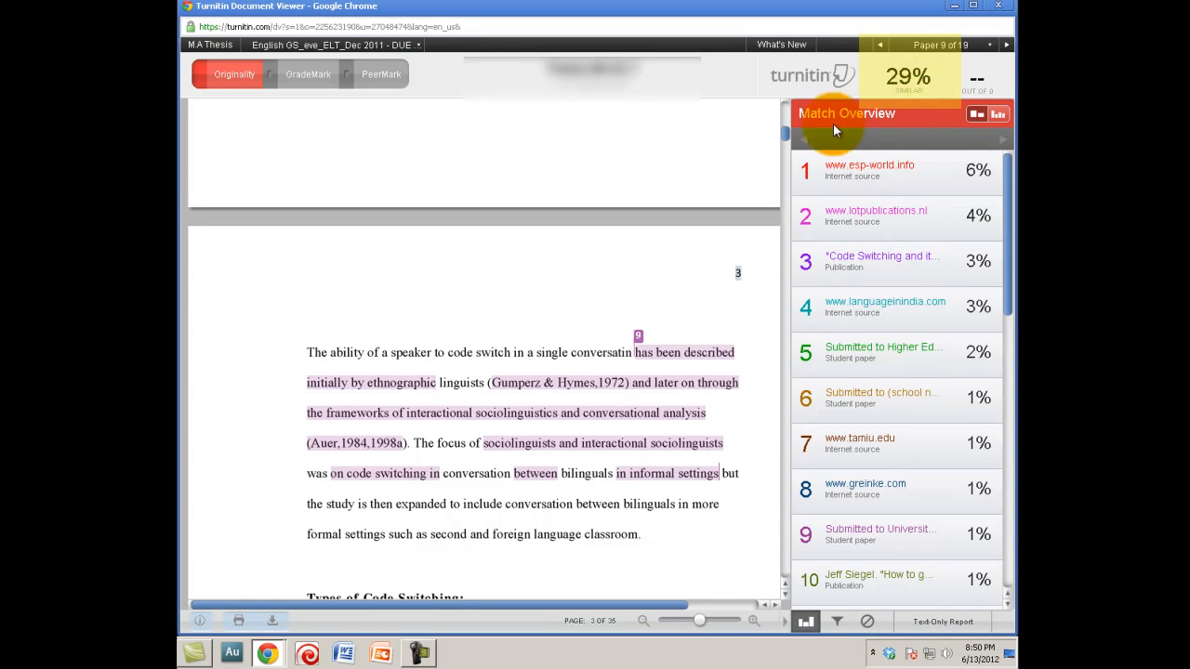
mouse_move(729, 610)
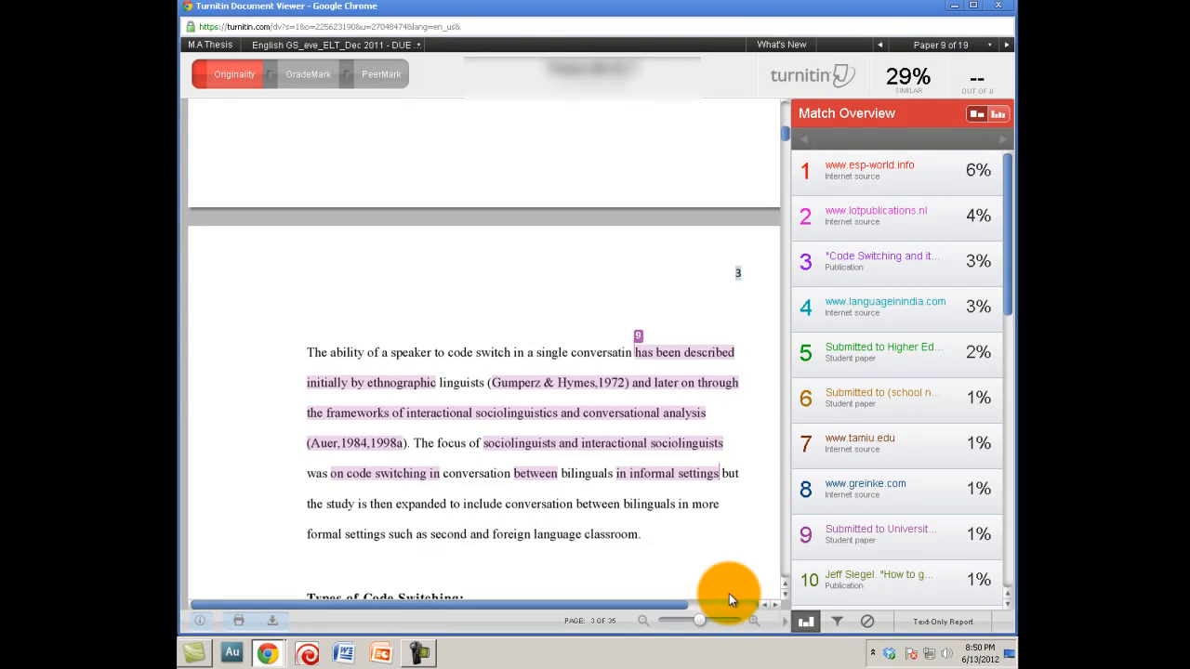
mouse_move(801, 177)
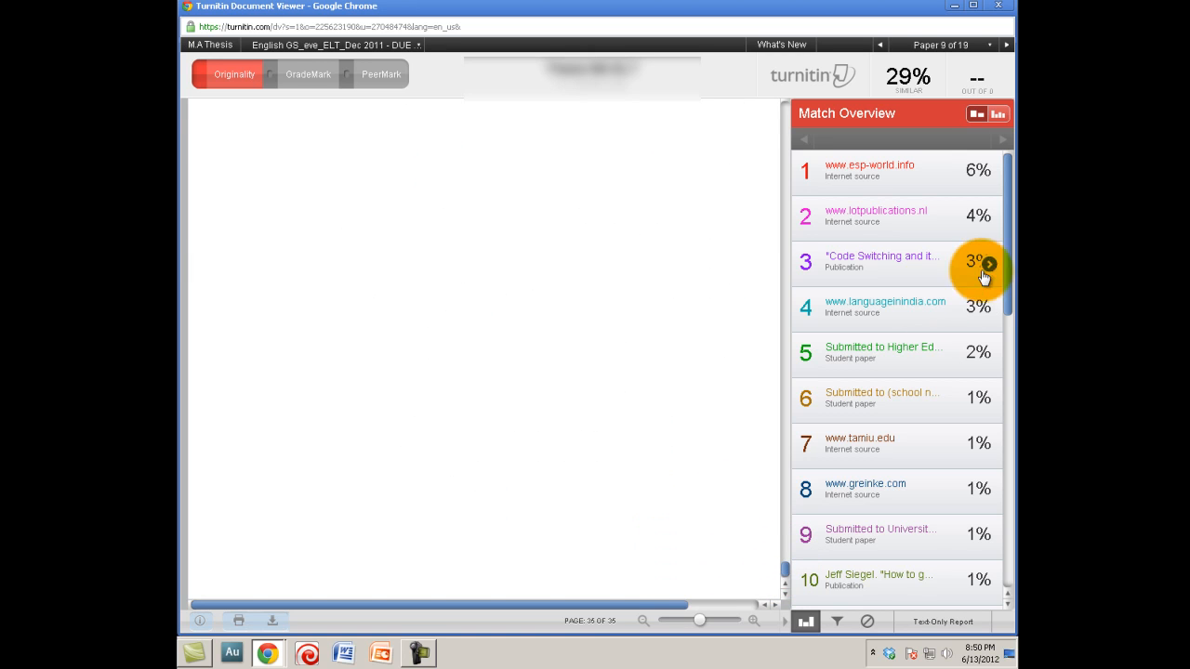
- Show the report's filter settings, toggling Exclude Bibliography on then off so nothing is excluded
click(837, 621)
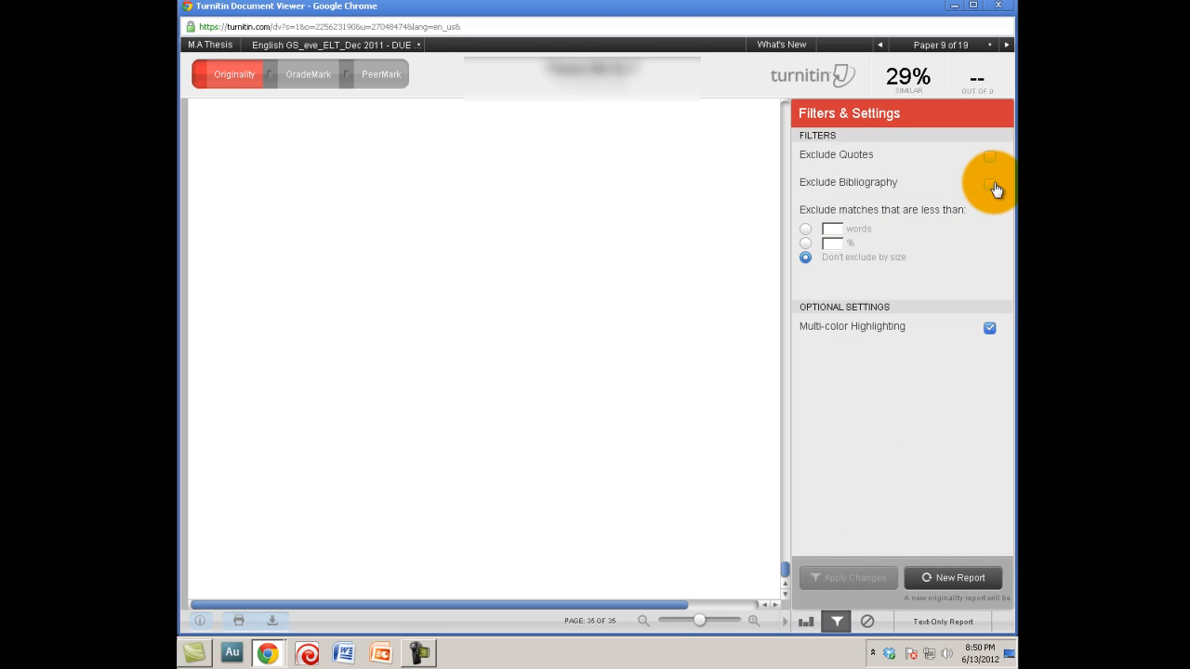
click(989, 185)
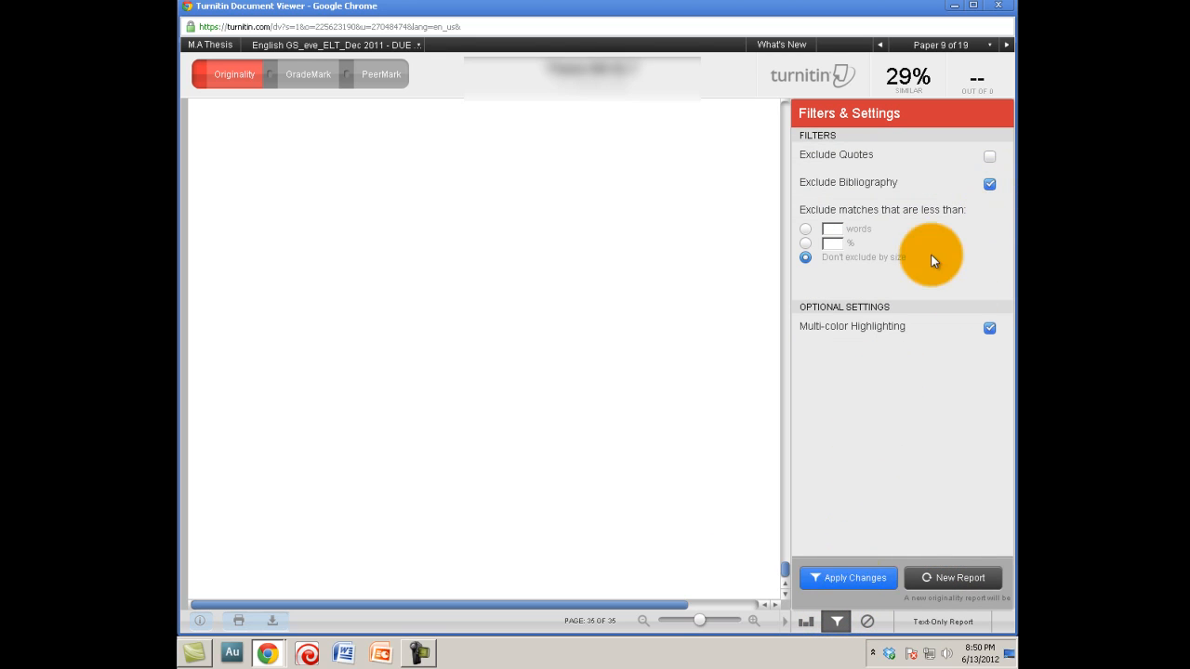
click(990, 184)
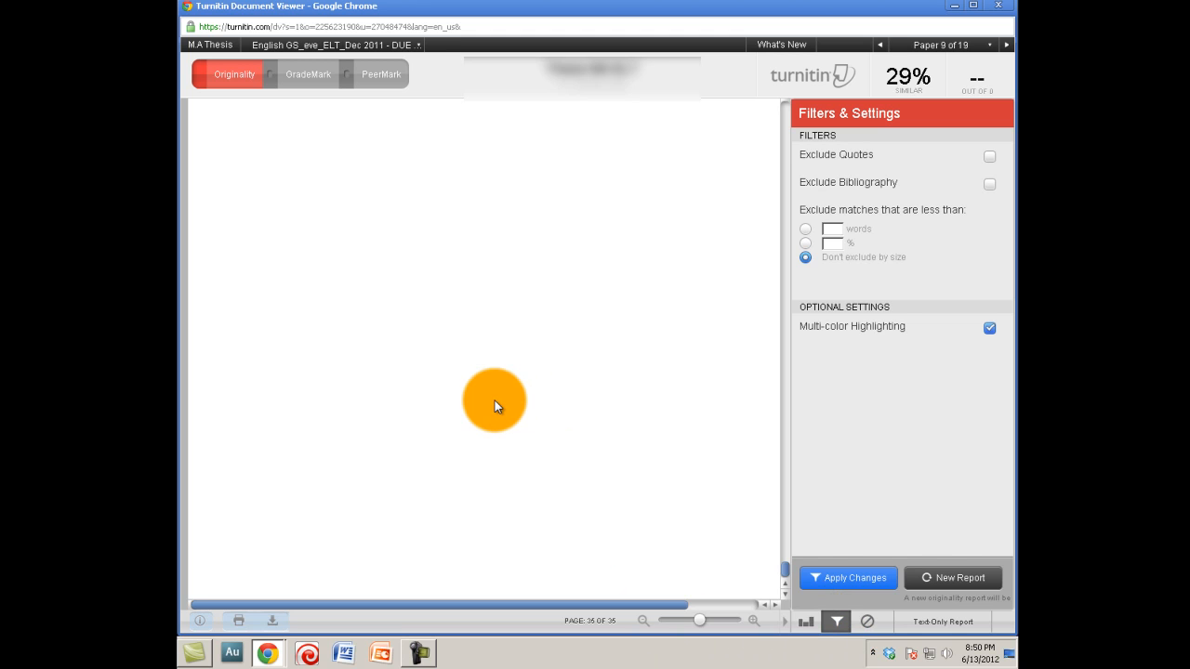
mouse_move(747, 517)
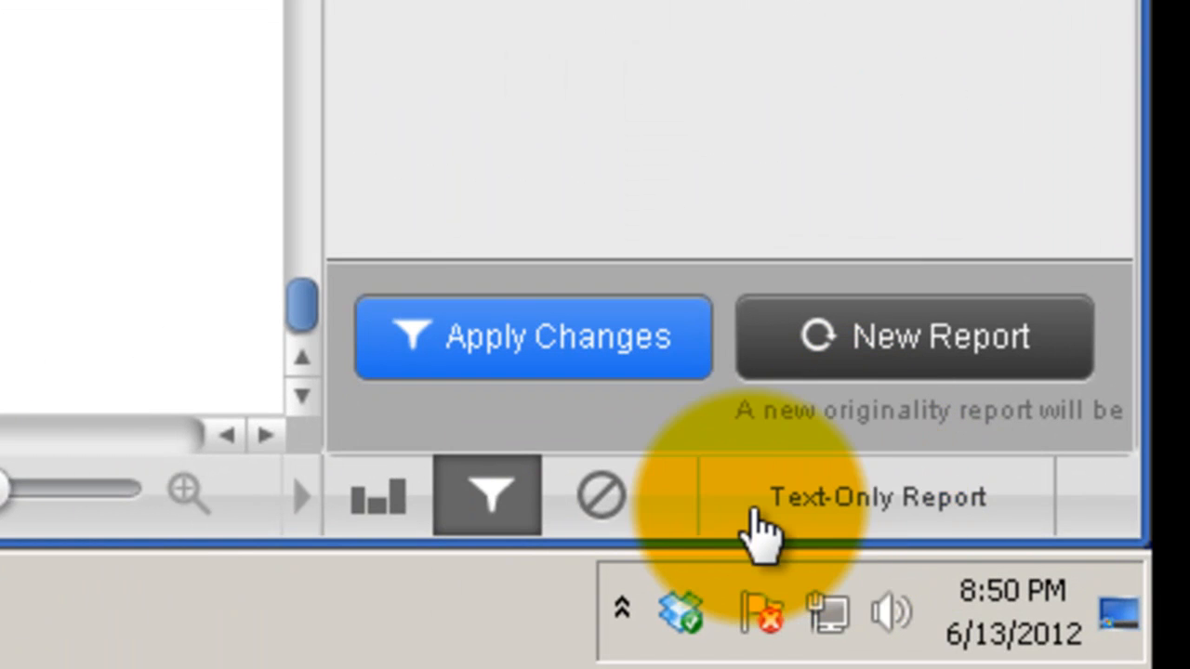
mouse_move(763, 502)
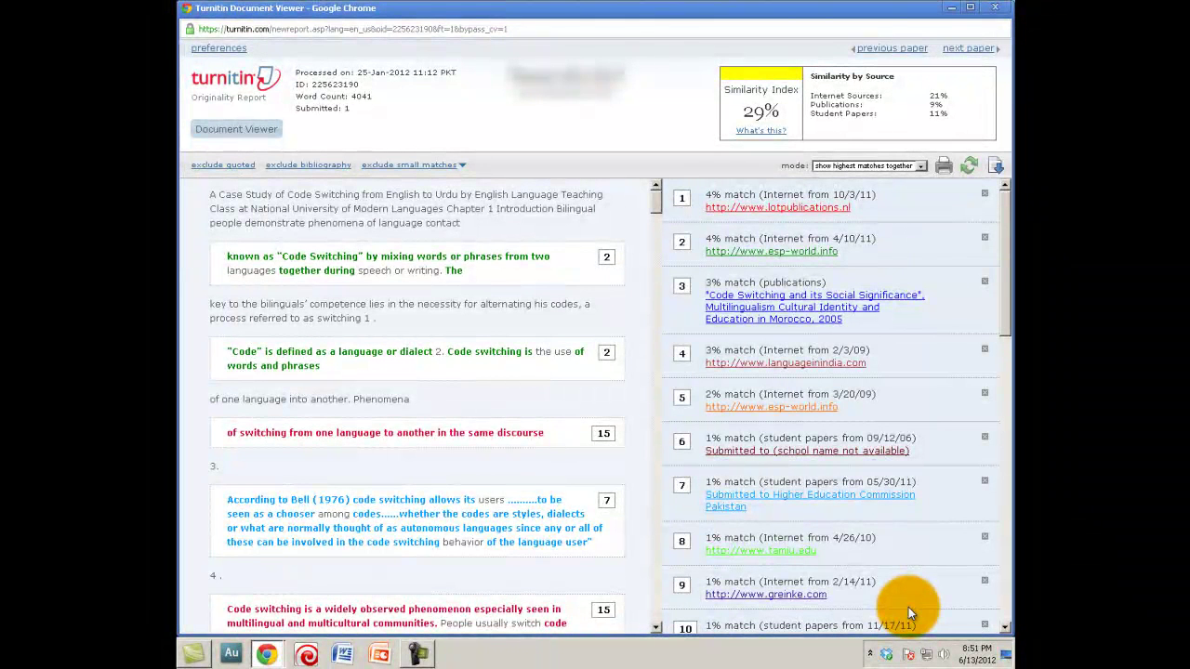
mouse_move(530, 212)
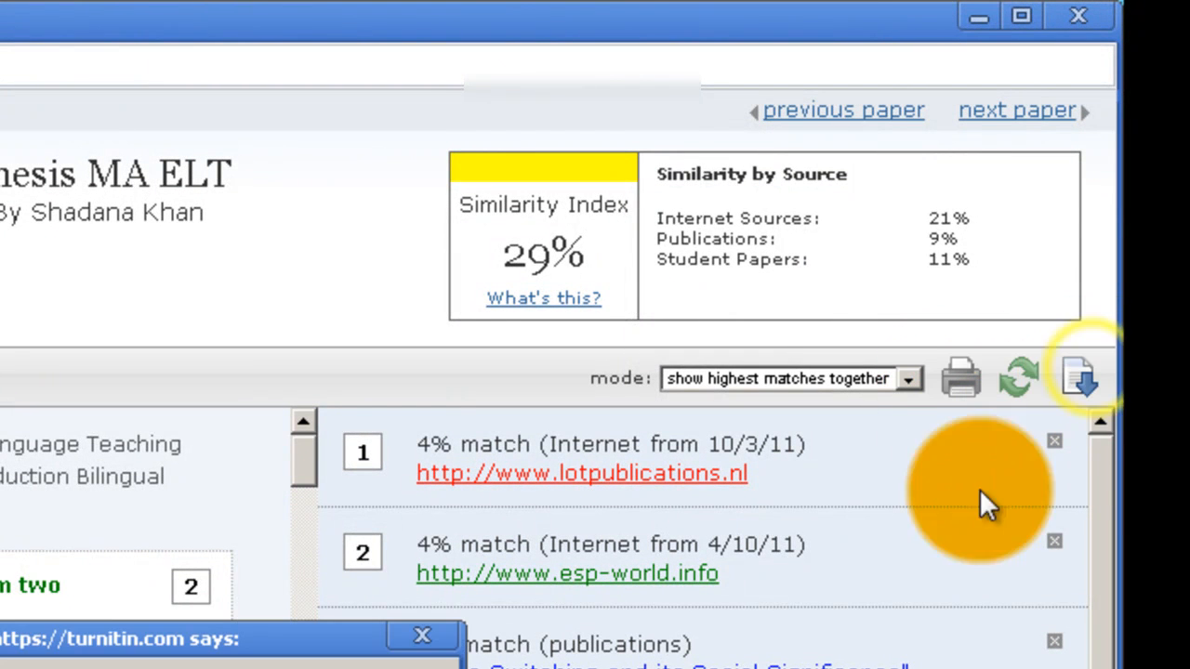
- Download the text-only report, extending the suggested file name with 'Sh' and saving it to Downloads
click(1078, 380)
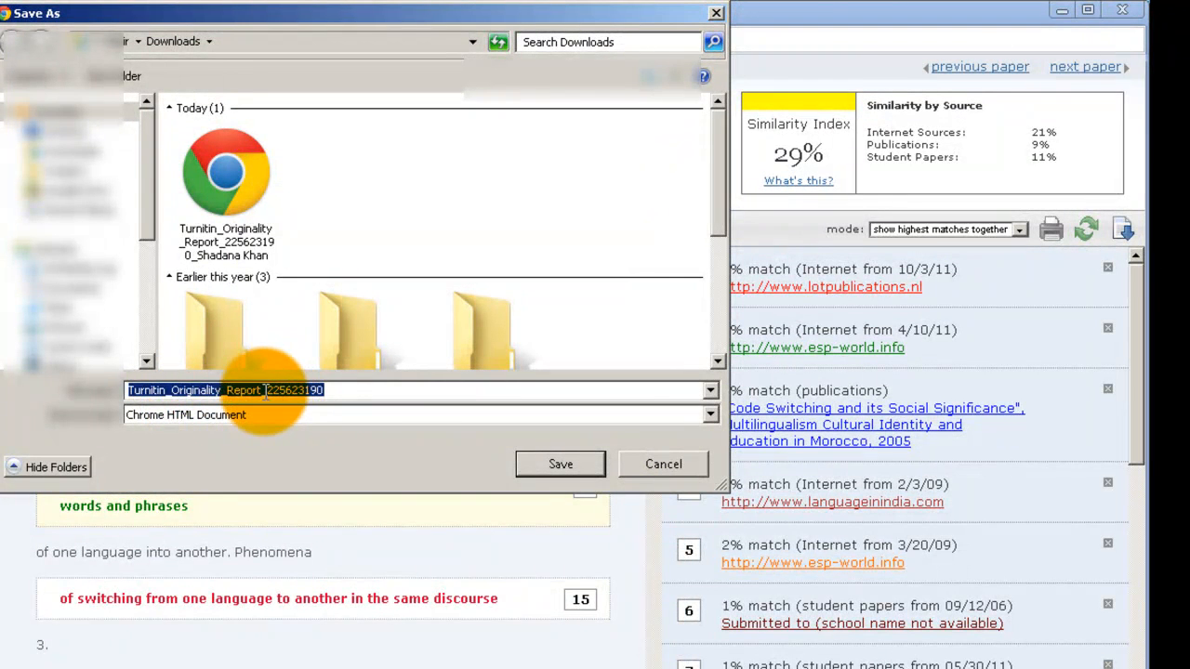
click(270, 391)
text(_)
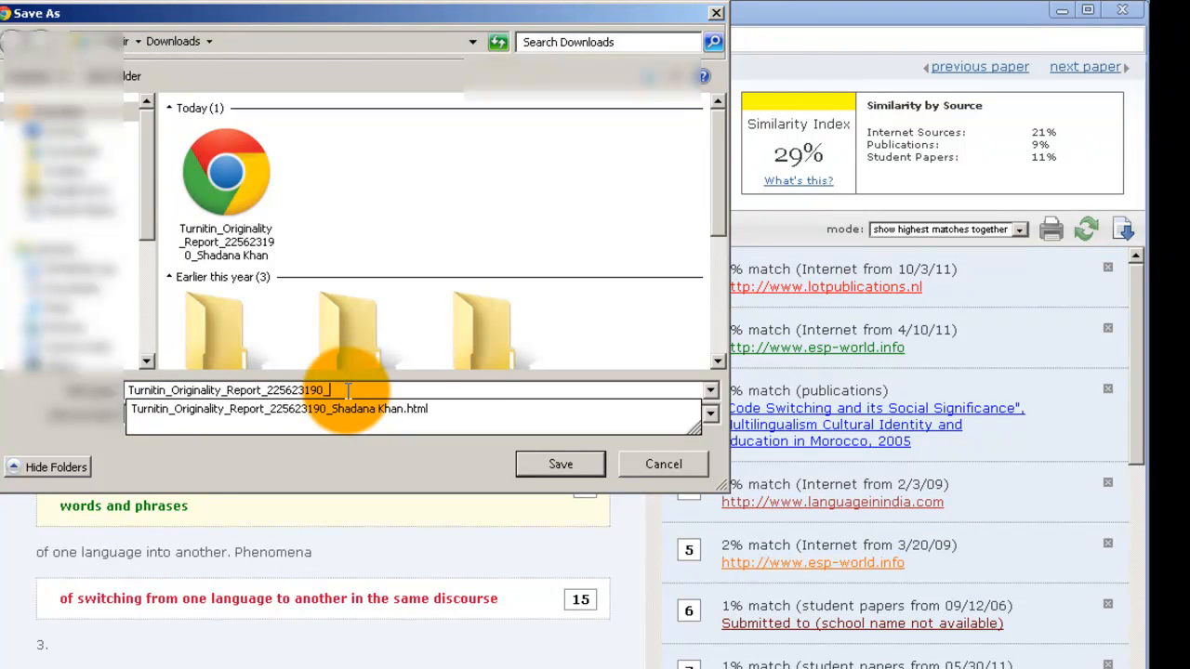
text(Sh)
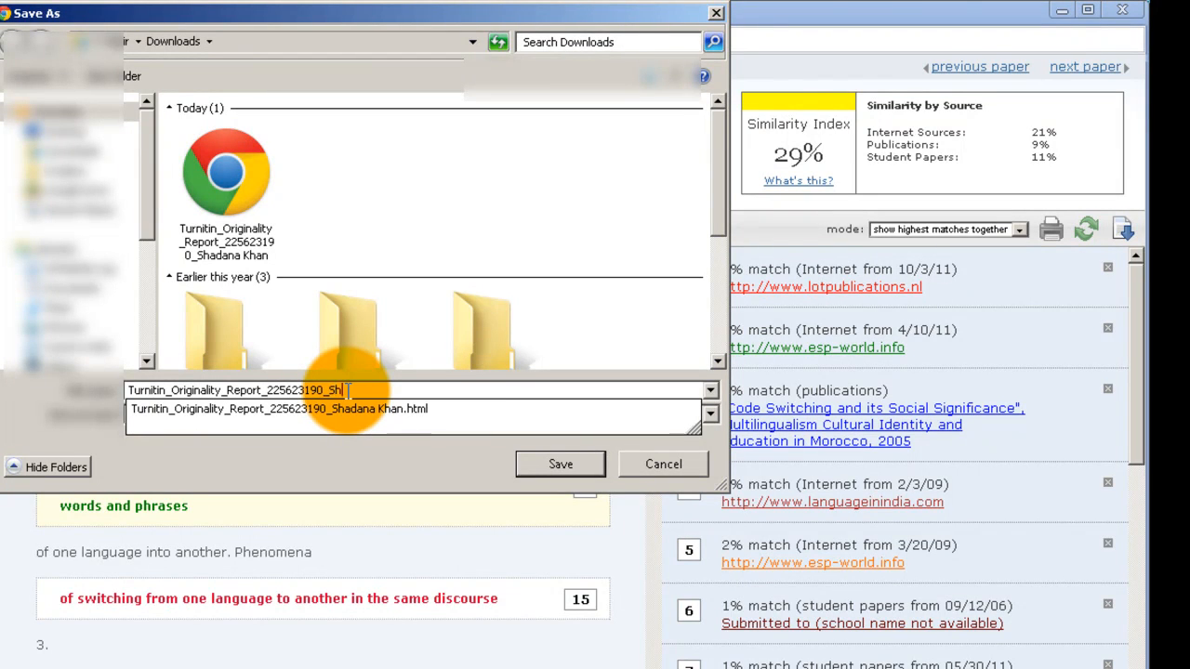
click(559, 465)
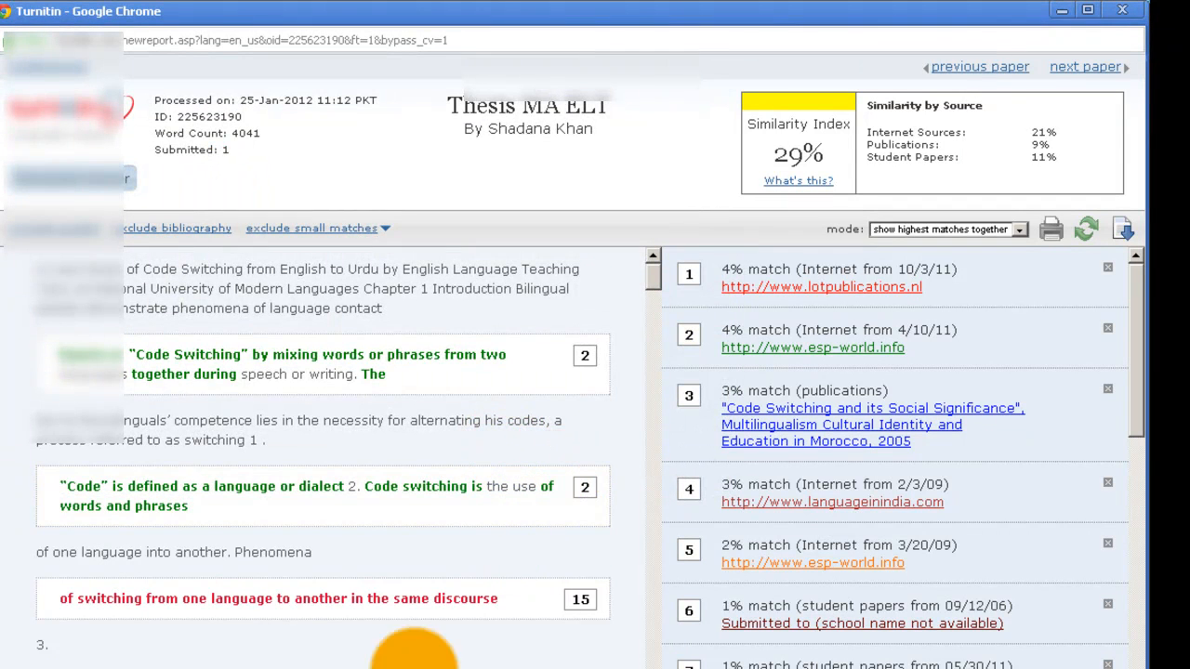
- Reveal the downloaded Turnitin_Originality file from Chrome's download bar
click(1123, 230)
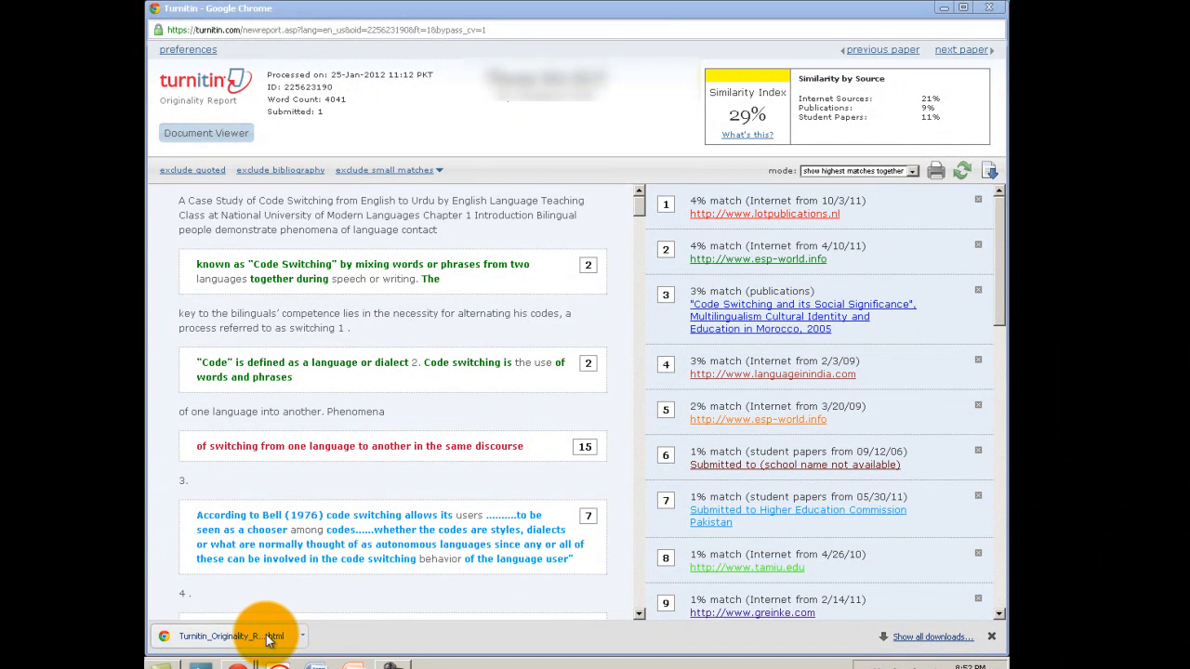
mouse_move(317, 596)
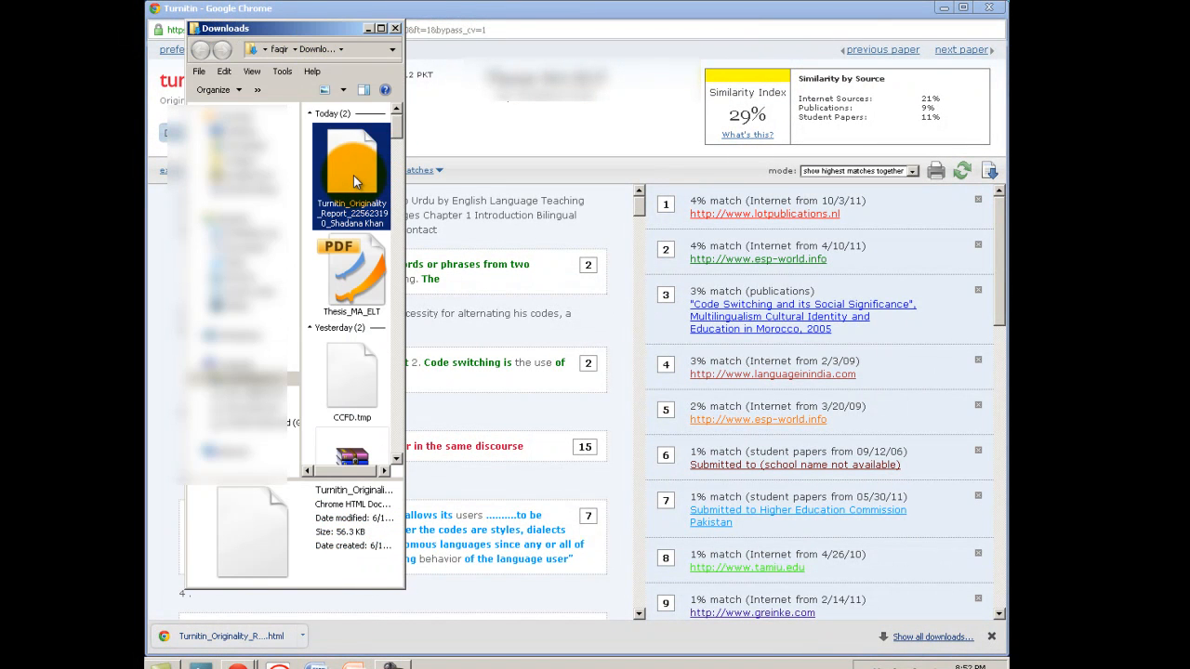
click(352, 171)
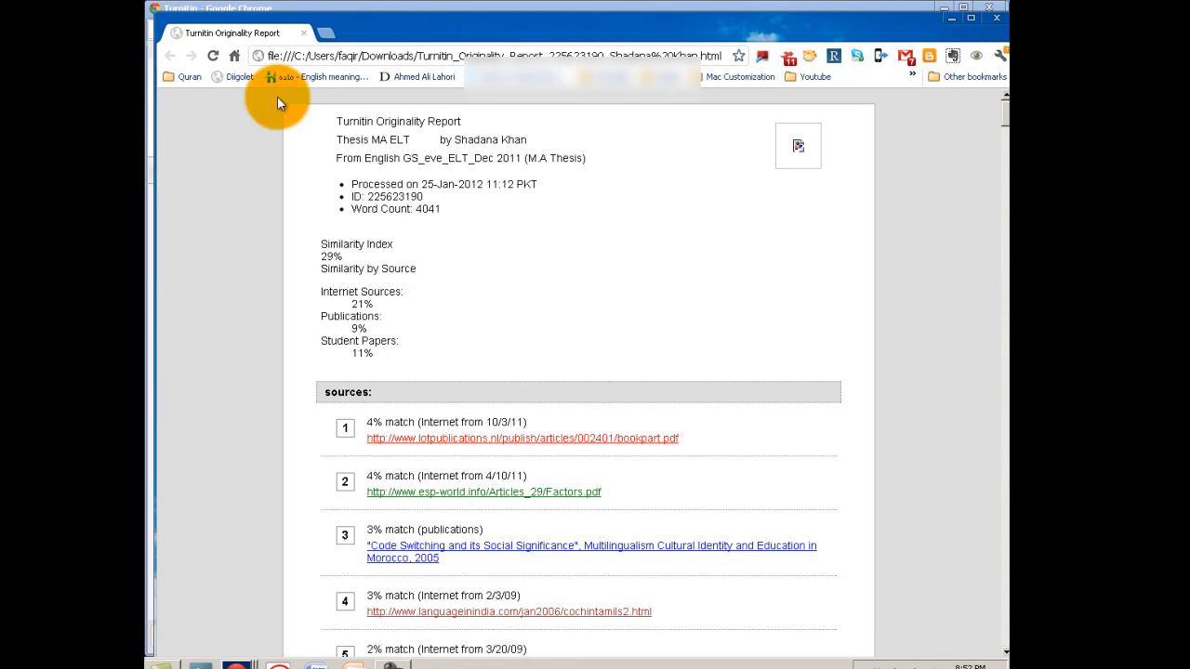
mouse_move(349, 121)
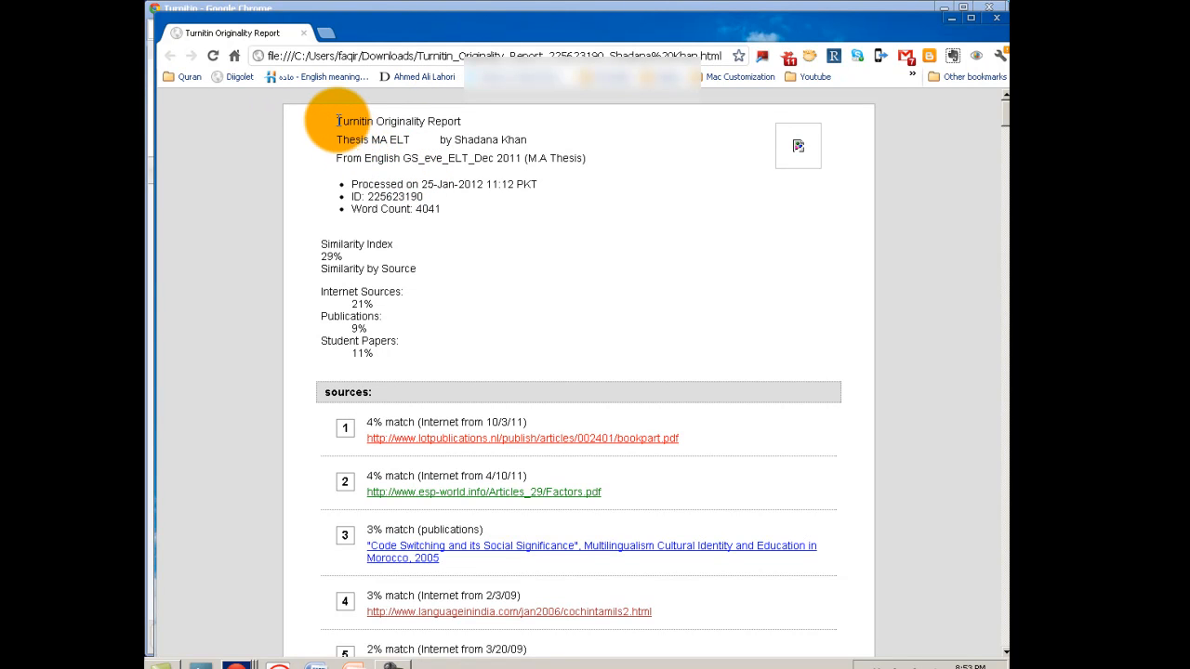
- Scroll the offline report through highlighted text and sources, returning to the 29% summary
scroll(down, 3)
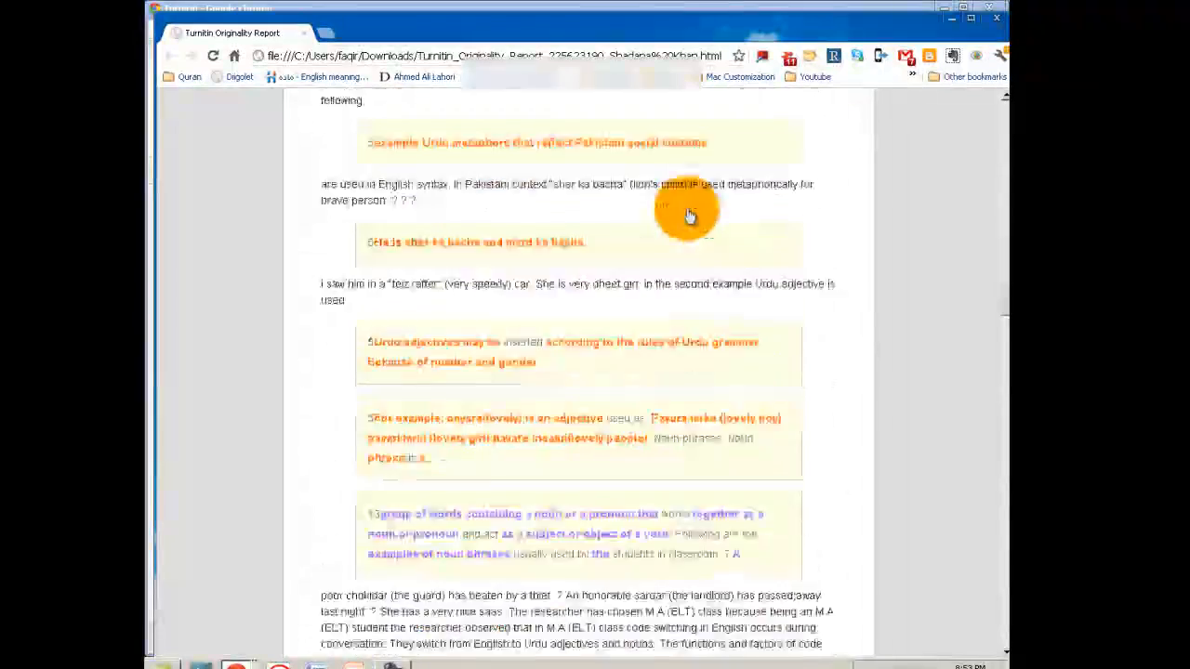
scroll(up, 3)
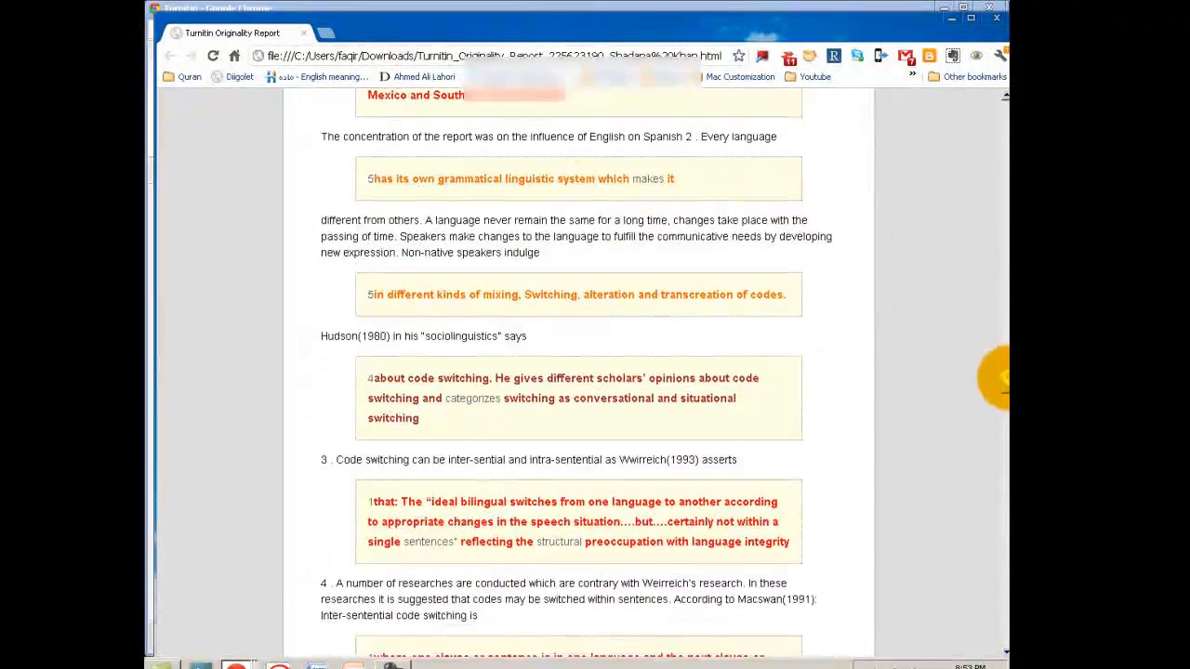
scroll(down, 3)
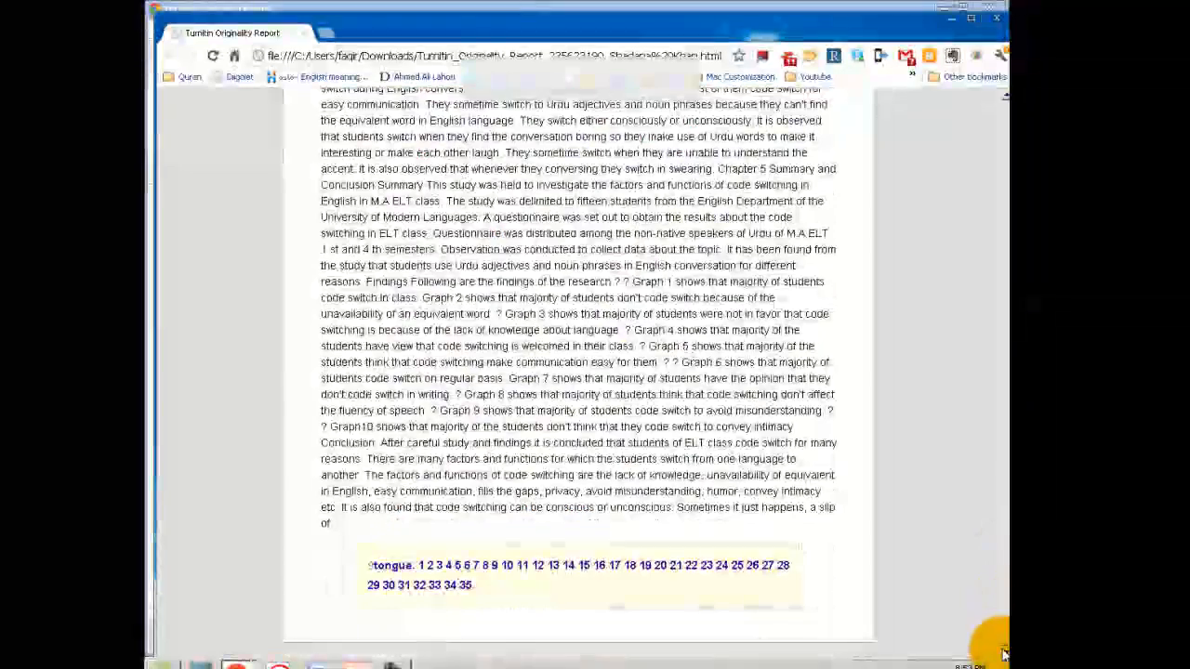
scroll(up, 3)
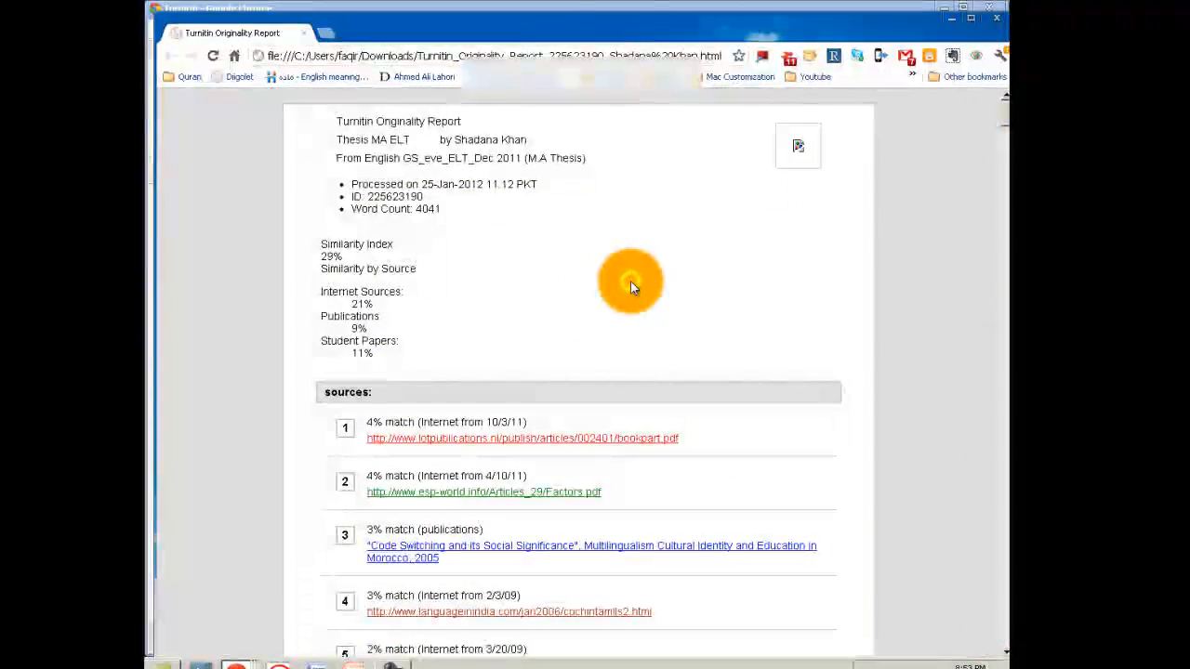
mouse_move(636, 268)
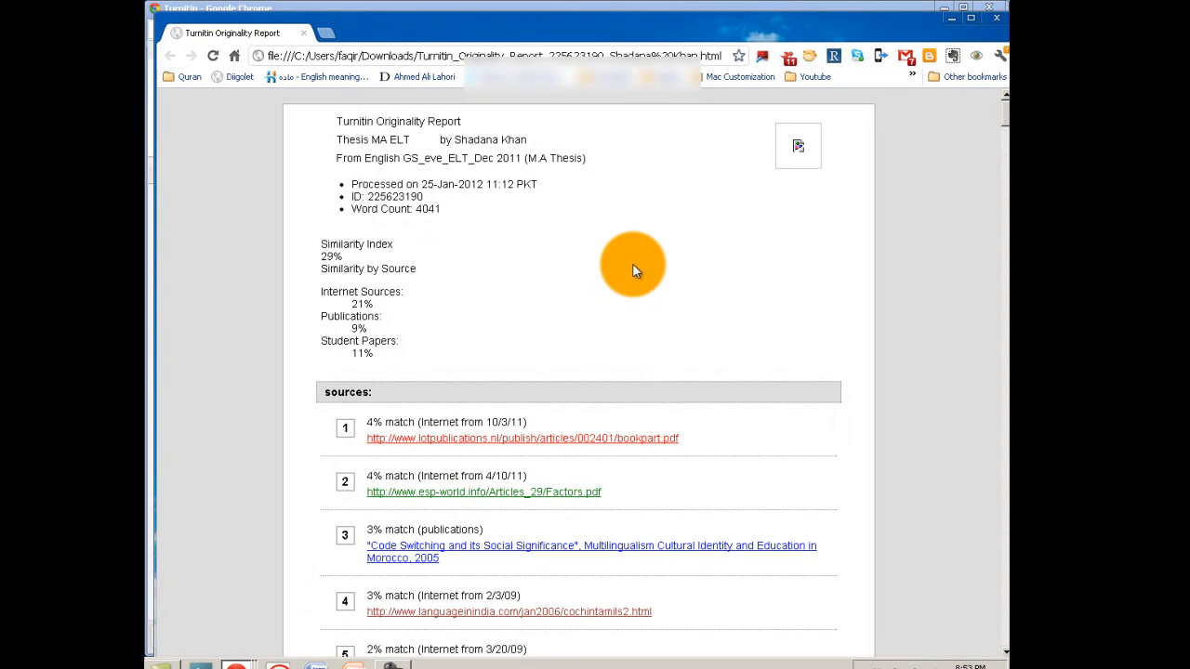
mouse_move(305, 138)
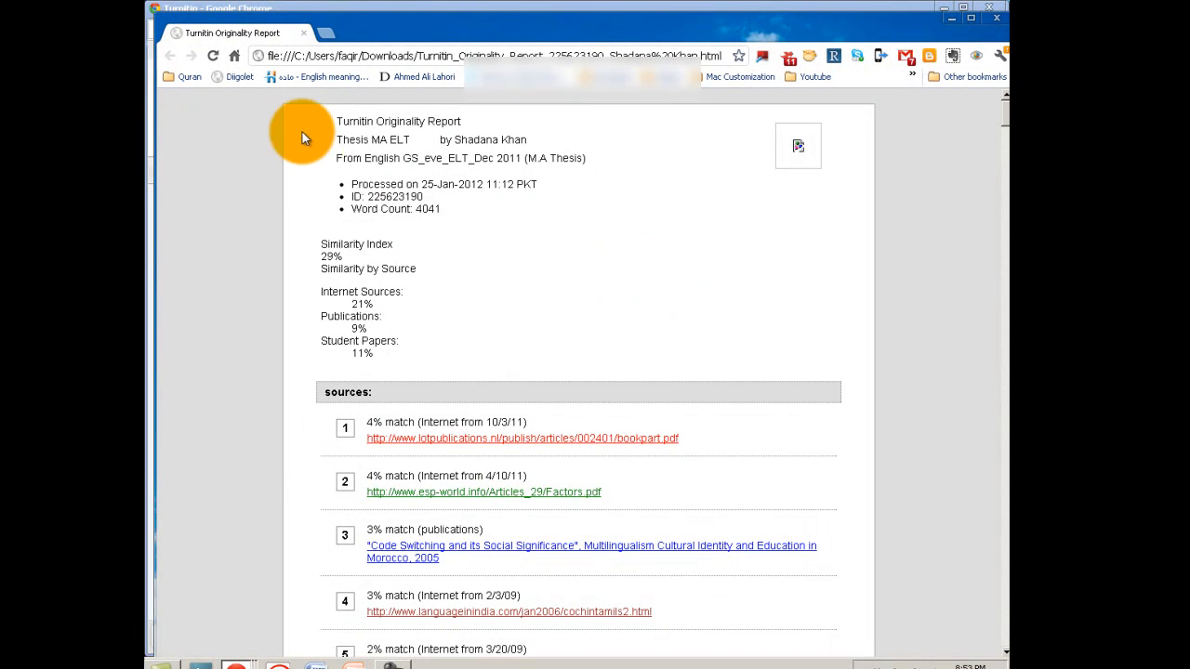
mouse_move(443, 379)
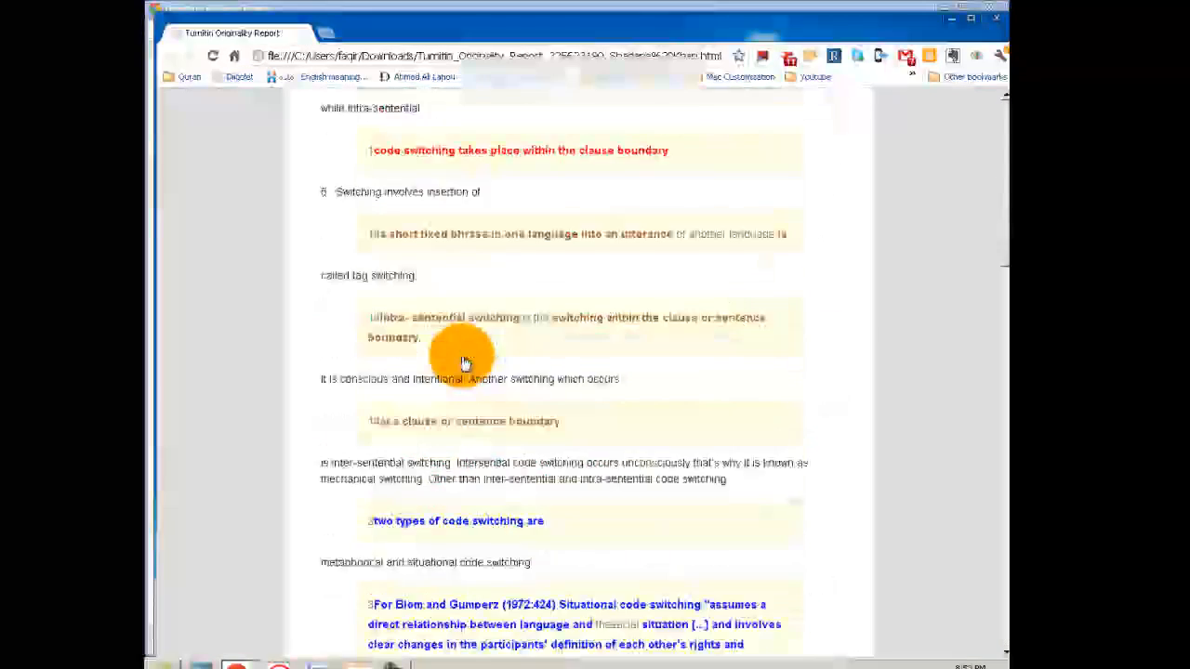
scroll(up, 3)
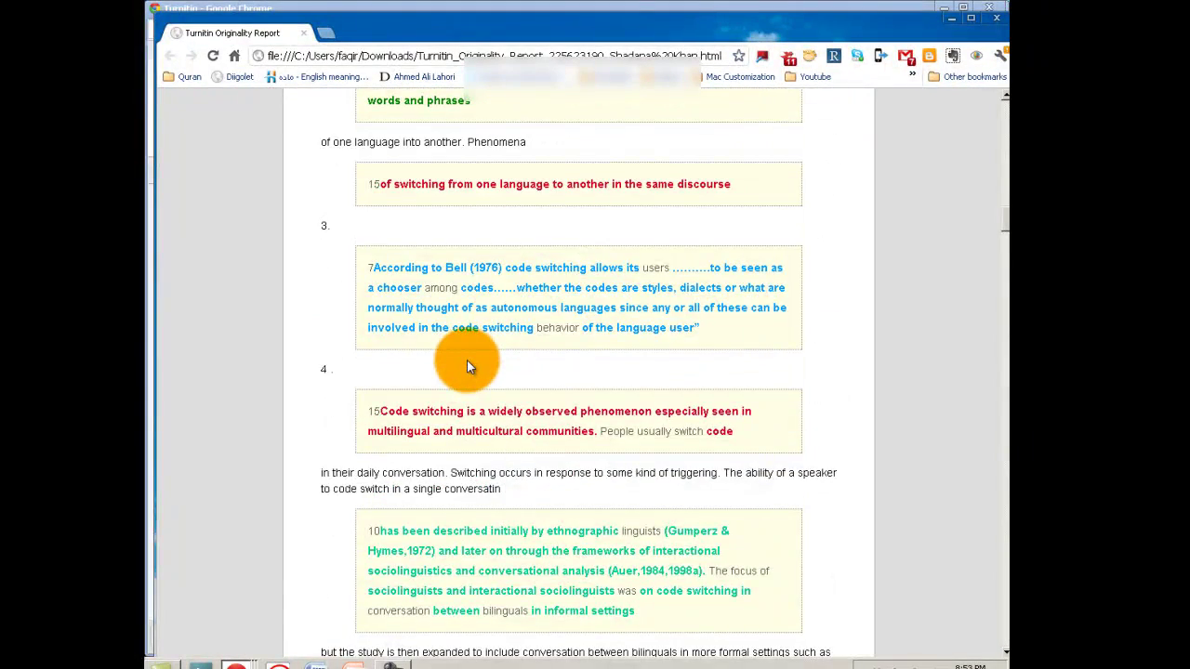
scroll(down, 3)
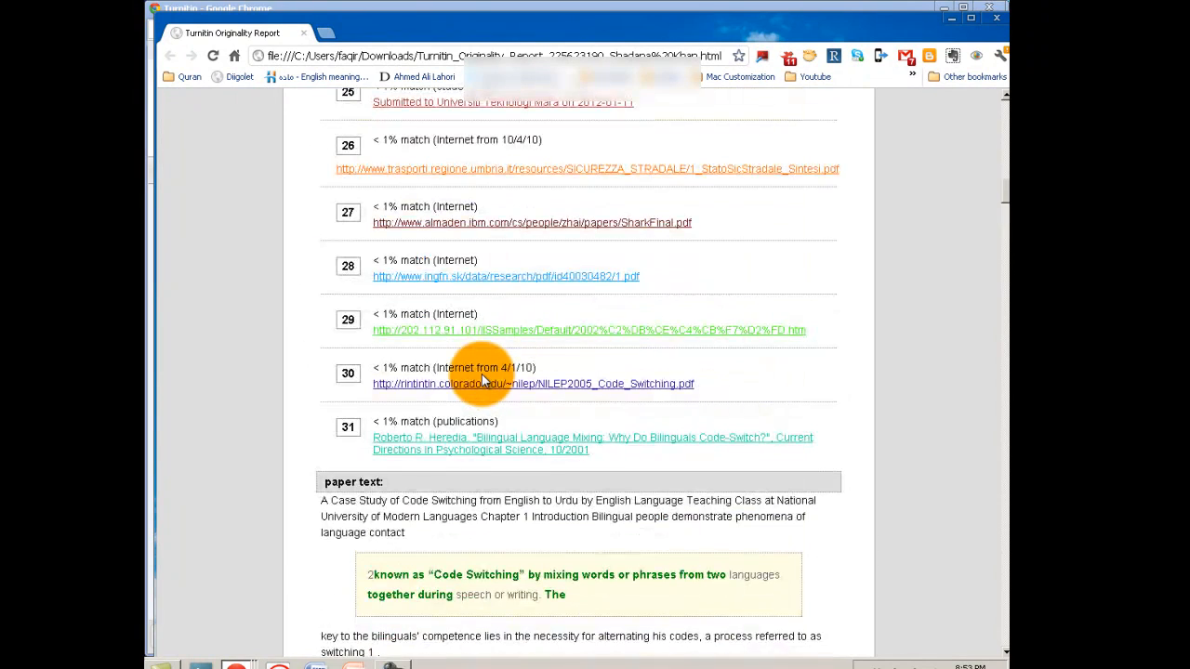
scroll(up, 3)
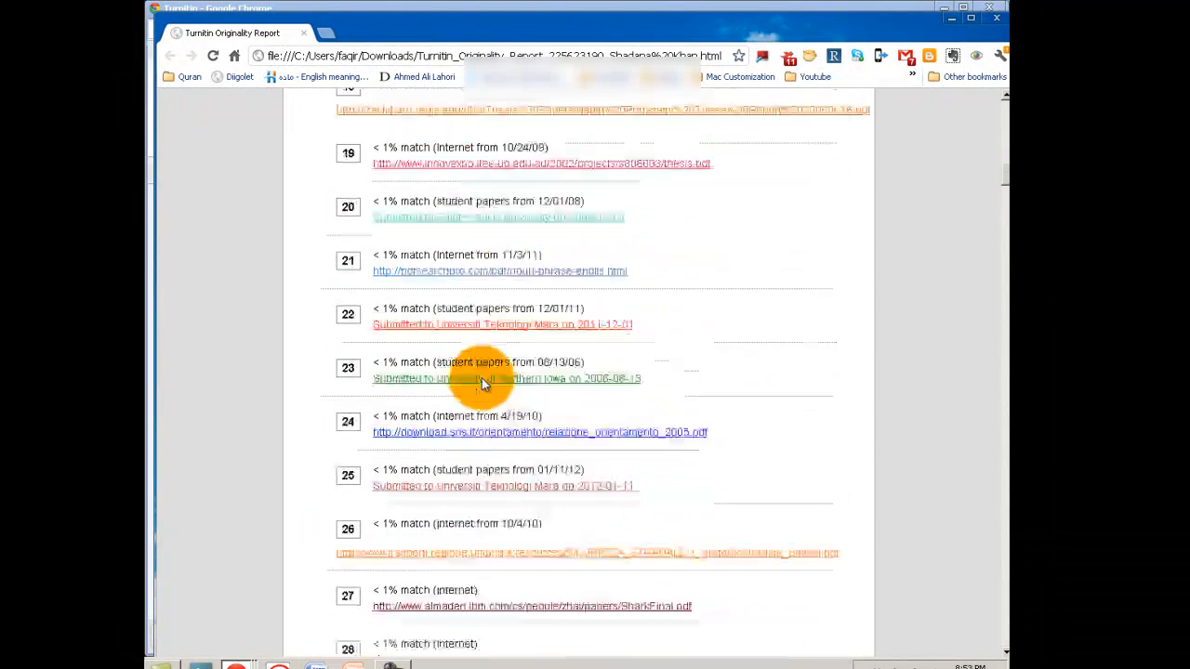
scroll(up, 3)
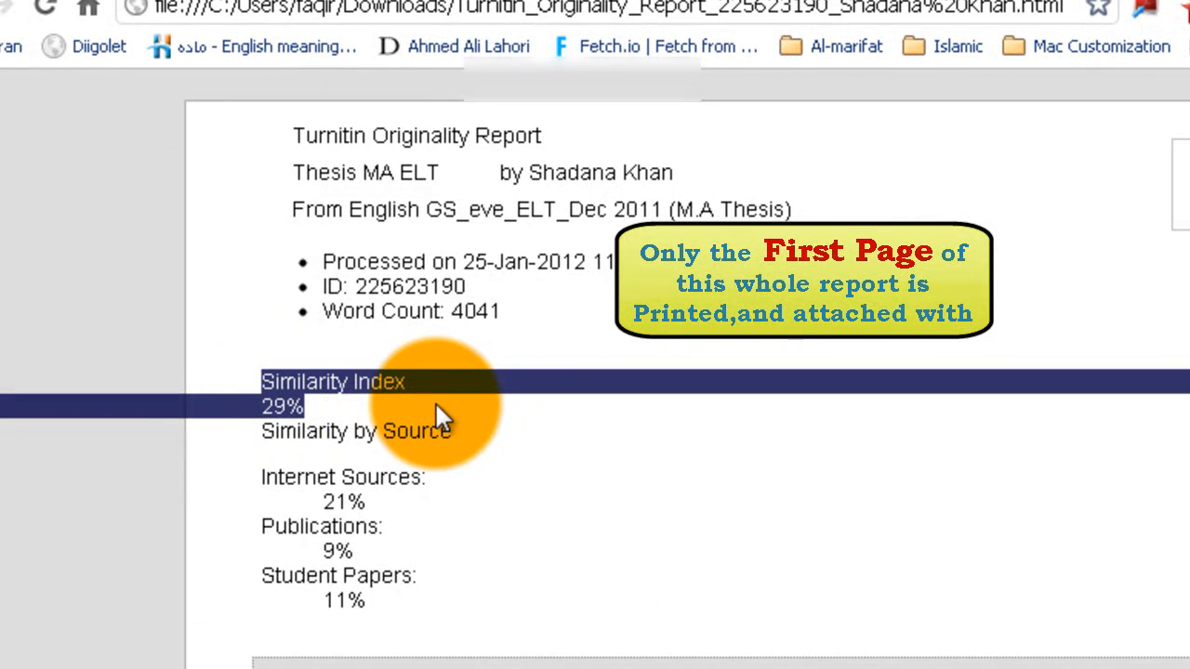
mouse_move(269, 405)
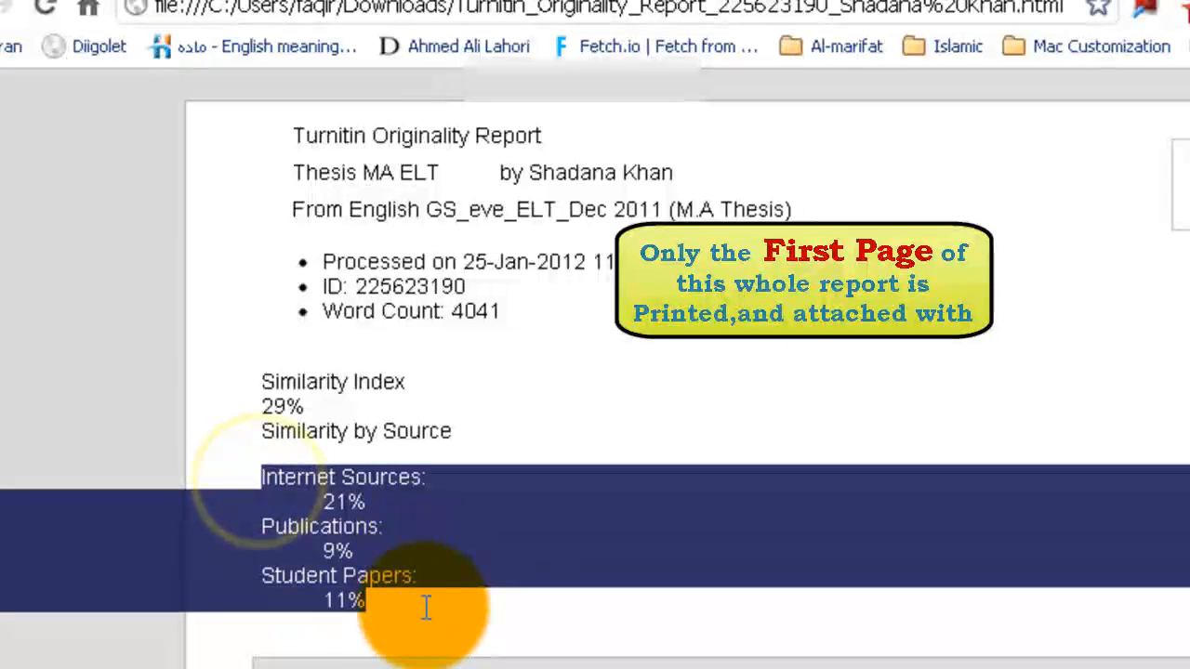
mouse_move(413, 532)
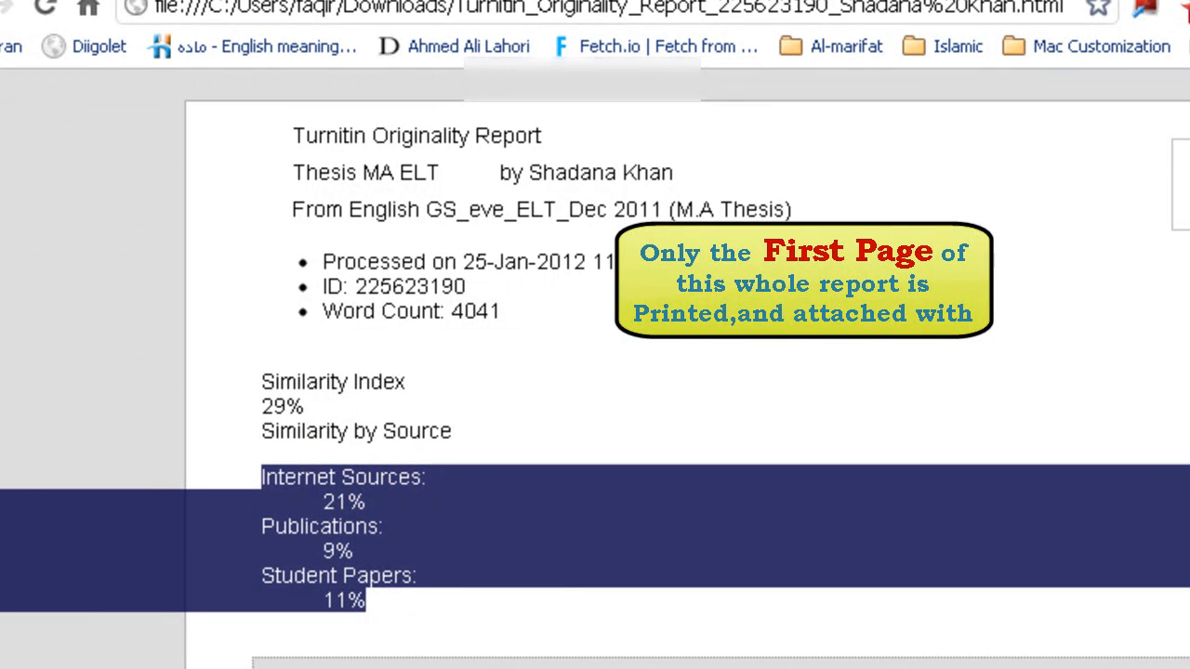
scroll(down, 3)
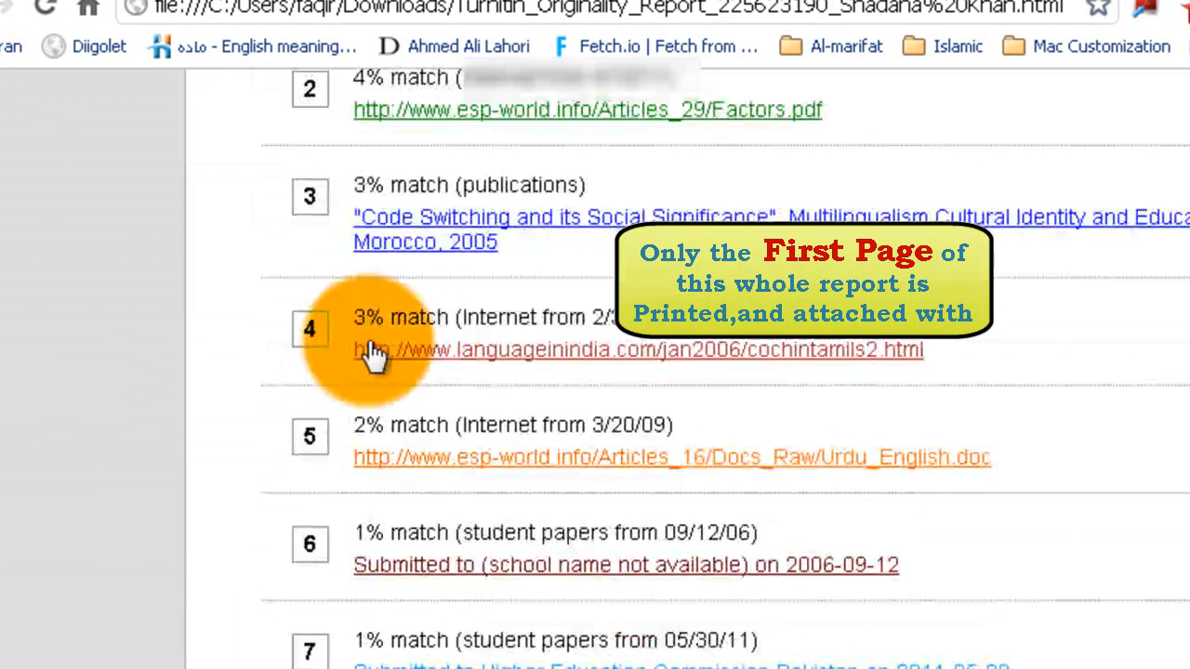
scroll(up, 3)
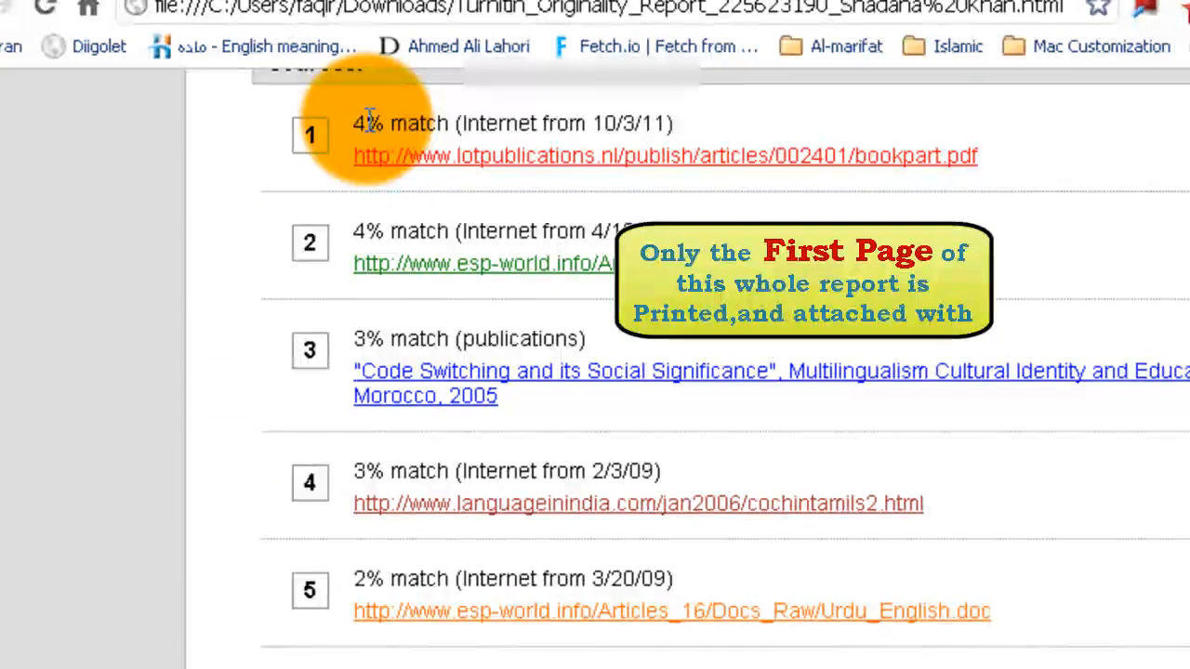
scroll(down, 3)
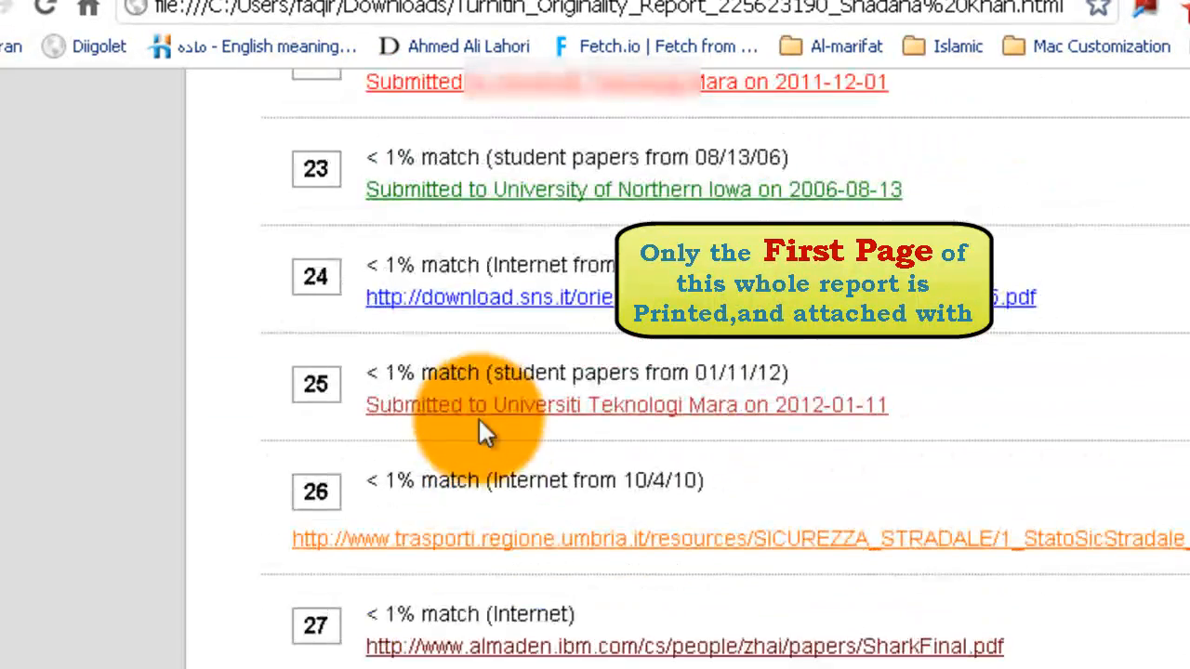
scroll(up, 3)
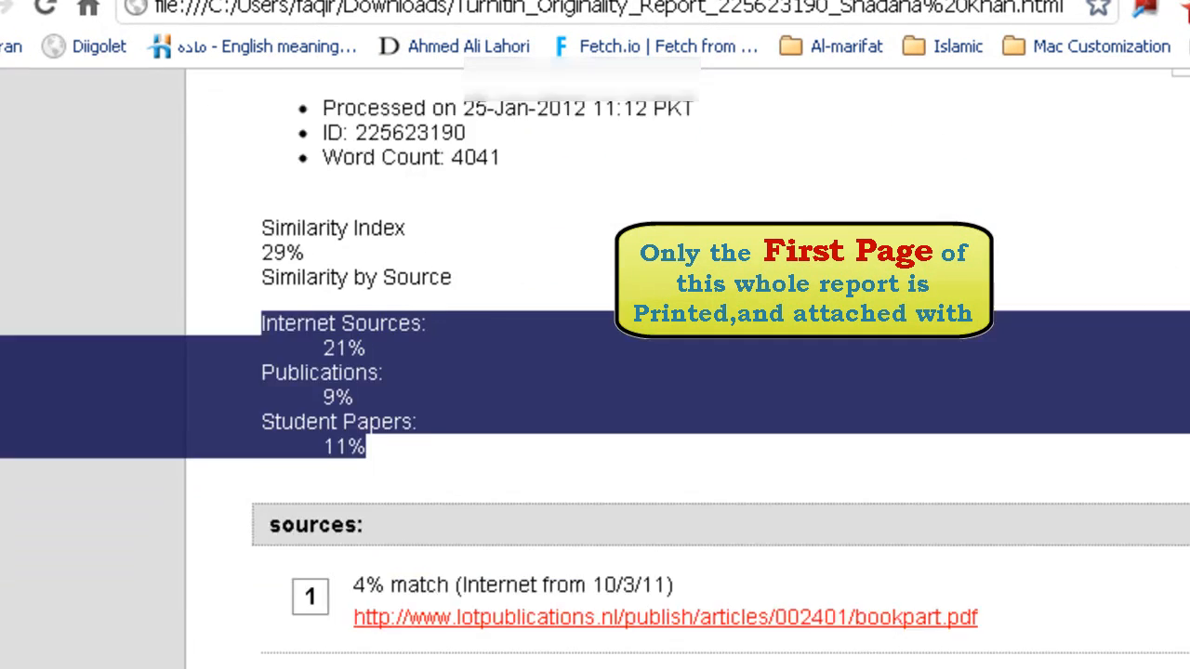
scroll(down, 3)
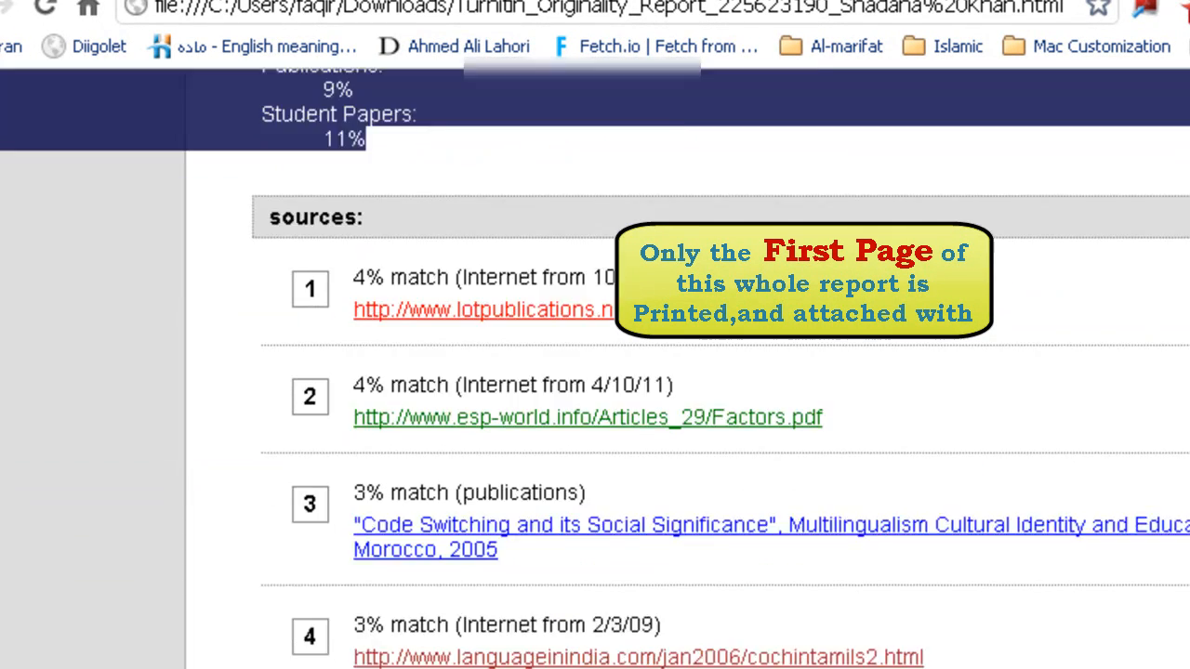
scroll(down, 3)
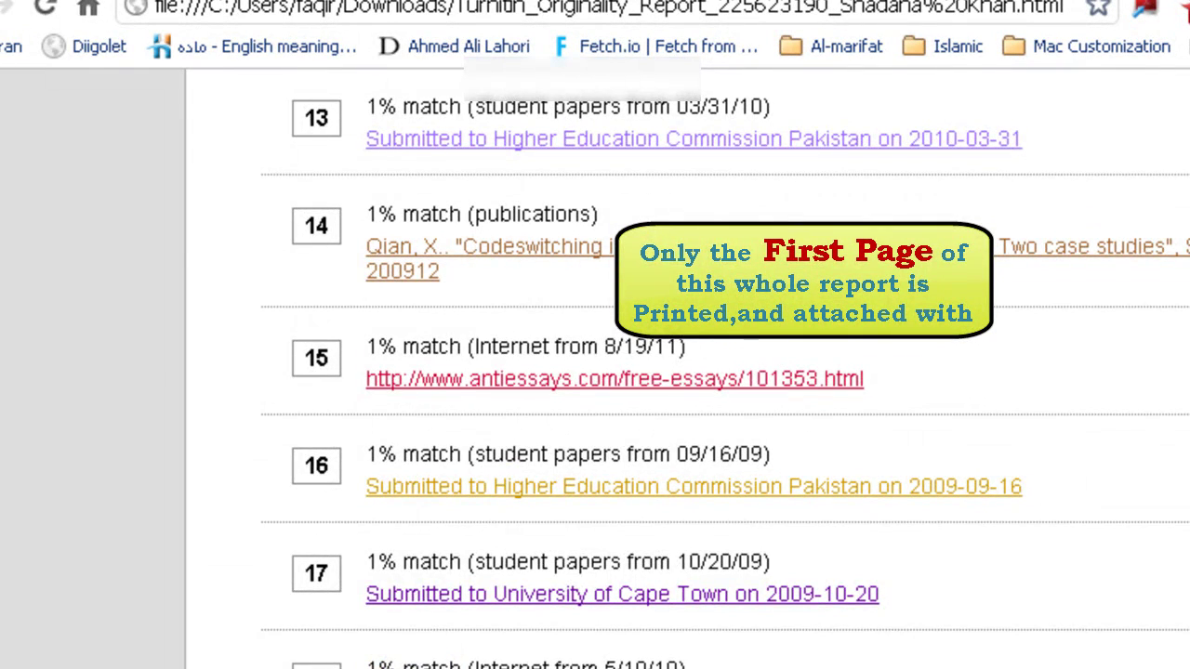
scroll(down, 3)
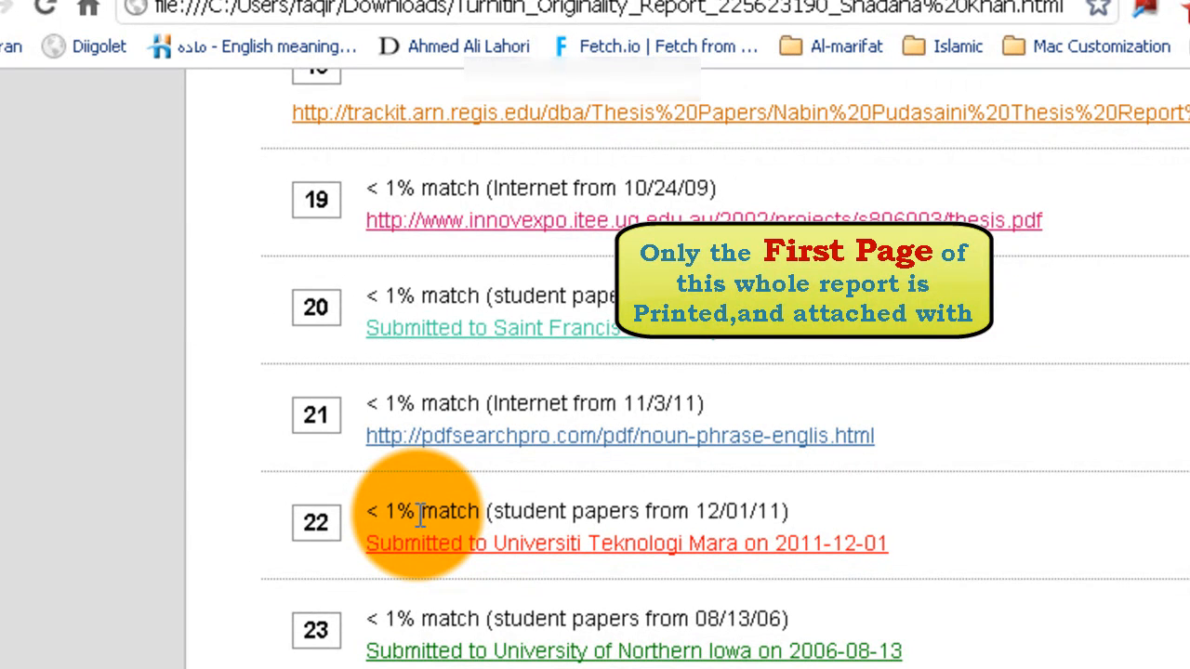
scroll(up, 3)
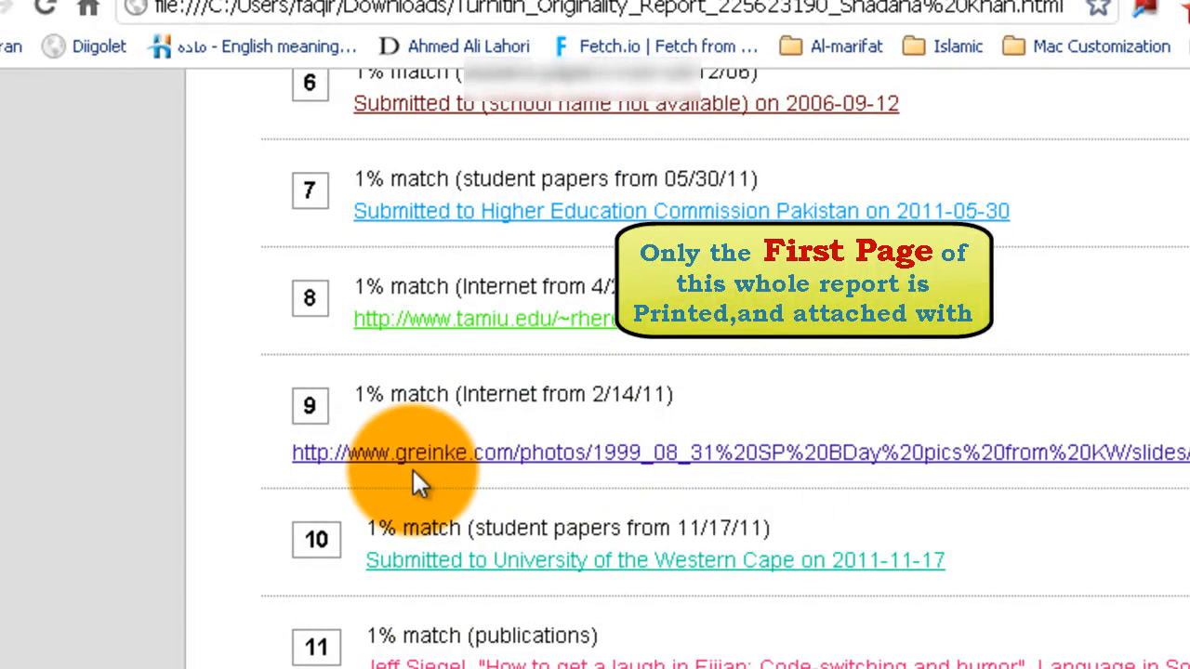
scroll(down, 3)
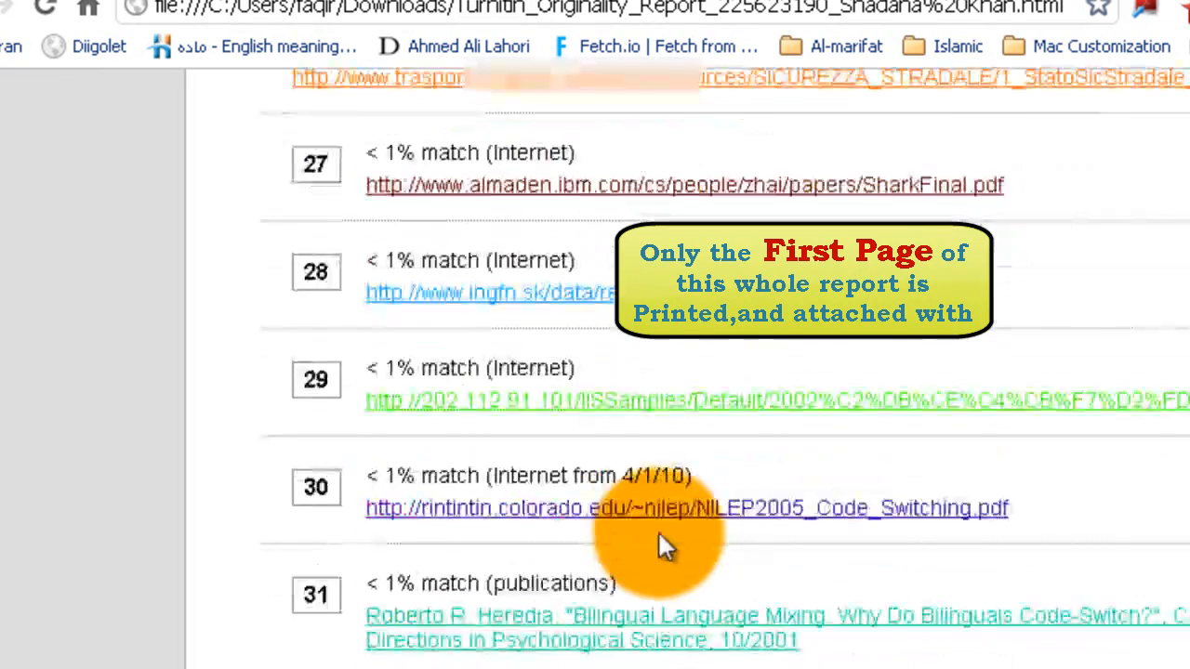
scroll(down, 3)
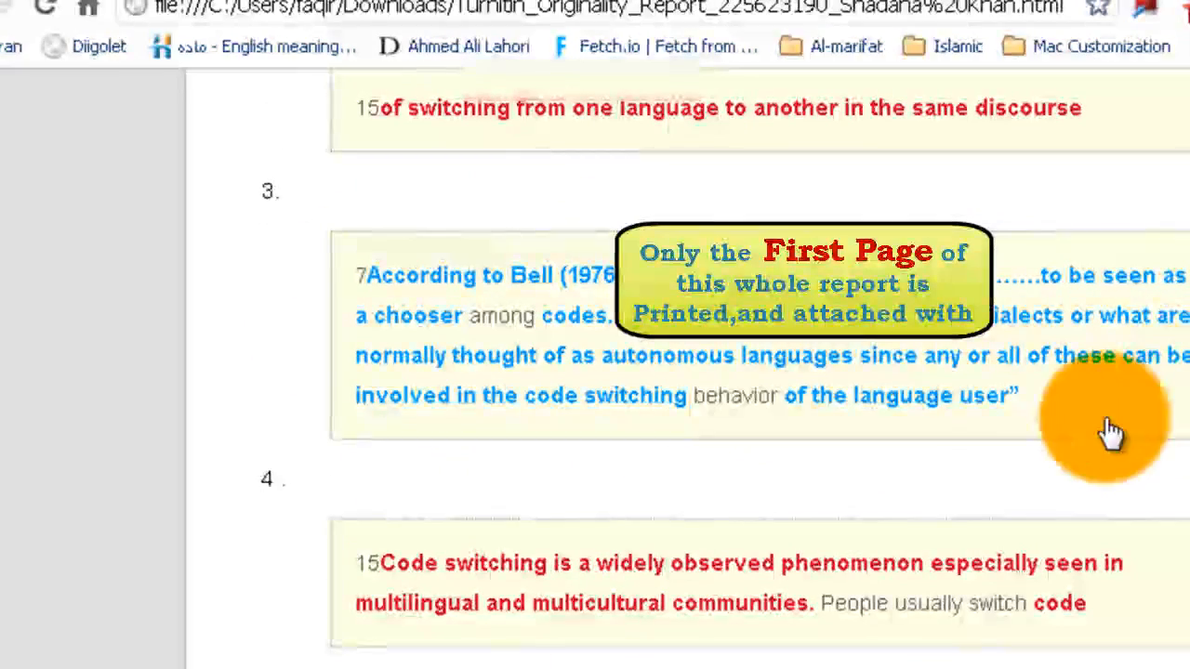
mouse_move(945, 488)
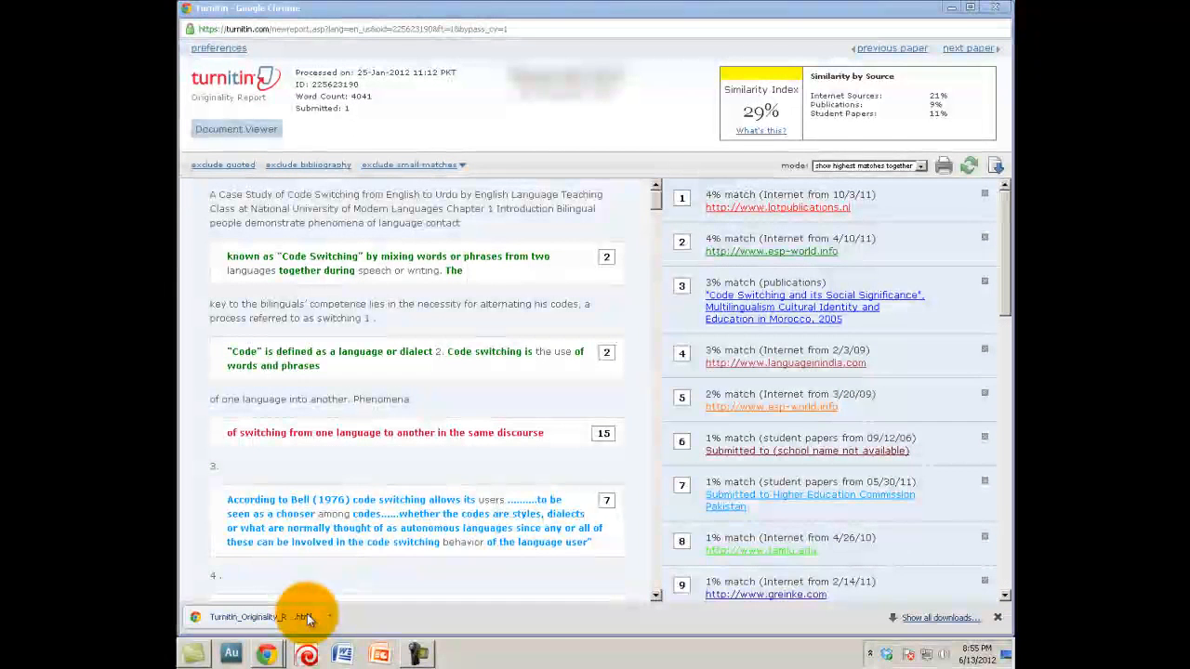
mouse_move(326, 594)
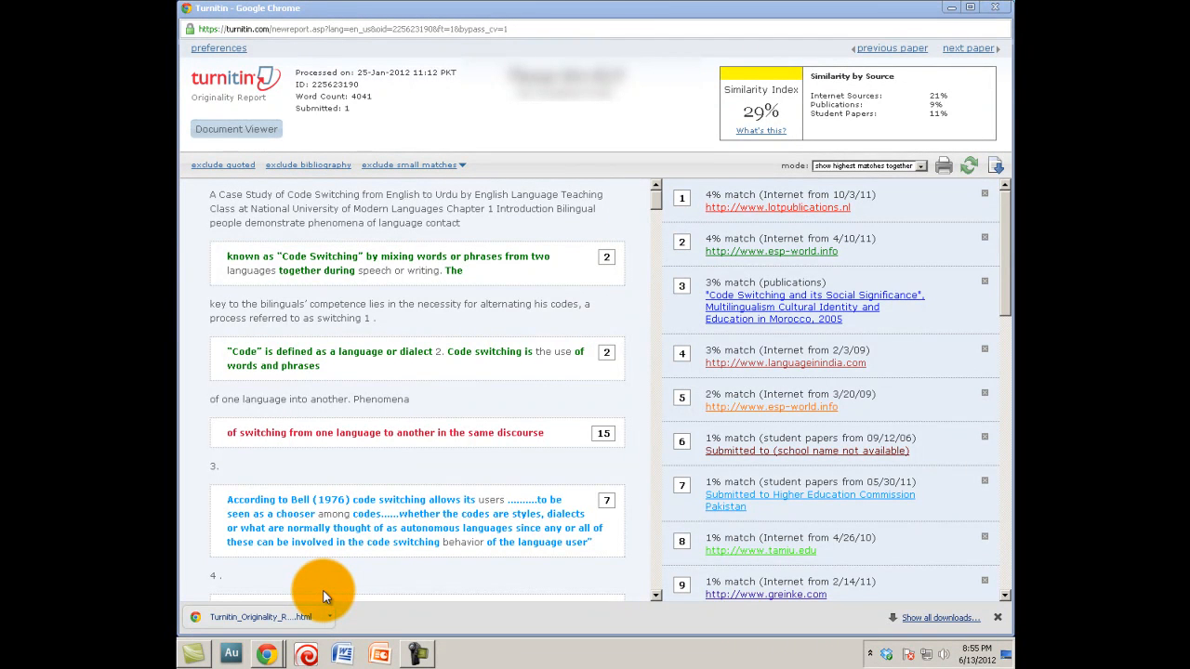
mouse_move(583, 528)
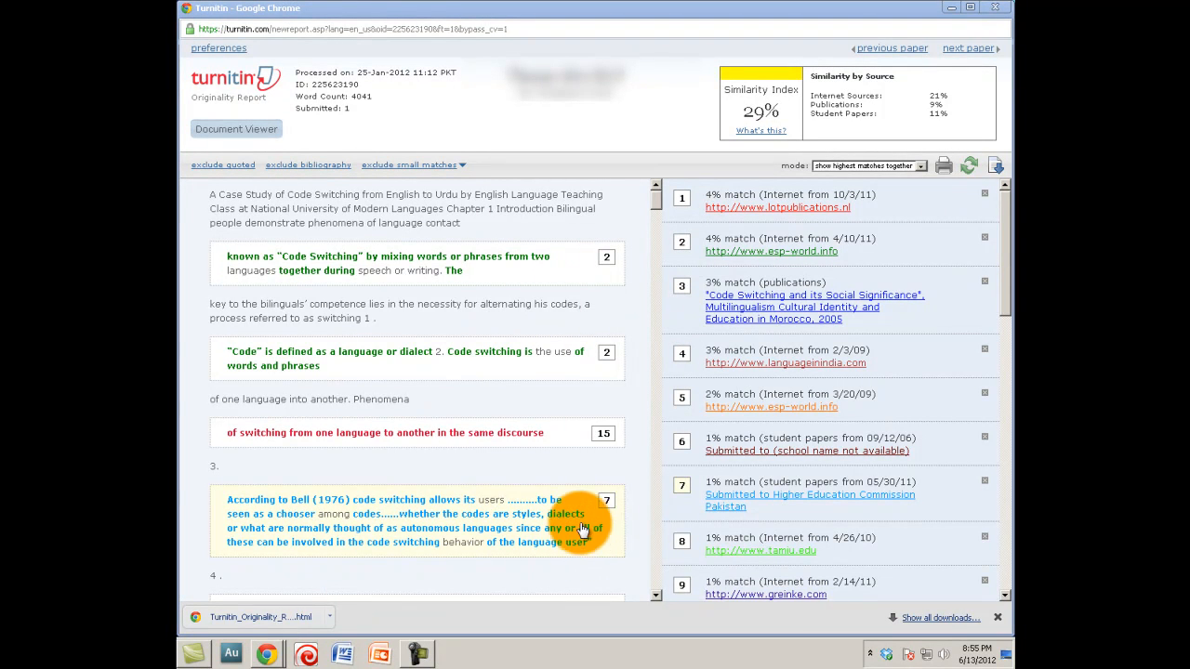